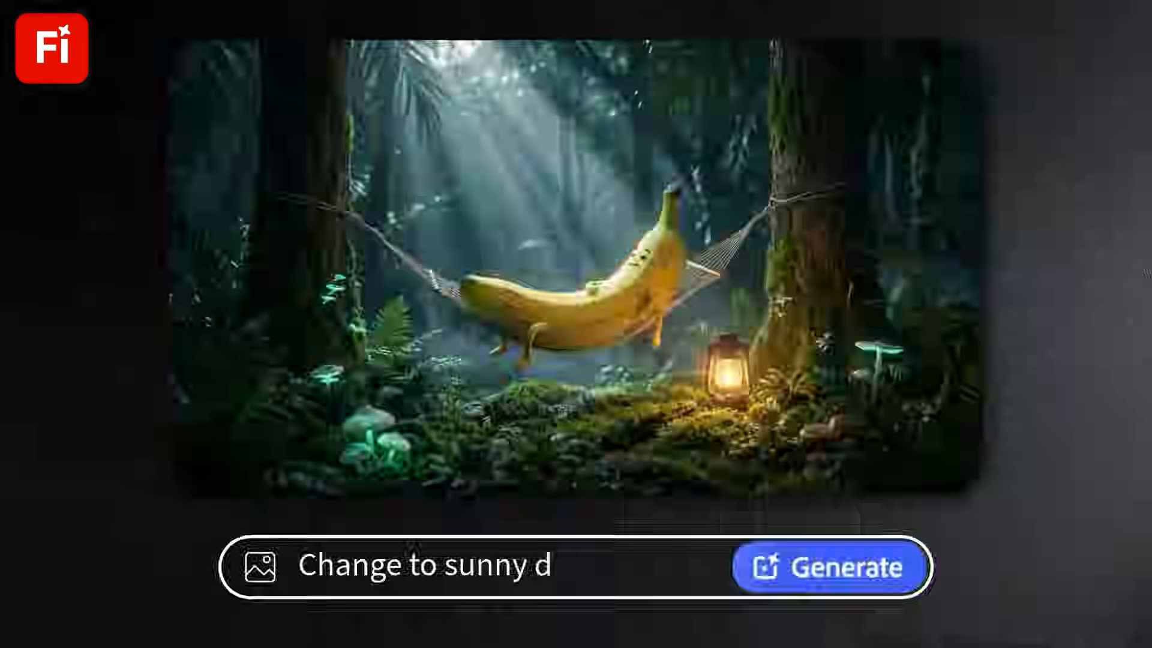
Start a new image generation from the Firefly home page's + New menu
click(830, 566)
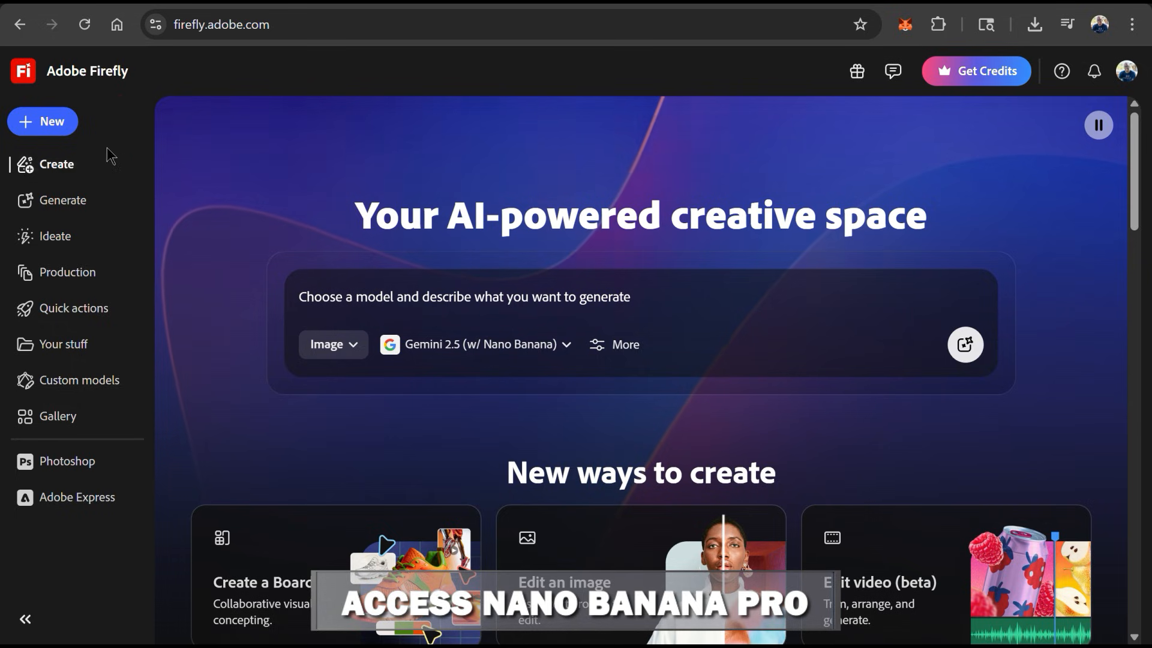
click(42, 122)
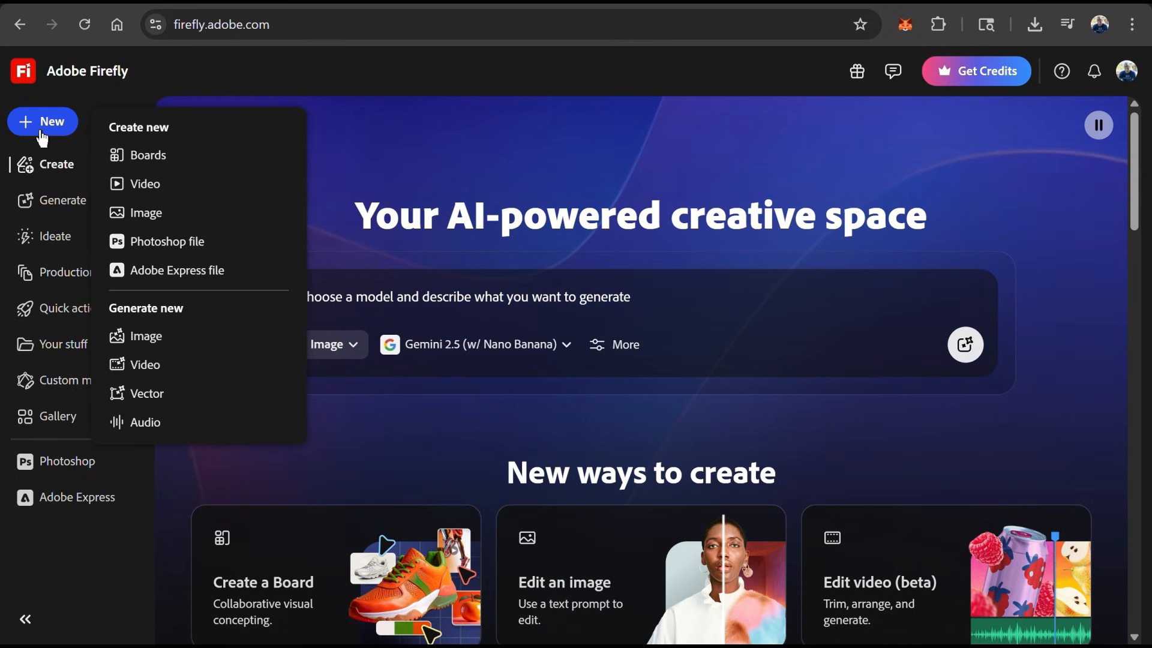
mouse_move(145, 183)
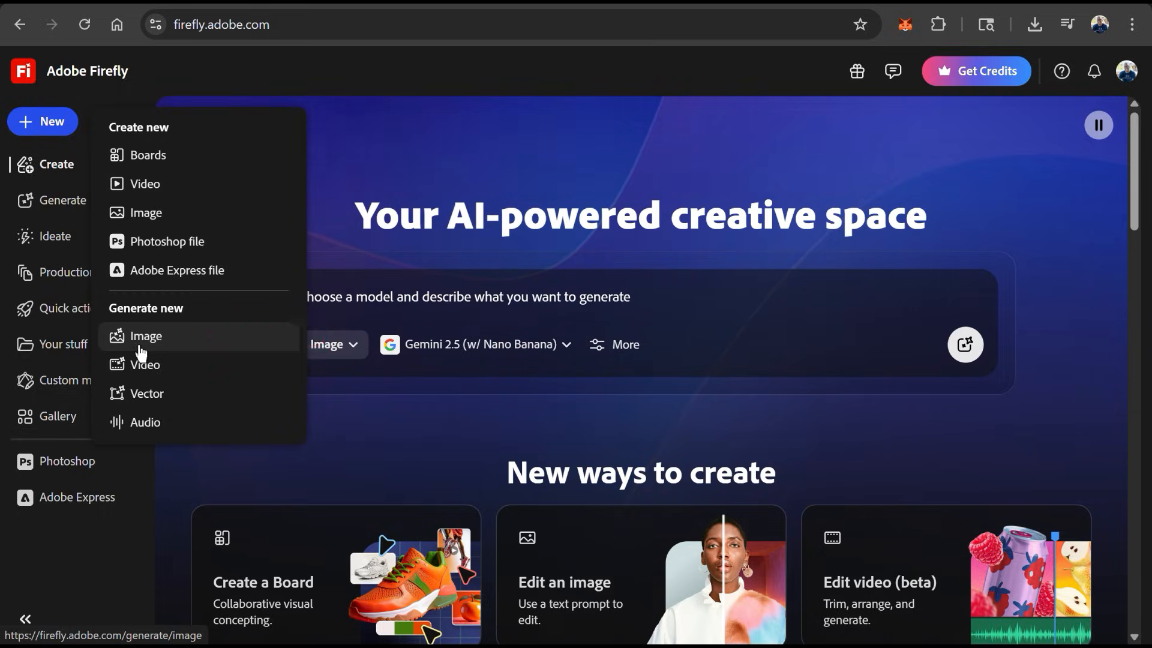
click(145, 336)
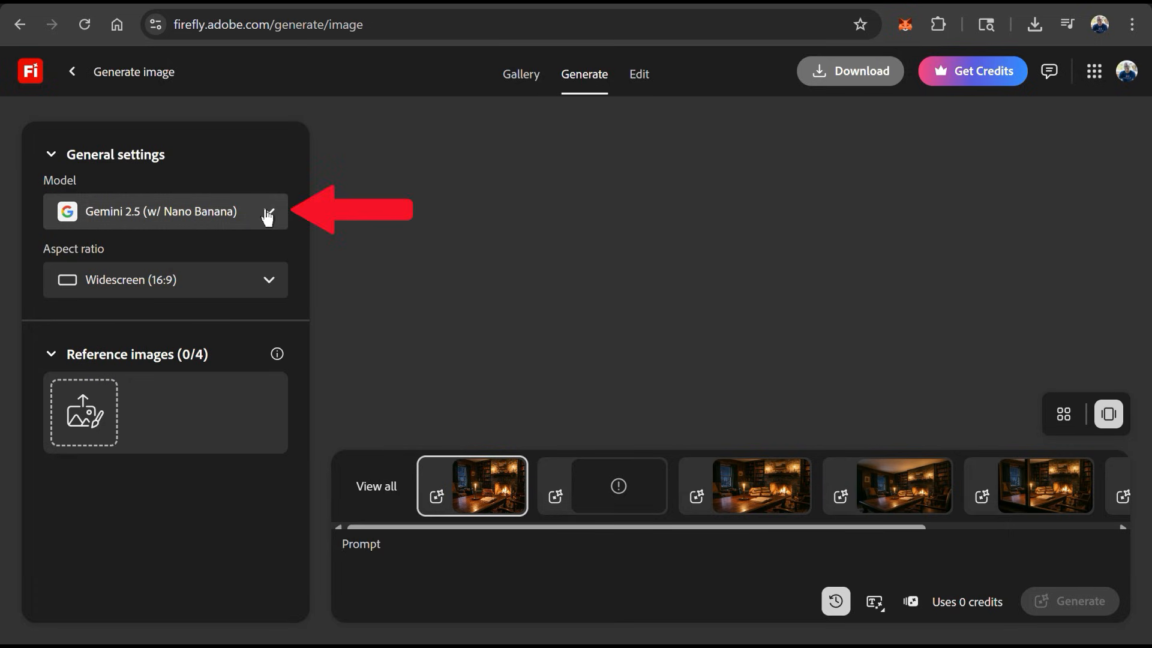
Choose the Gemini 3 (w/ Nano Banana Pro) partner model, keeping Widescreen (16:9) aspect ratio
click(164, 211)
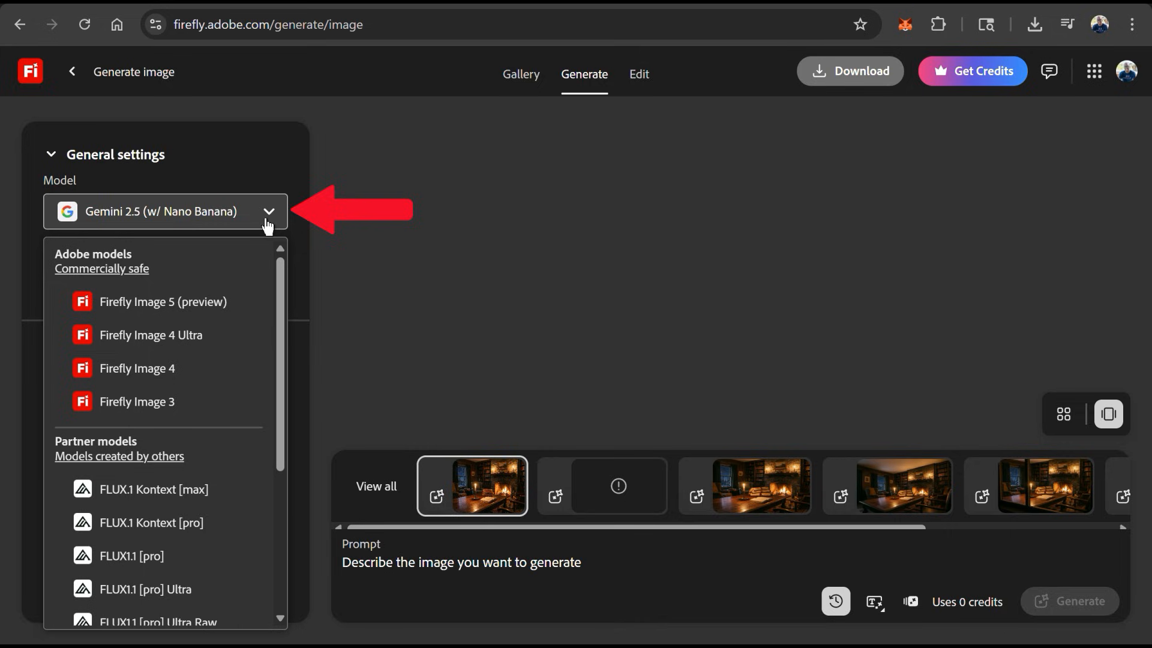
mouse_move(195, 334)
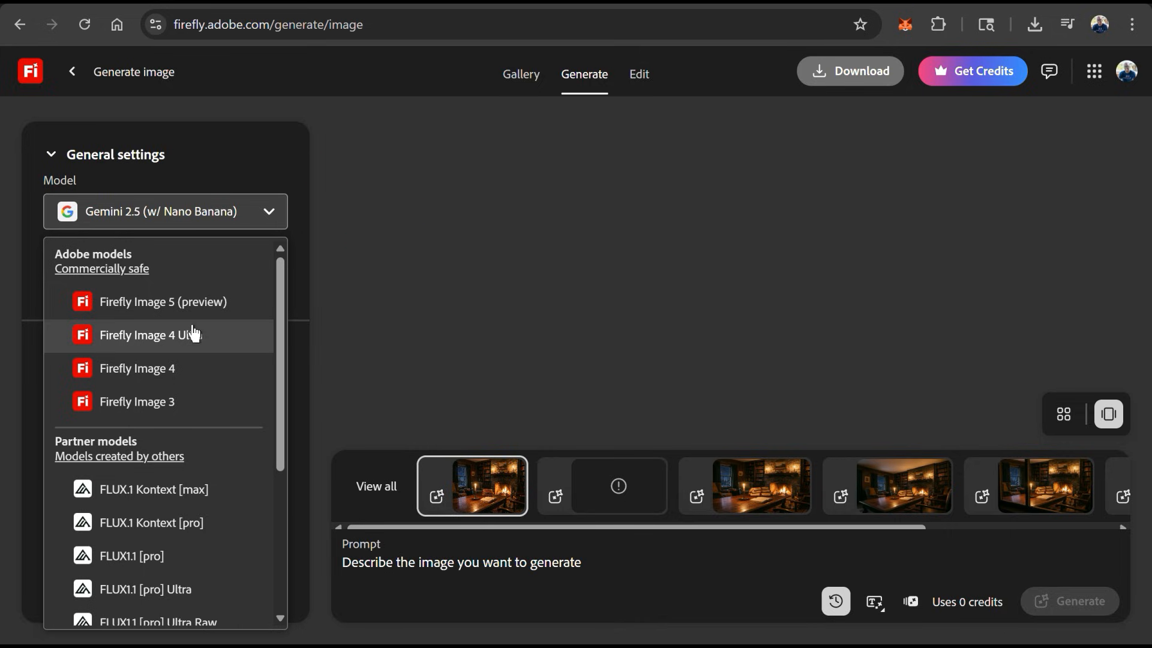
scroll(down, 3)
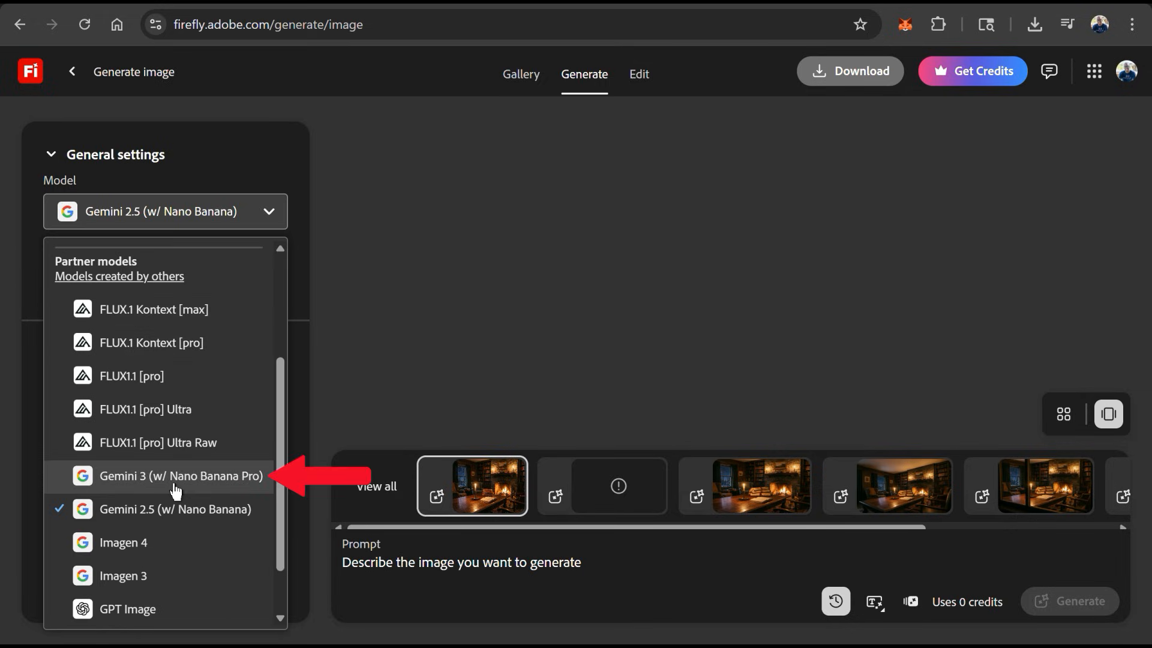
mouse_move(141, 493)
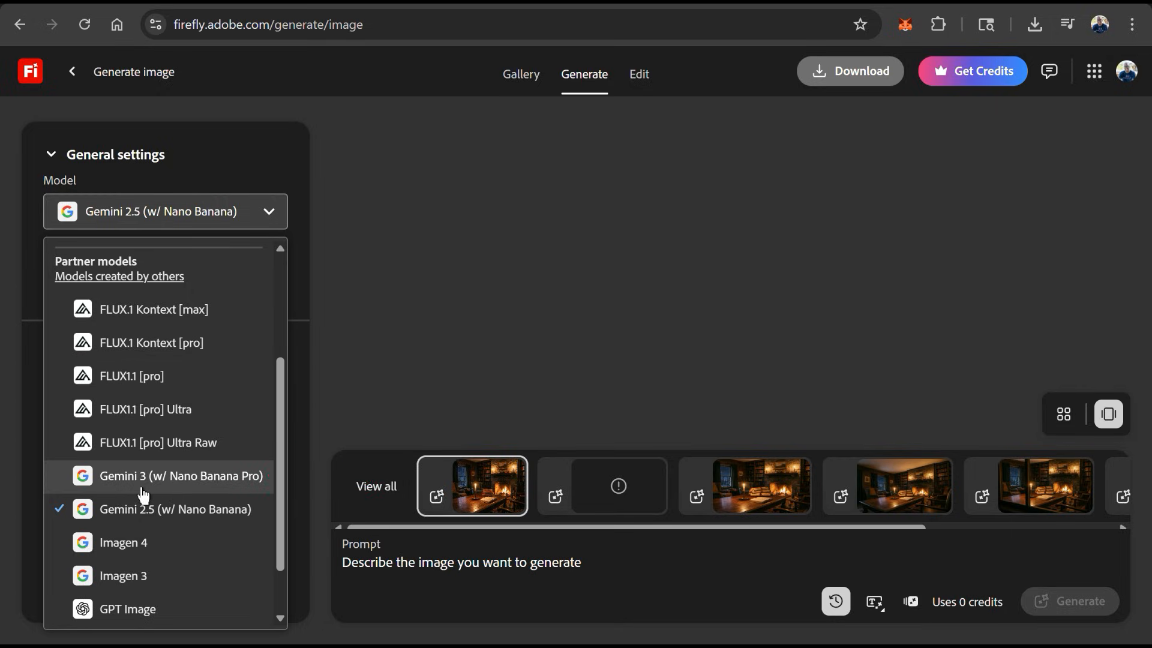
click(180, 476)
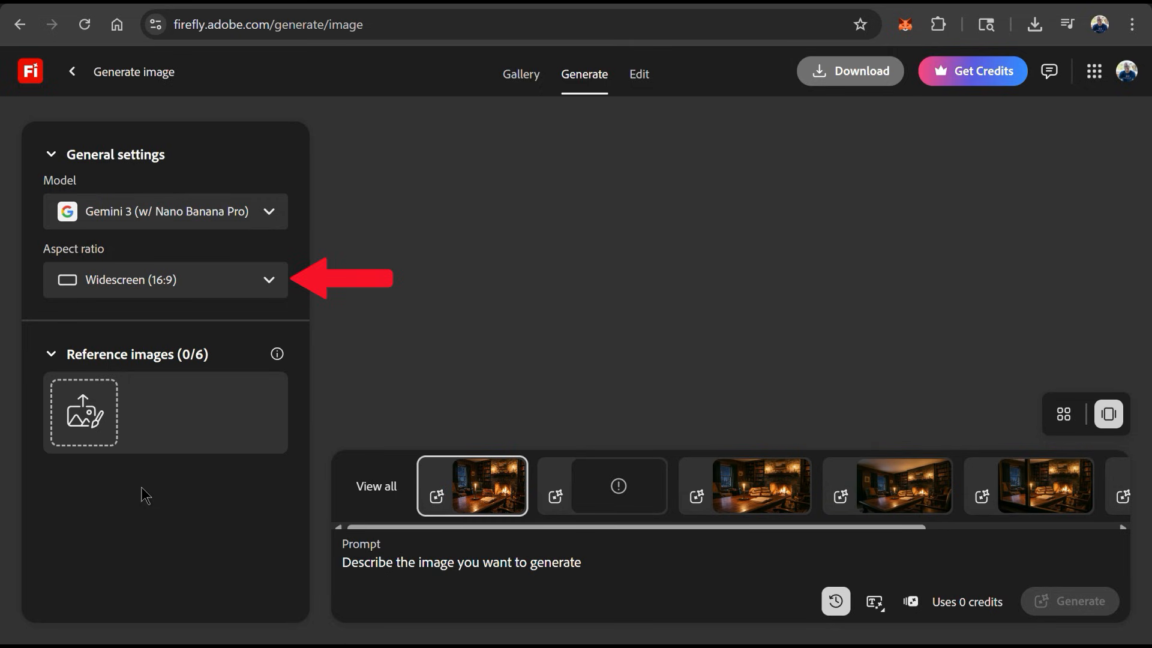
click(165, 279)
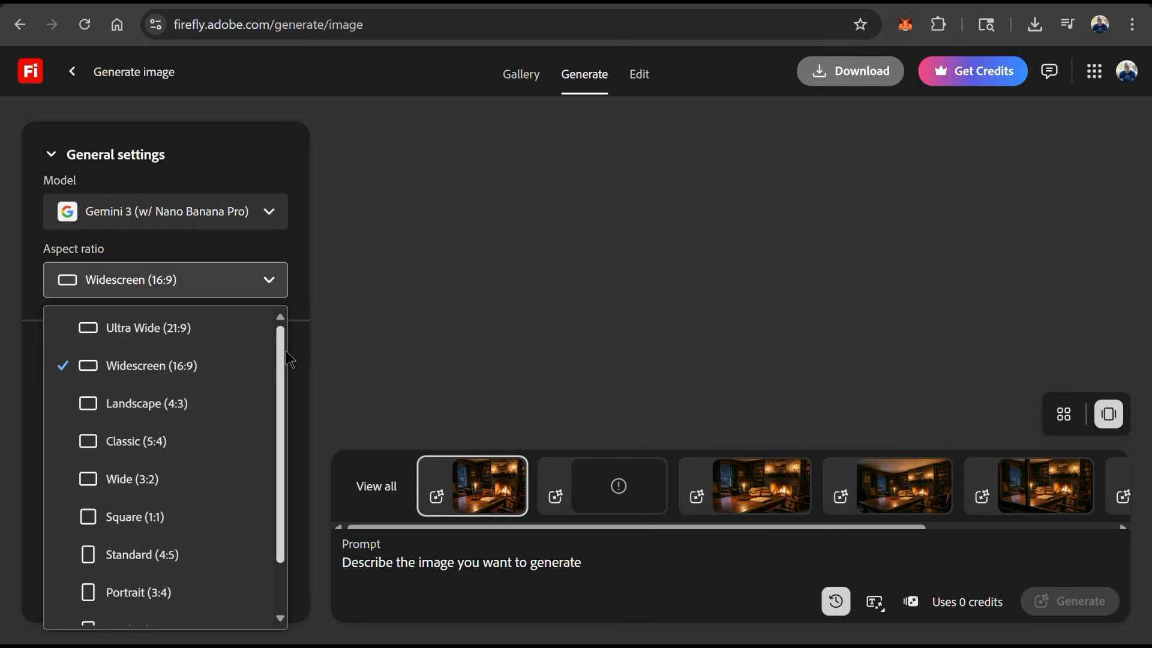
scroll(down, 3)
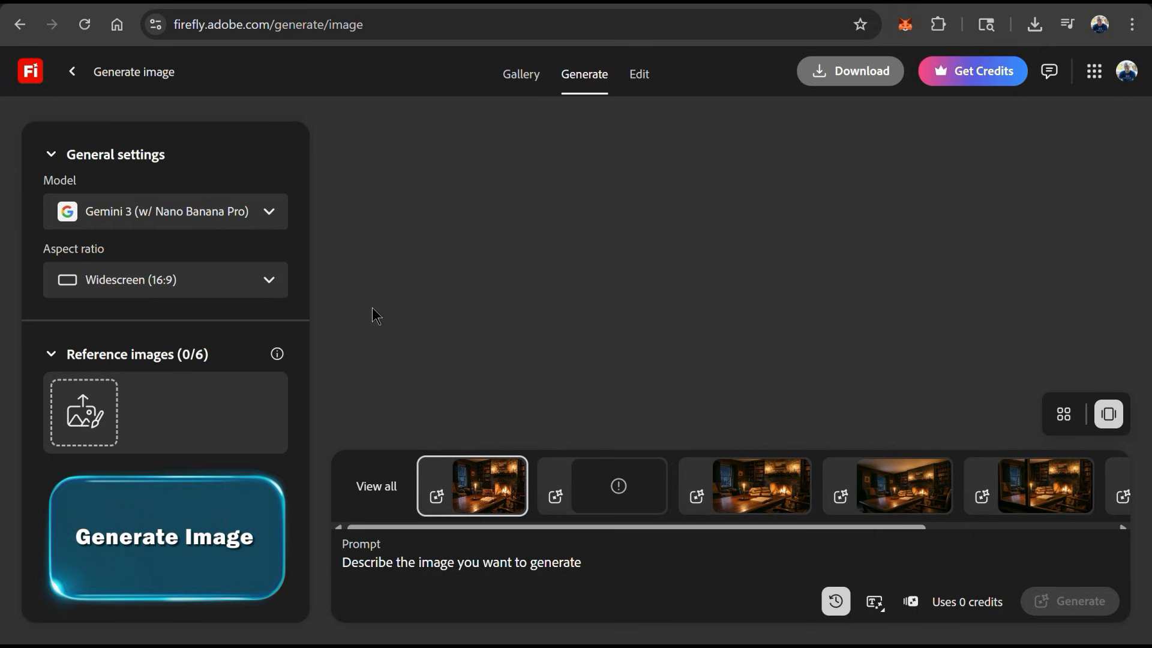
Generate a realistic cozy 1920s library at night with fireplace, candle, antique books and starry sky
click(558, 562)
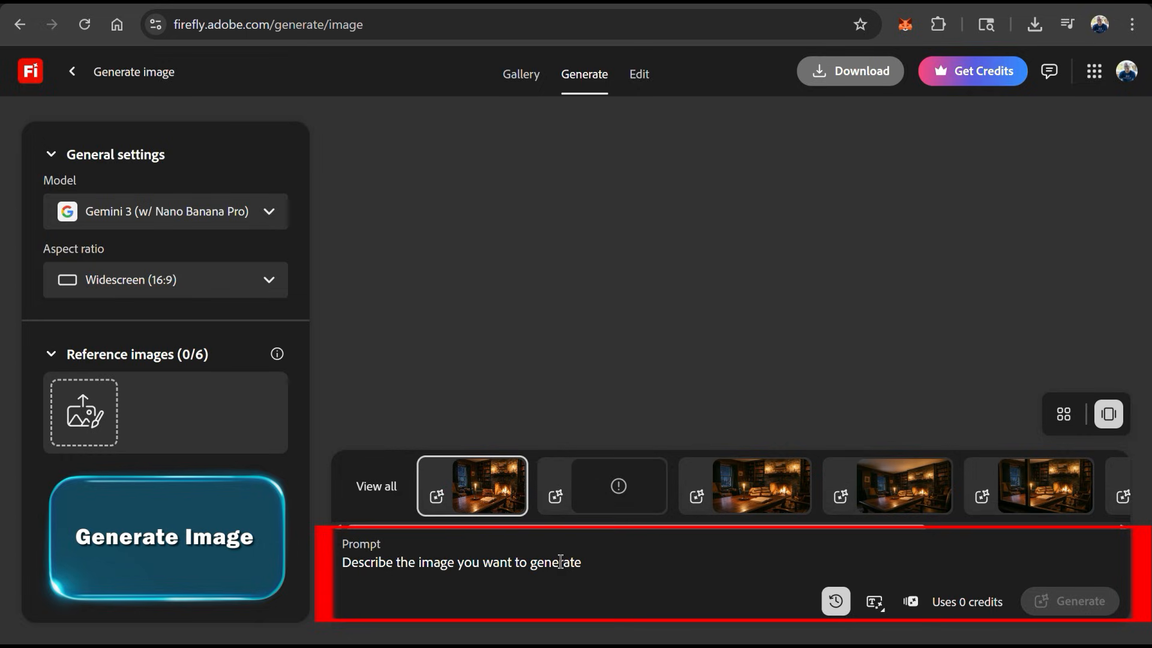
click(560, 561)
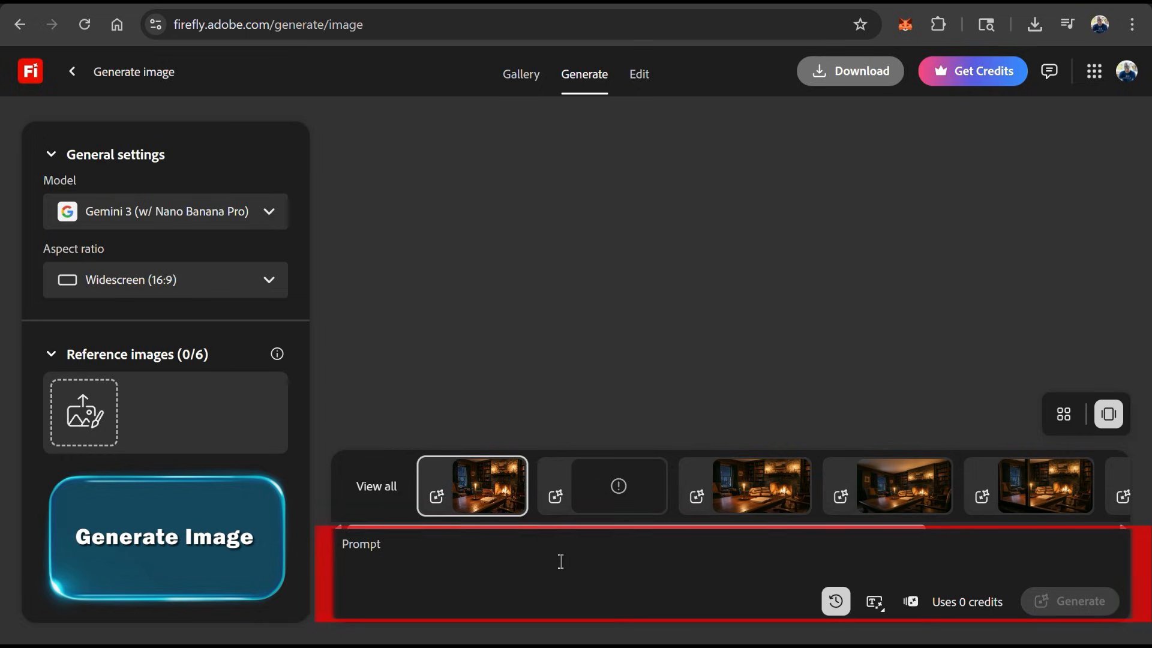
text(Generate a realistic)
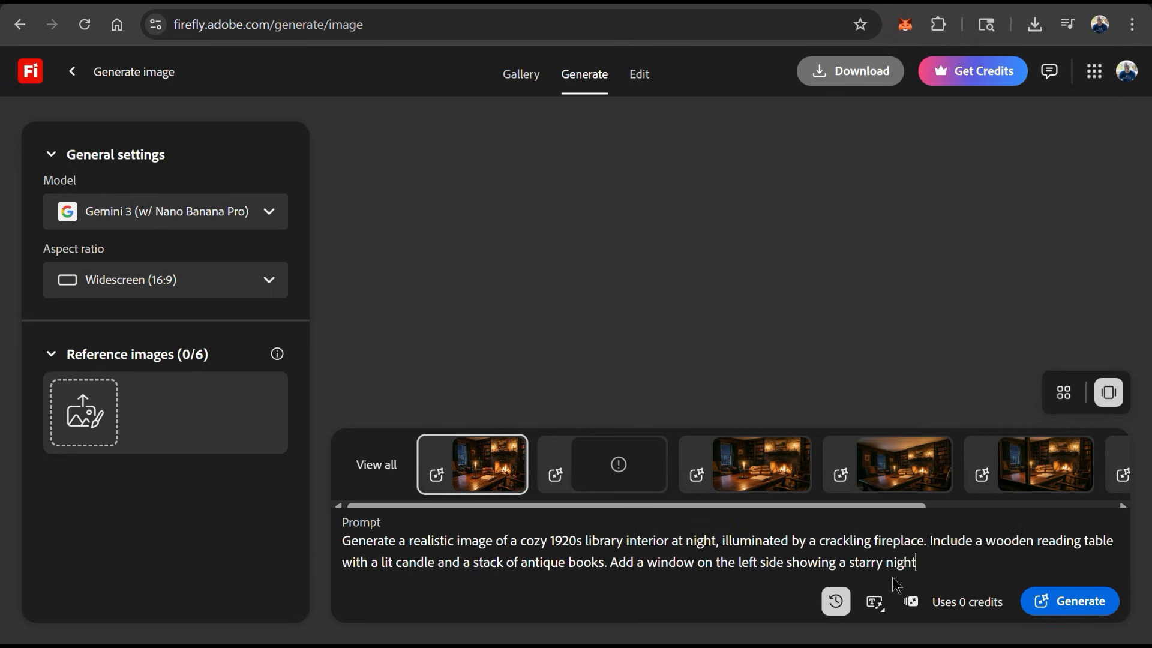
text(sky.)
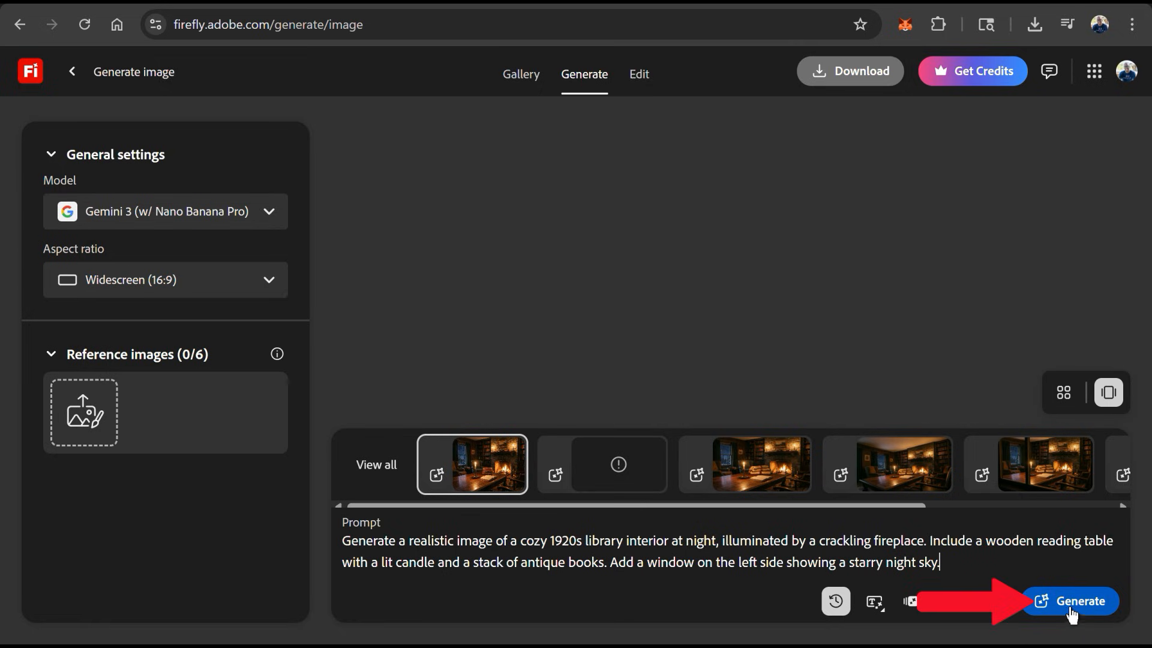
click(1072, 600)
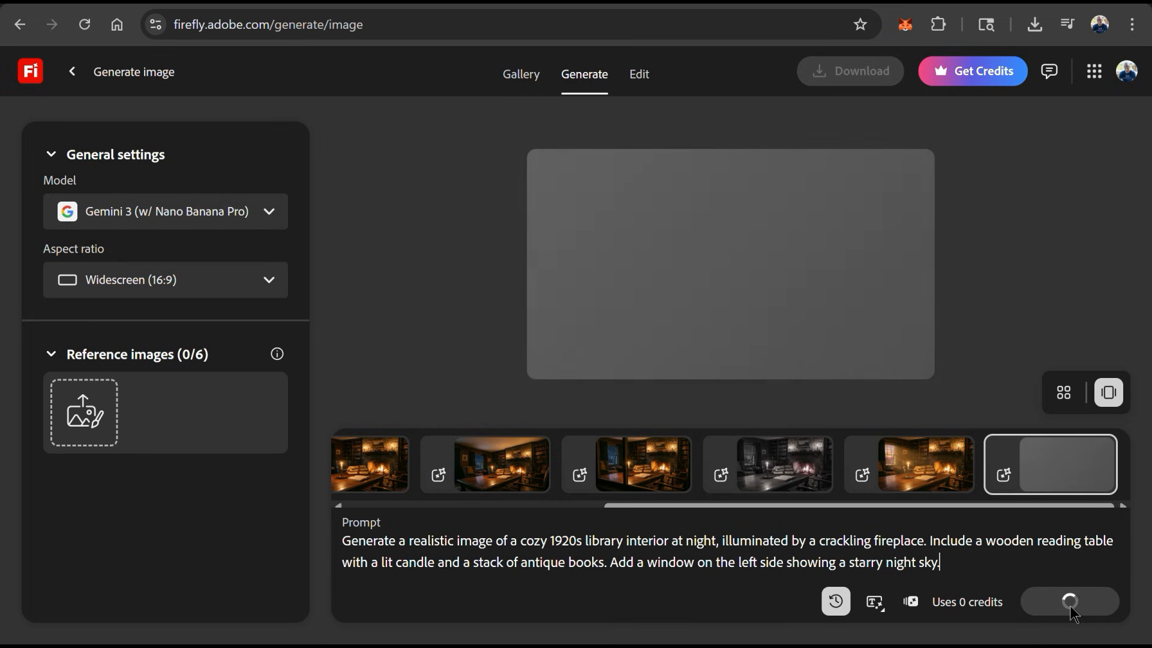
click(1069, 601)
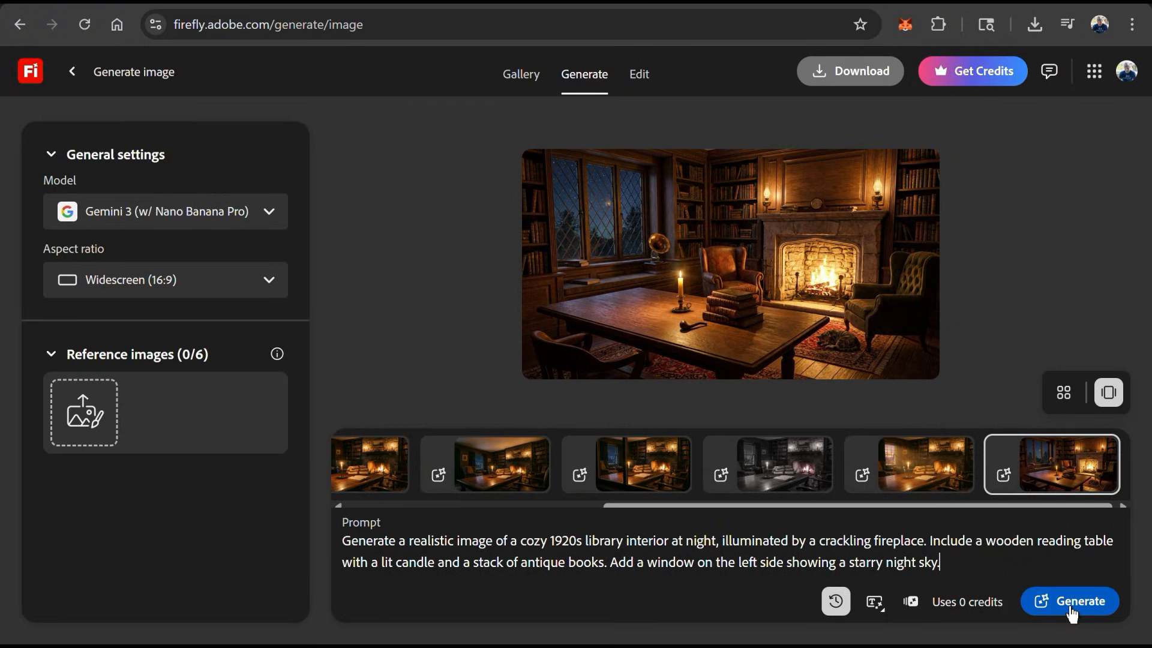
Edit the library image so the antique books become ancient scrolls, everything else unchanged
click(639, 73)
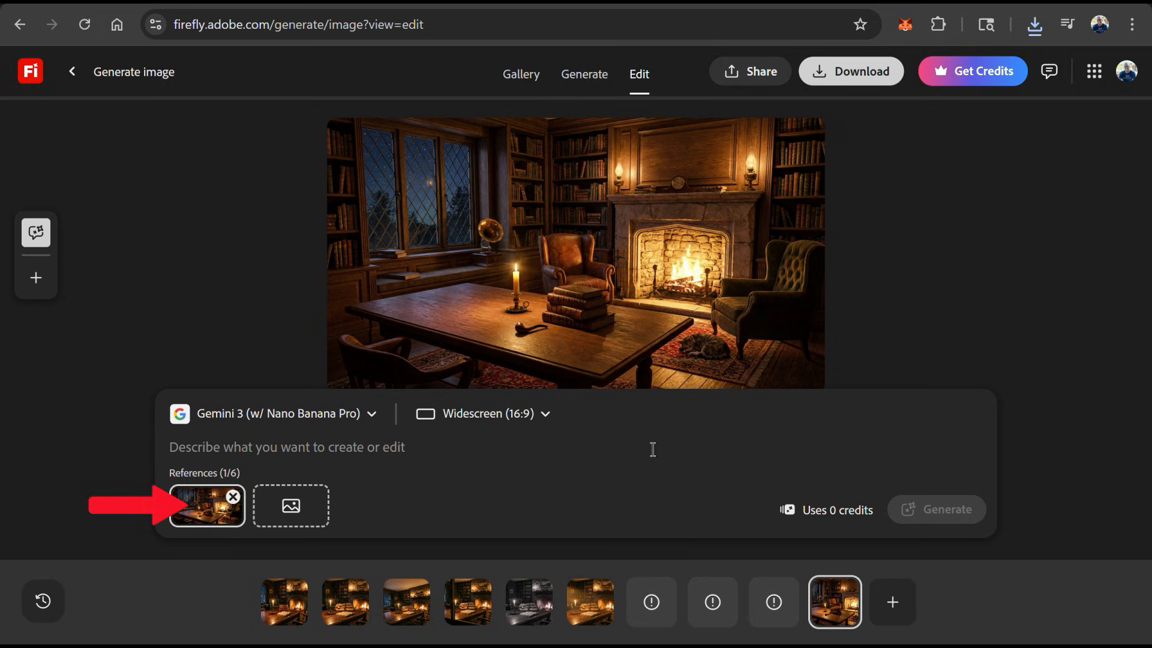
text(Trans)
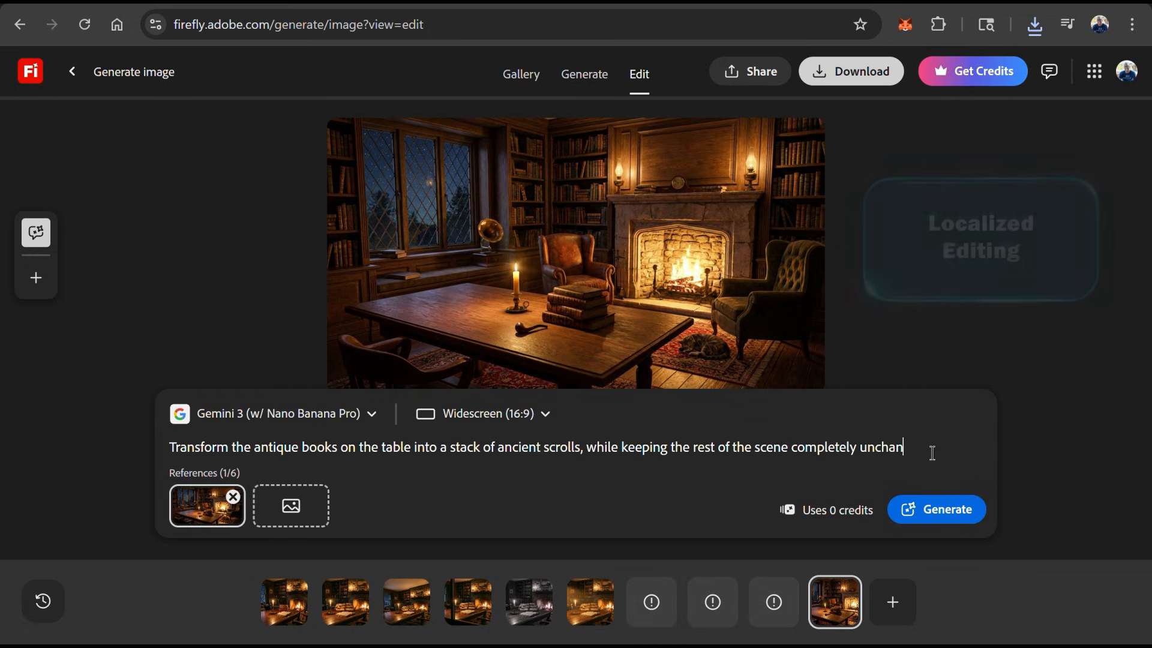
text(ged.)
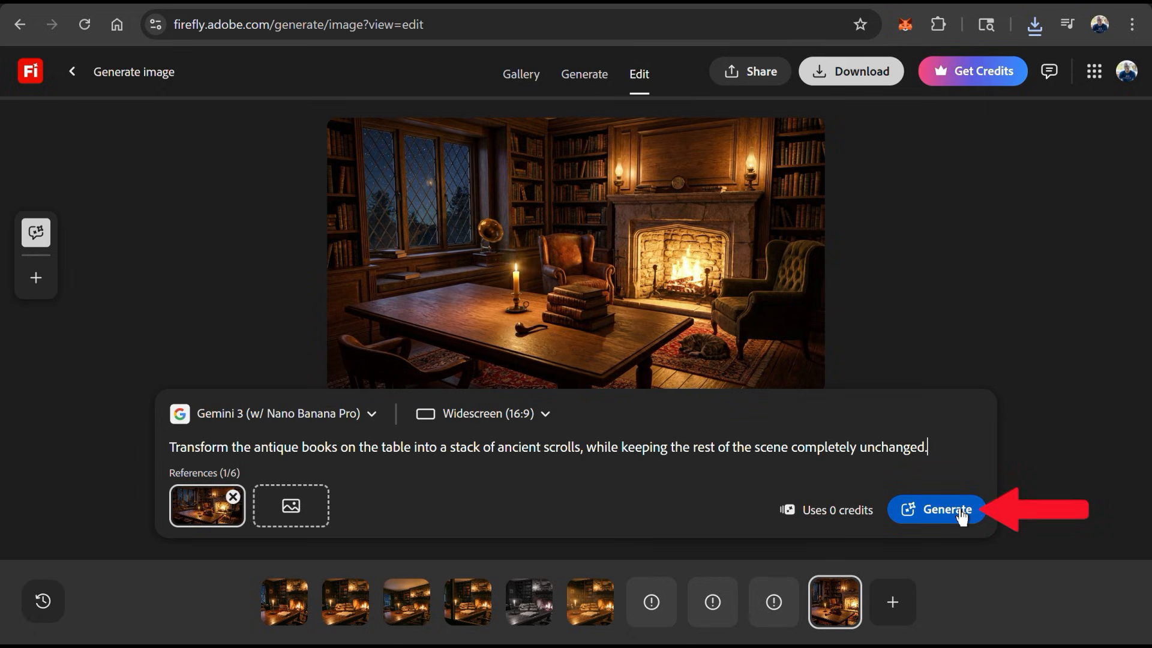
mouse_move(948, 529)
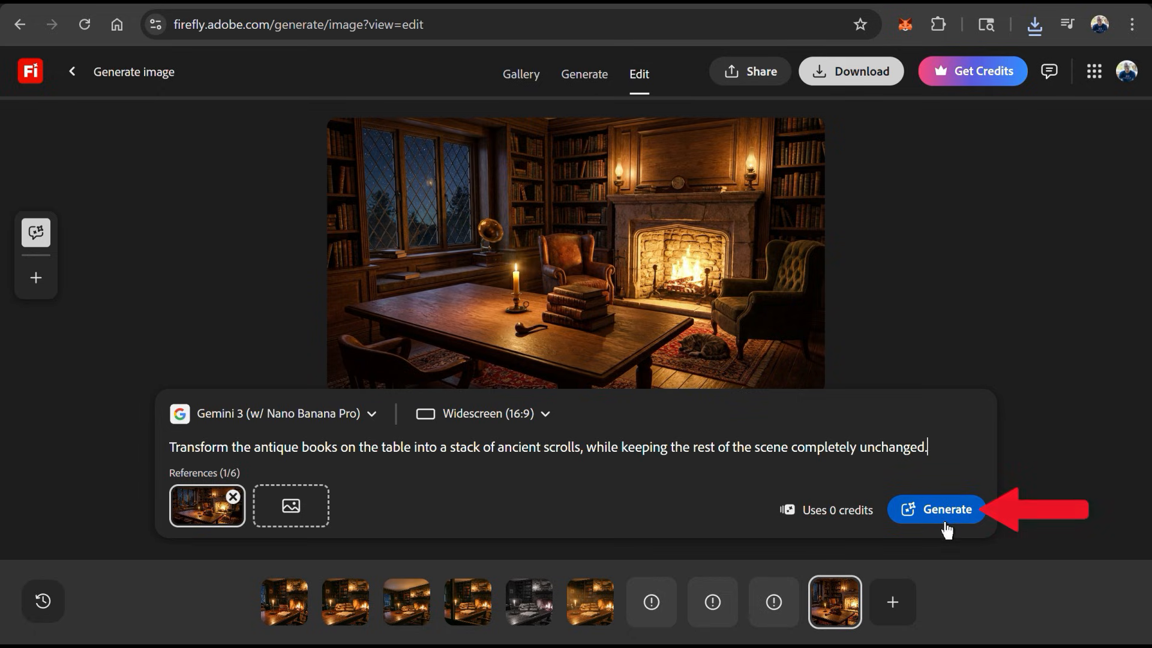
click(947, 509)
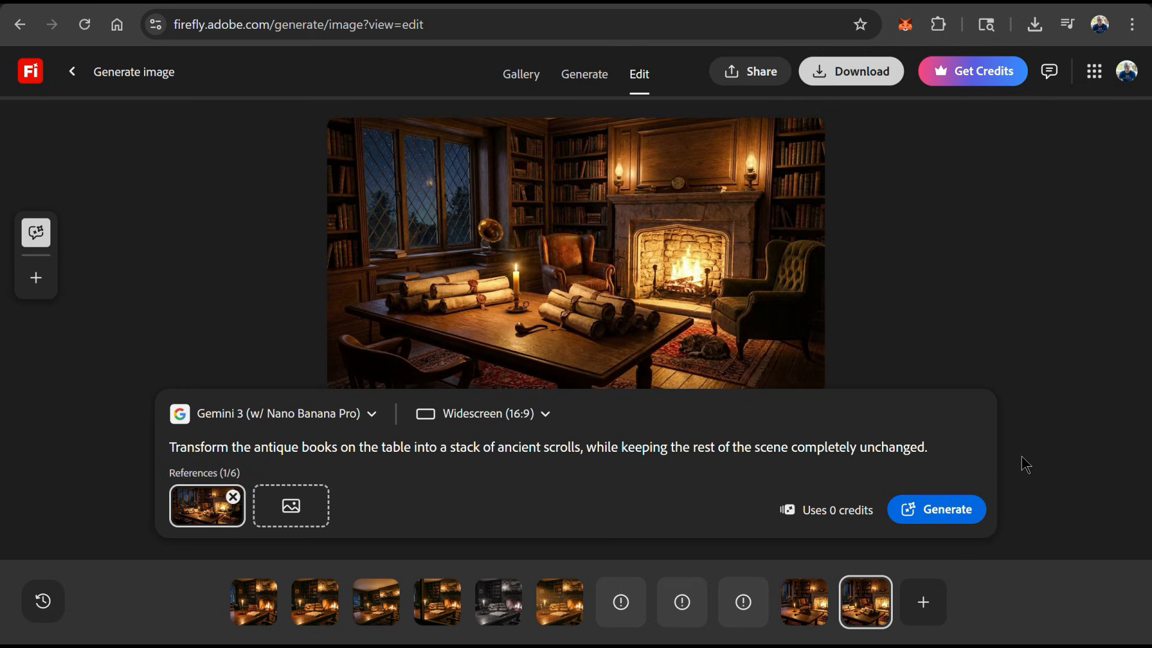
click(936, 509)
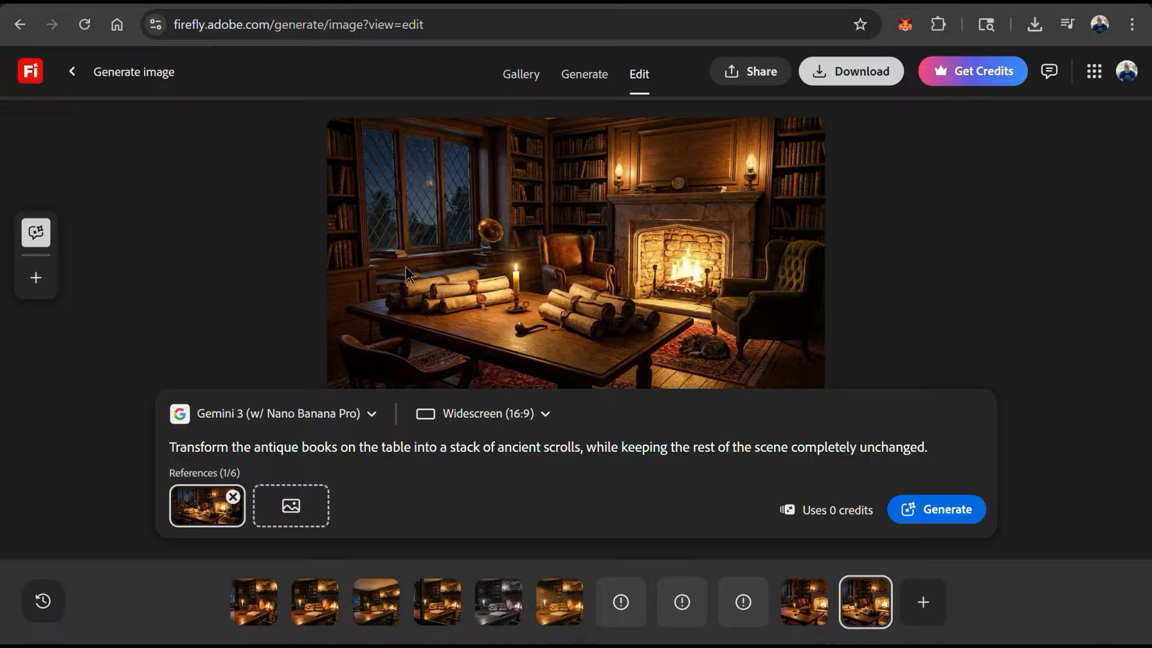
Replace the prompt with 'Adjust the camera angle to show a worms-eye view of the room' and generate
double_click(890, 446)
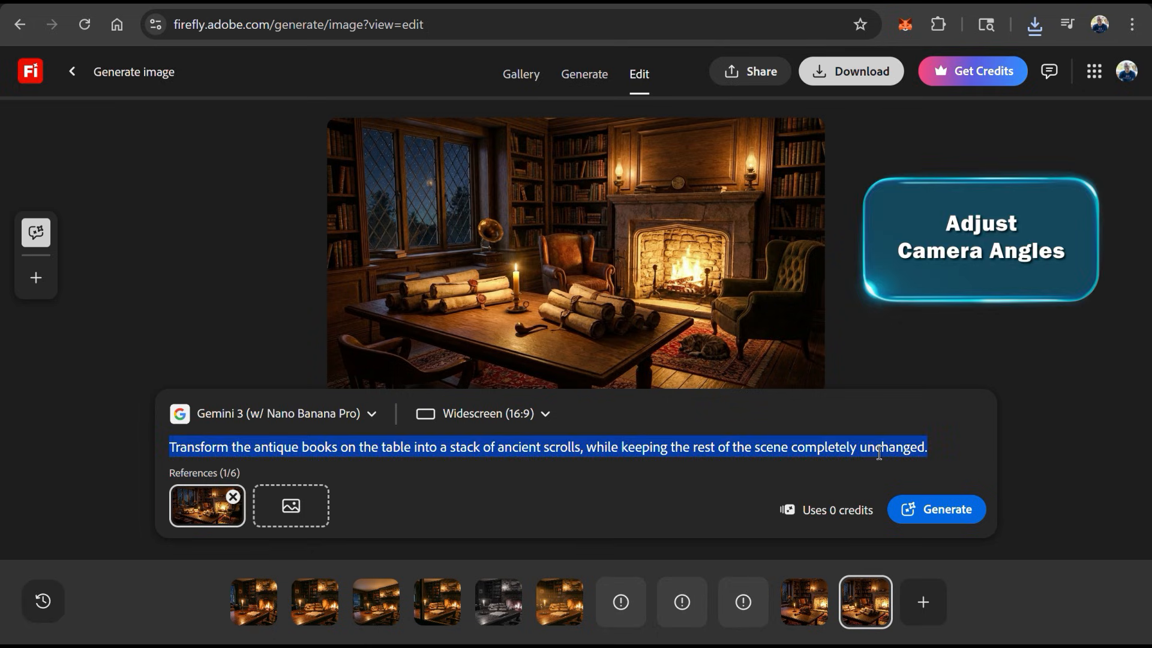
text(Adjust the)
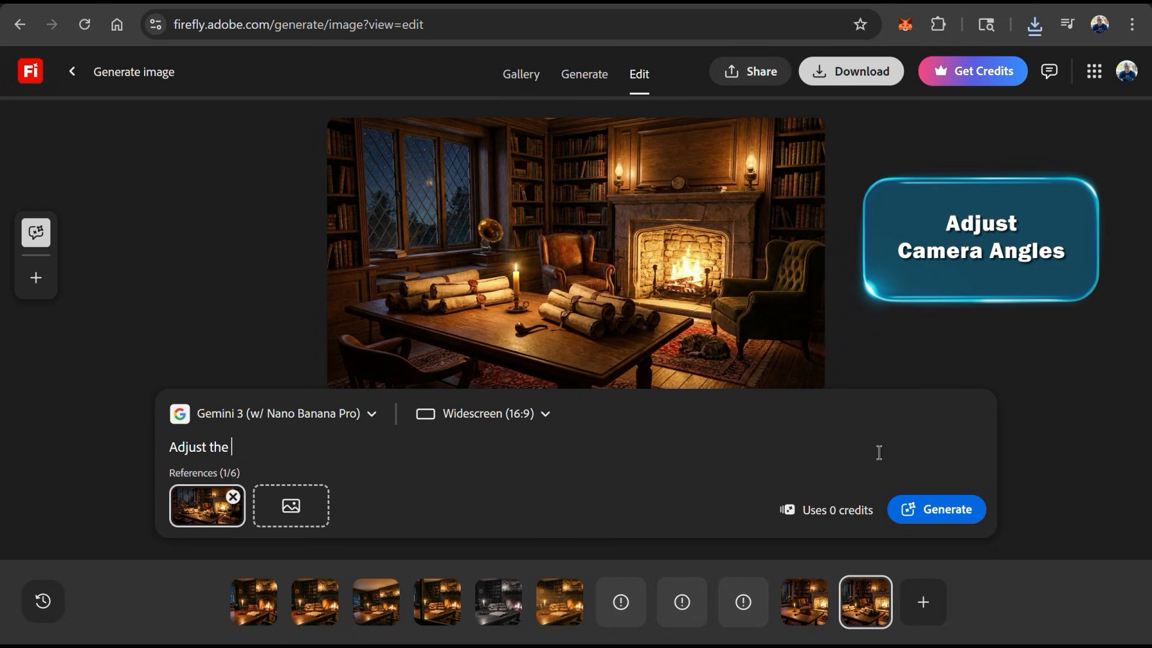
text(camera angle to show a worms)
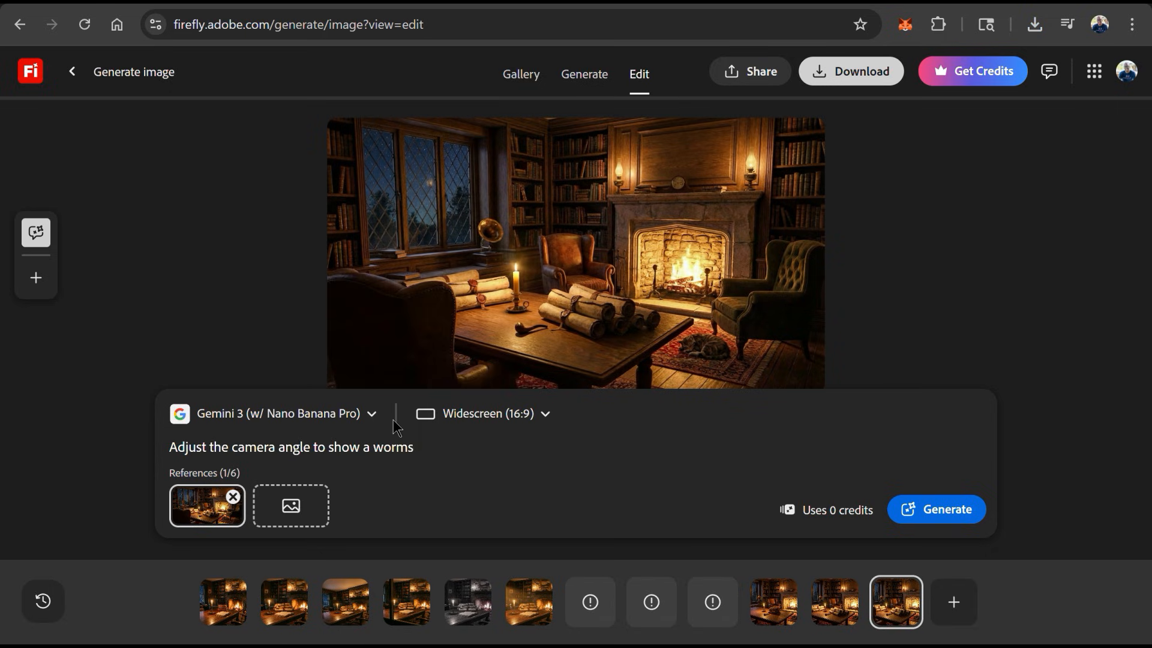
text(-eye view of the r)
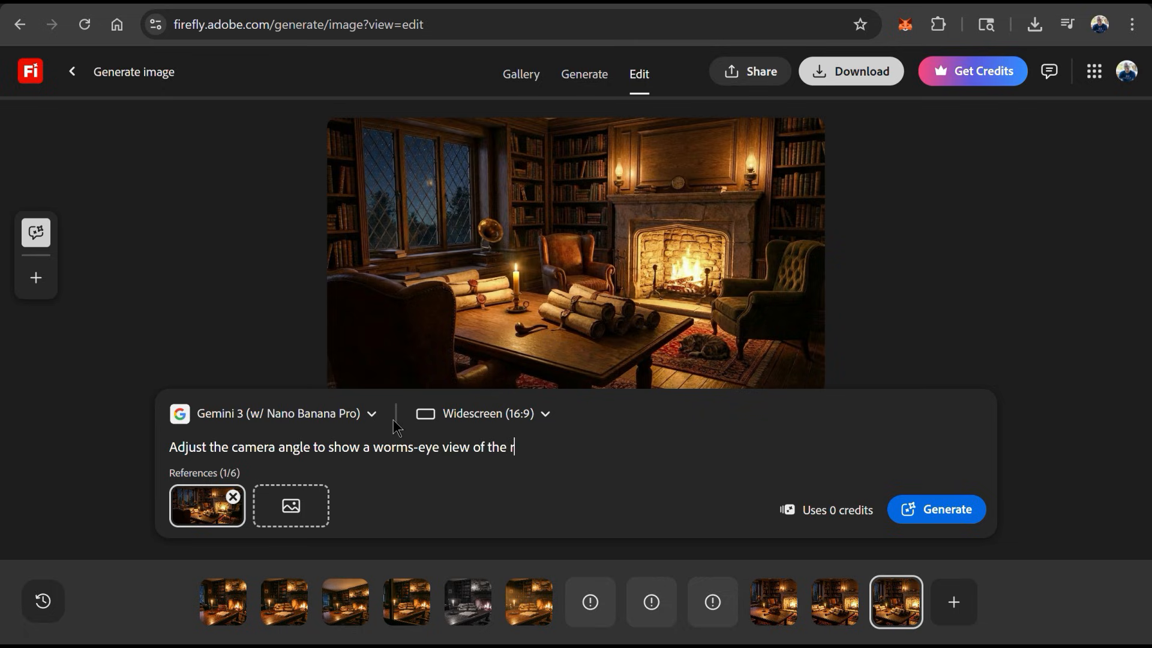
text(oom)
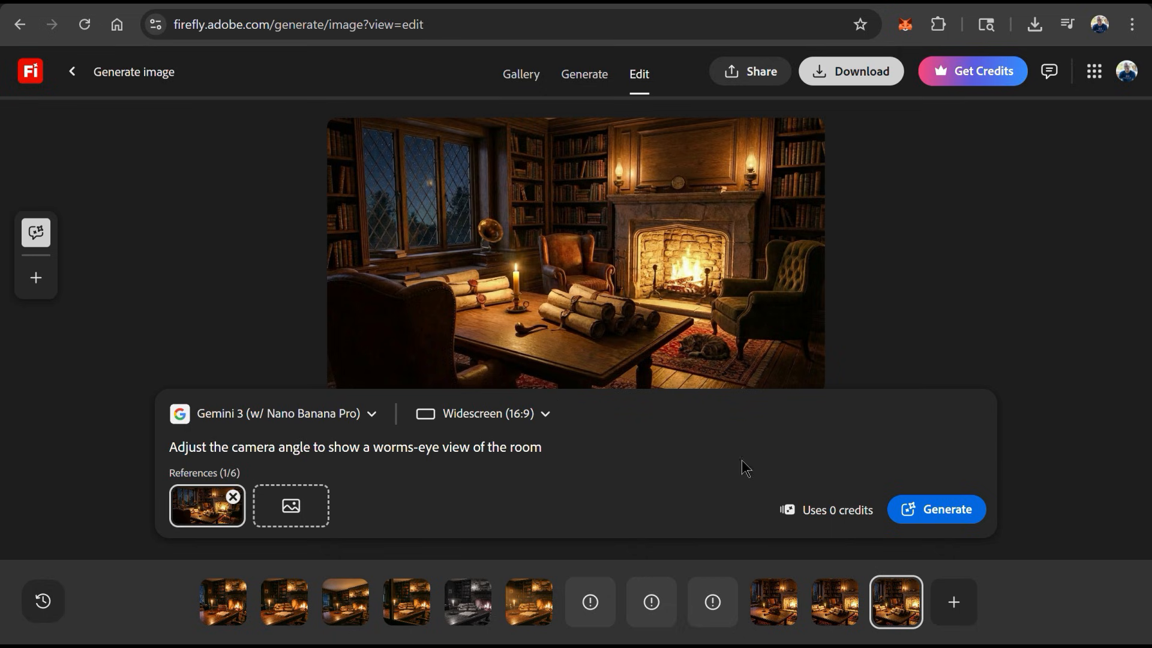
click(935, 509)
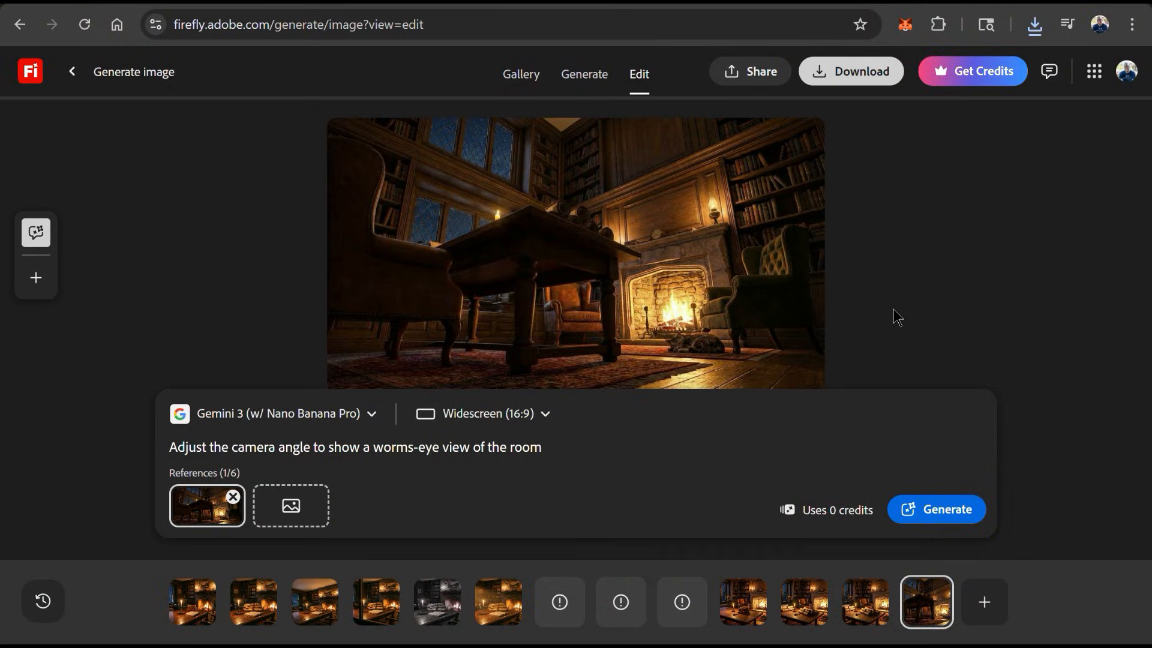
Regrade the scrolls version with a desaturated moody grayscale prompt with subtle red undertones and generate
click(866, 601)
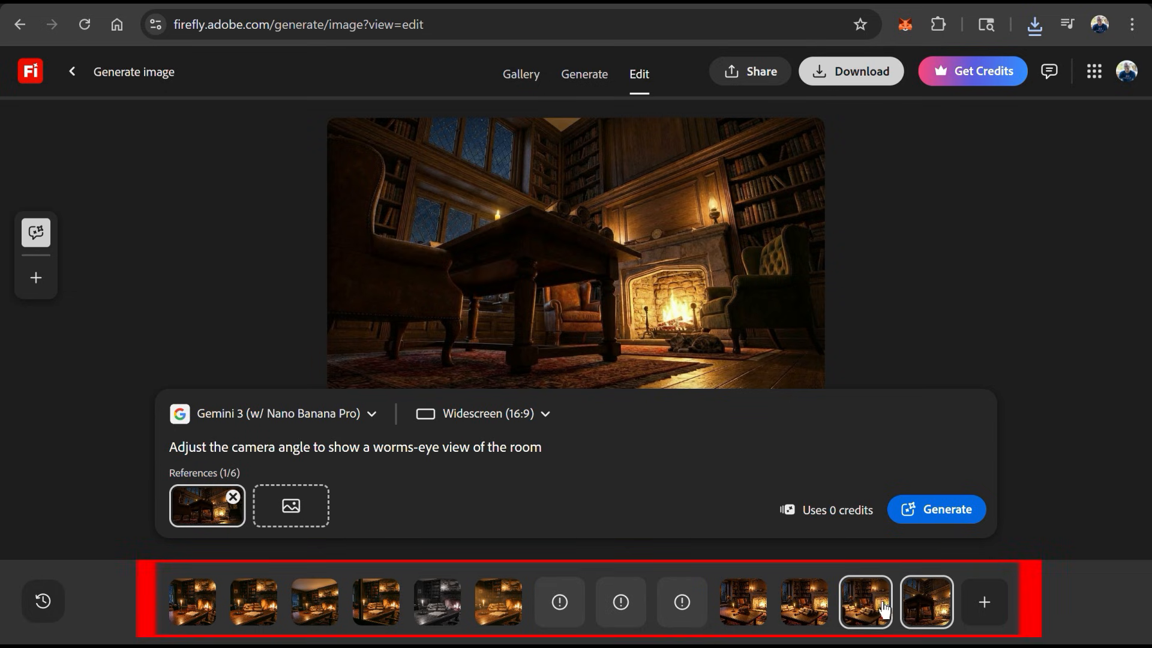
click(804, 601)
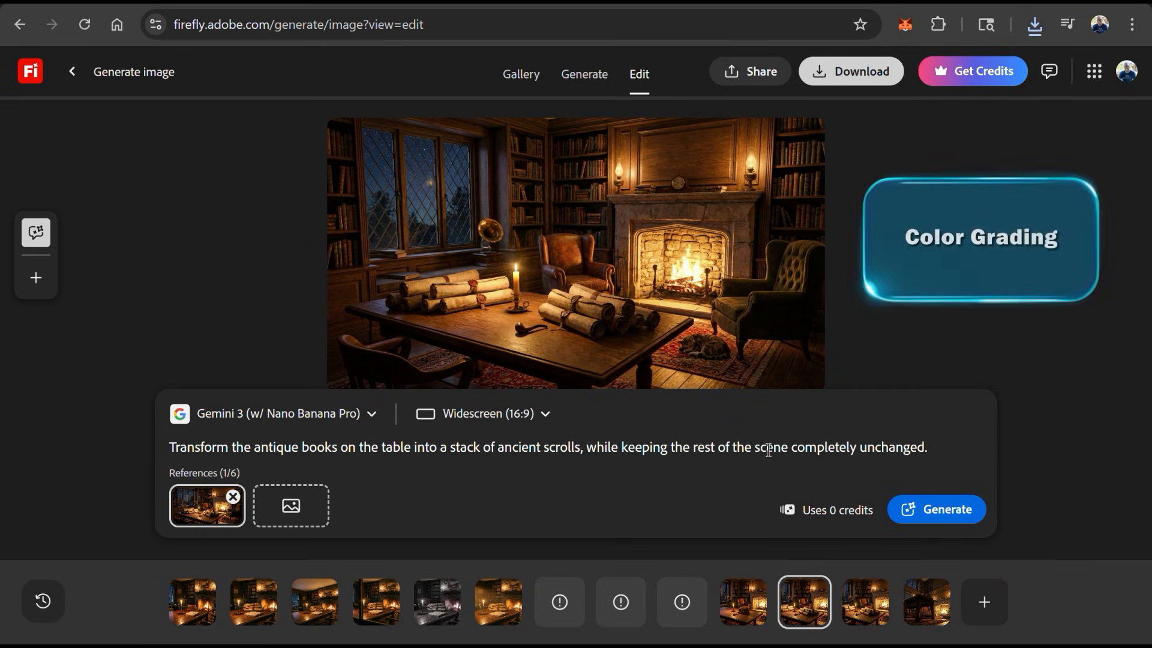
triple_click(547, 446)
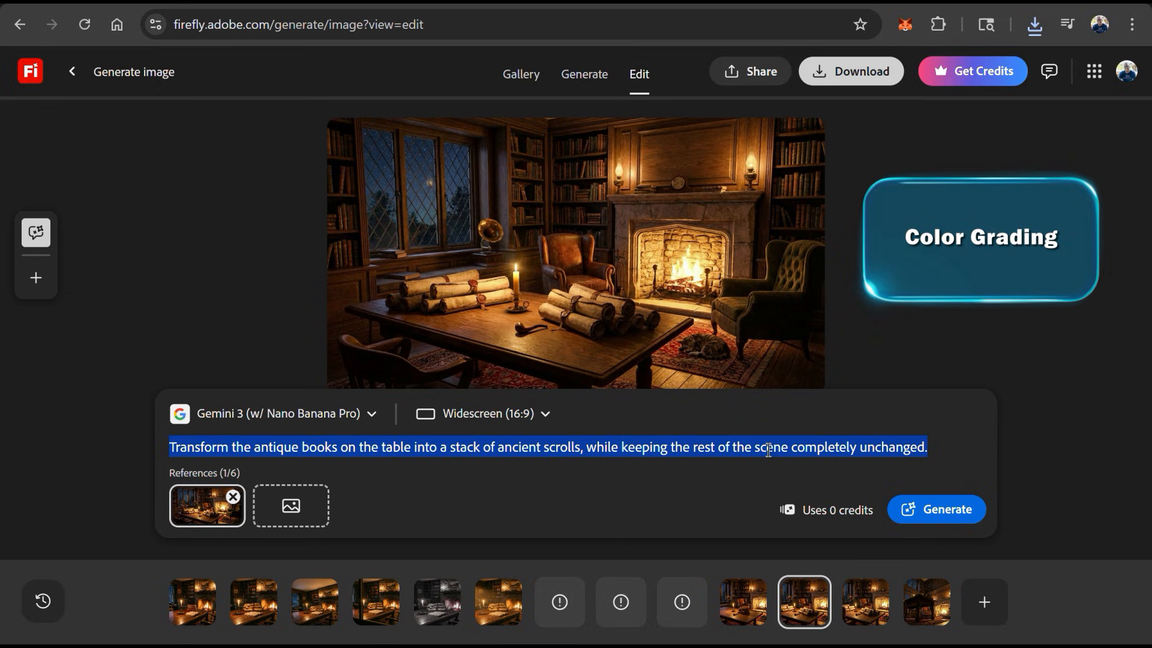
text(Use color g)
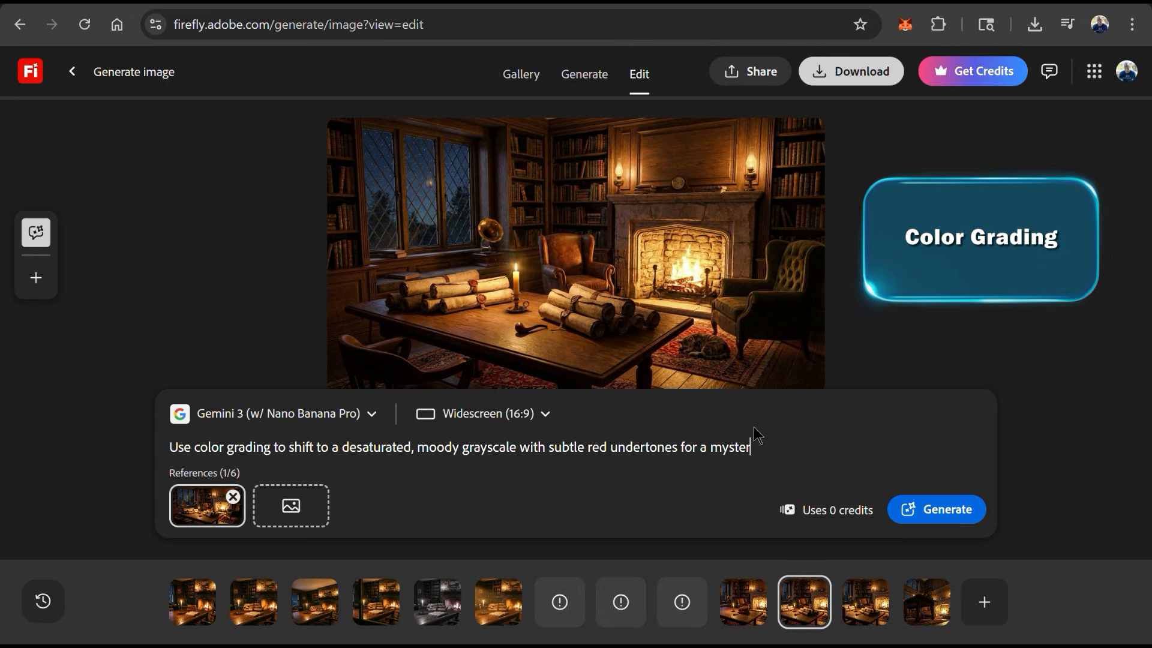
text(ious atmosphere.)
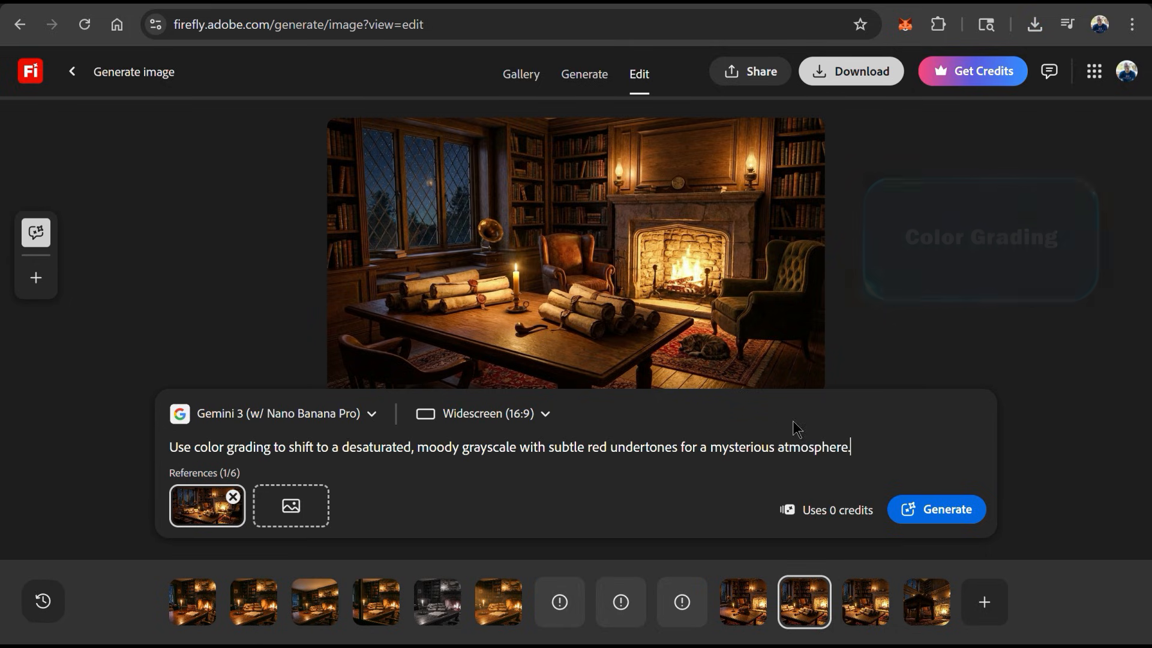
mouse_move(947, 509)
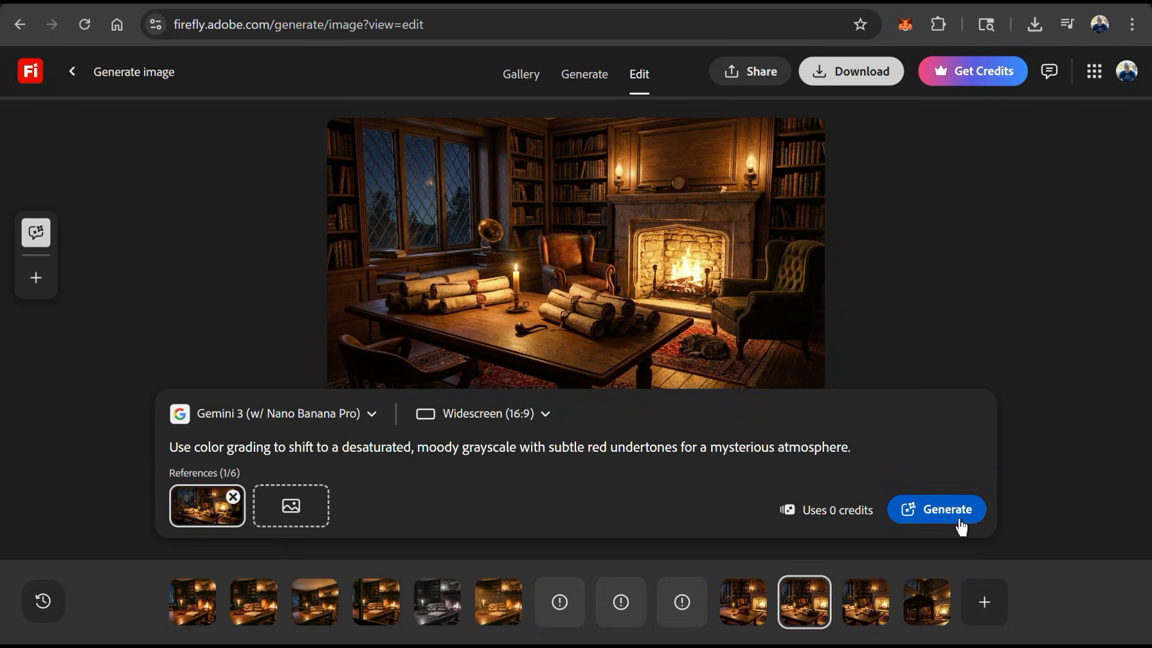
click(934, 508)
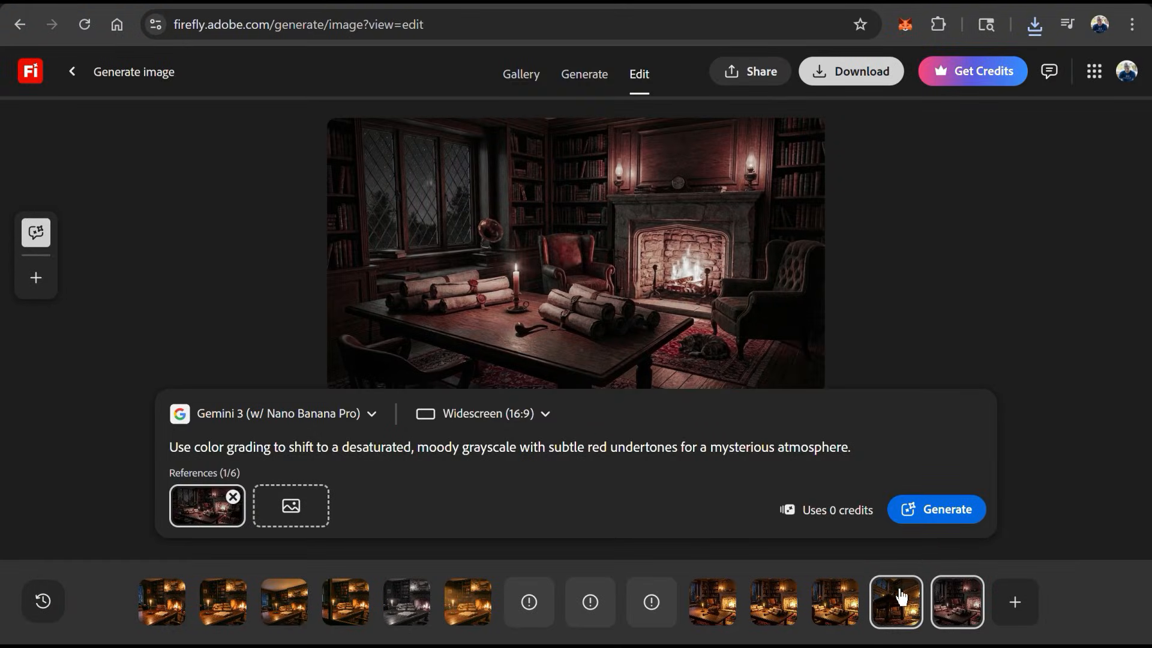
Relight the scrolls version with warm evening golden sun rays streaming through the left window and generate
click(832, 601)
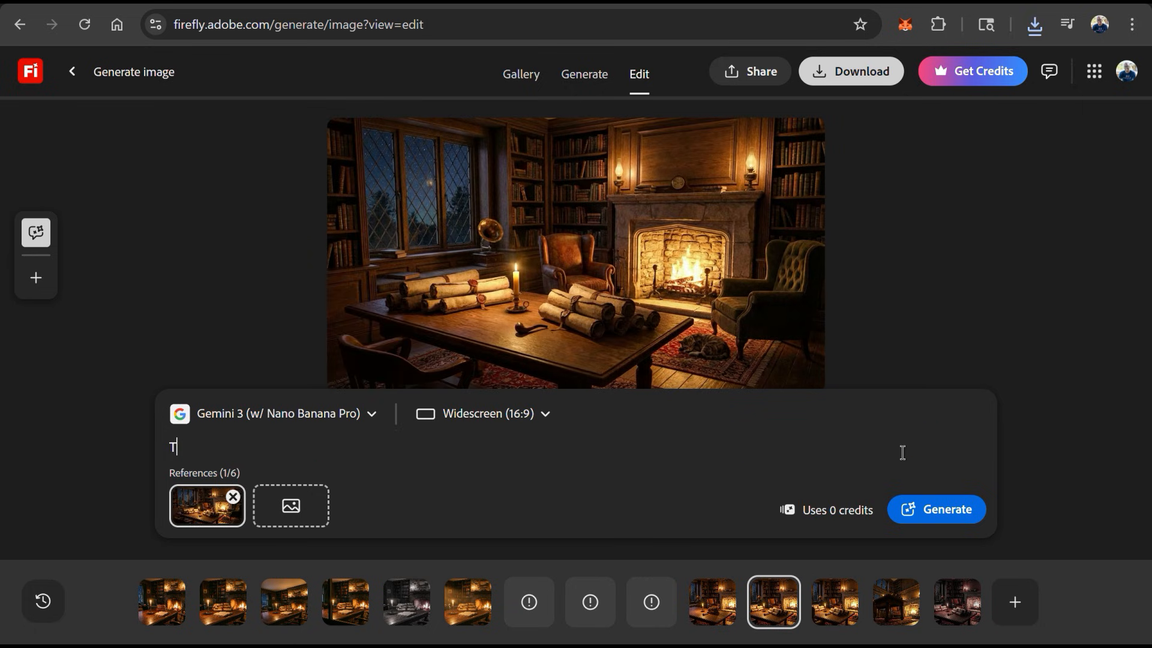
text(Transform)
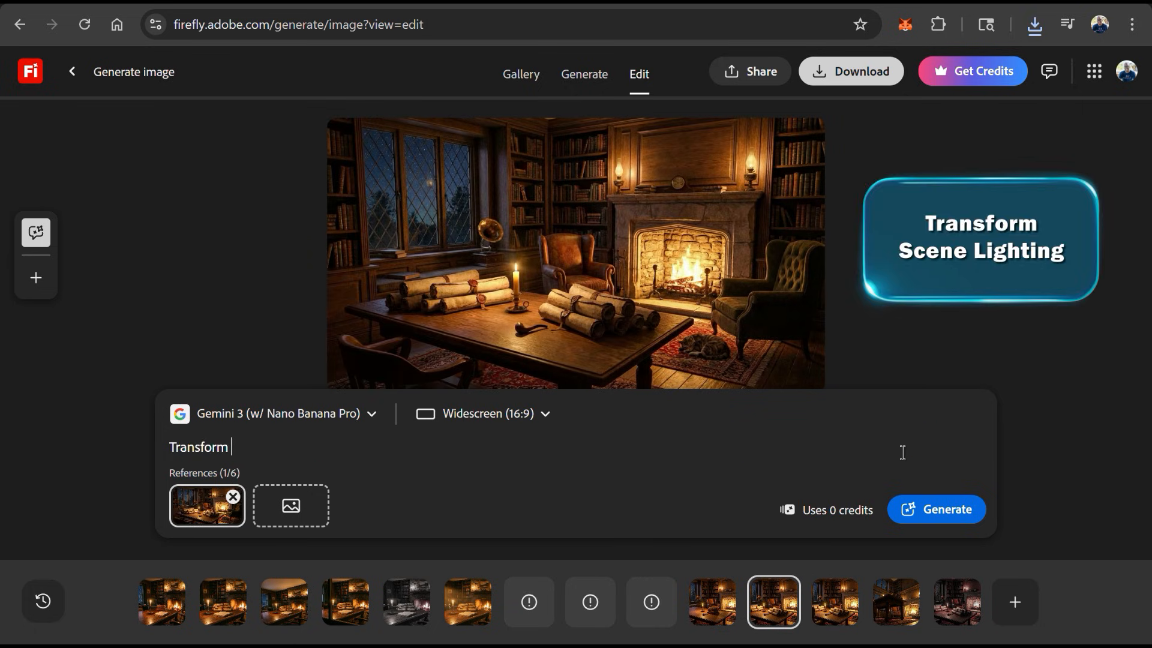
text(scene li)
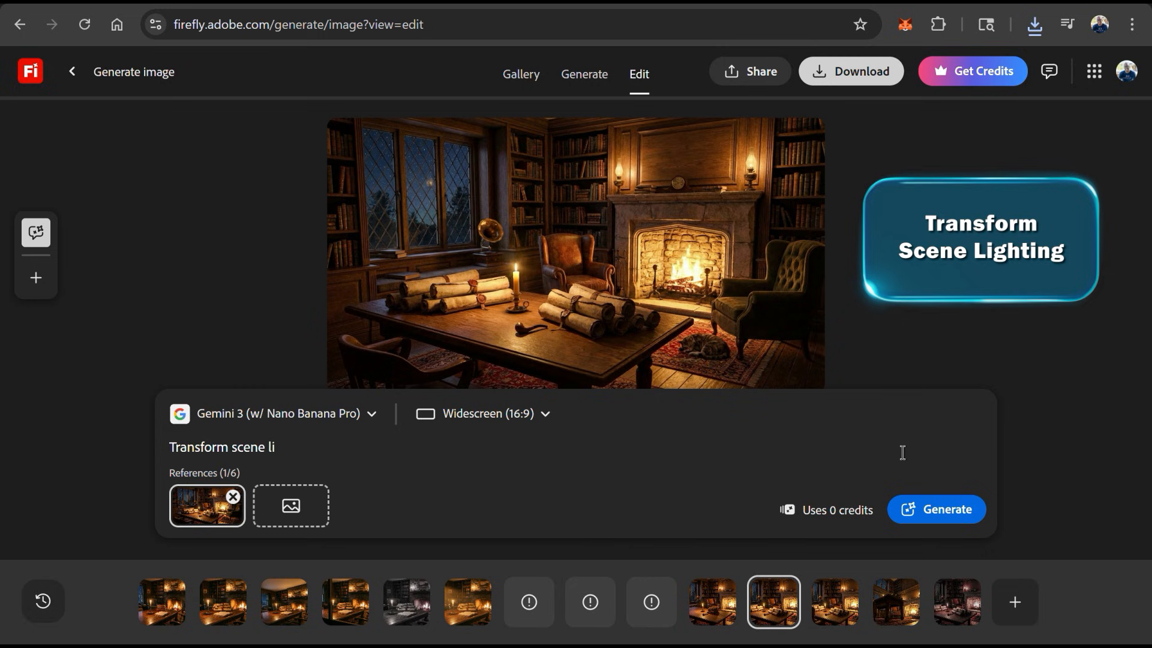
text(Transform the scene lighting to a warm evening ambiance with golden sun rays streaming through the left-side window, casting long soft shadows for a cozy after-hours feel inside the room. Replace the nighttime starry sky with a sunset vista outside, while keeping all other elements comple)
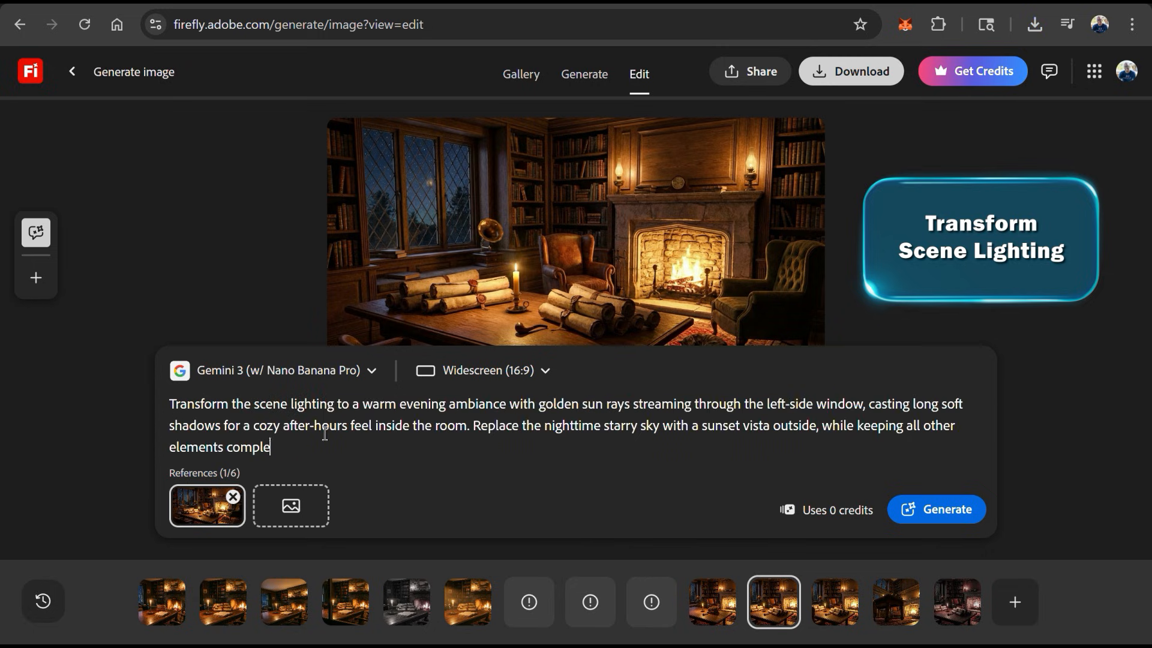
text(tely unchan)
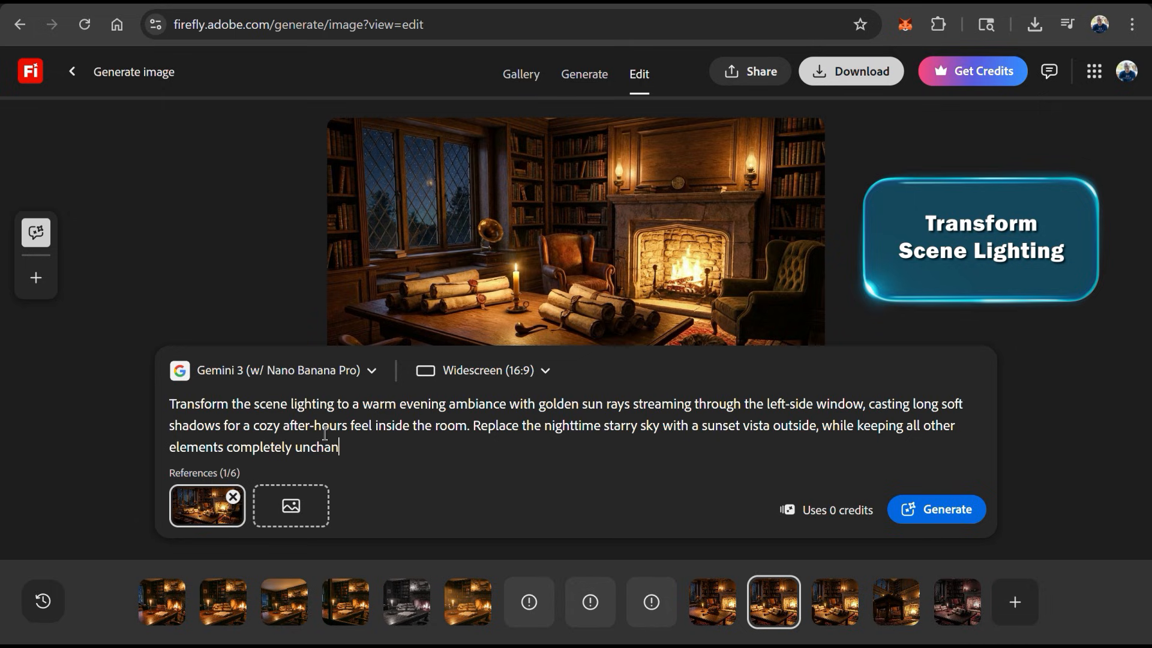
text(ged.)
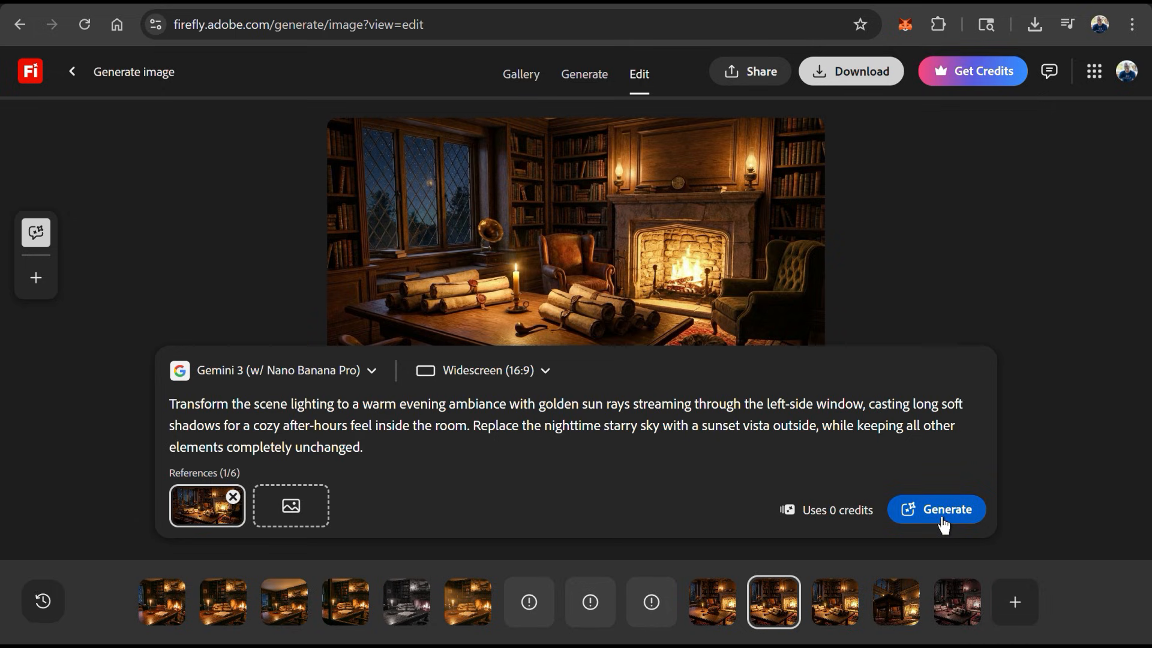
click(936, 508)
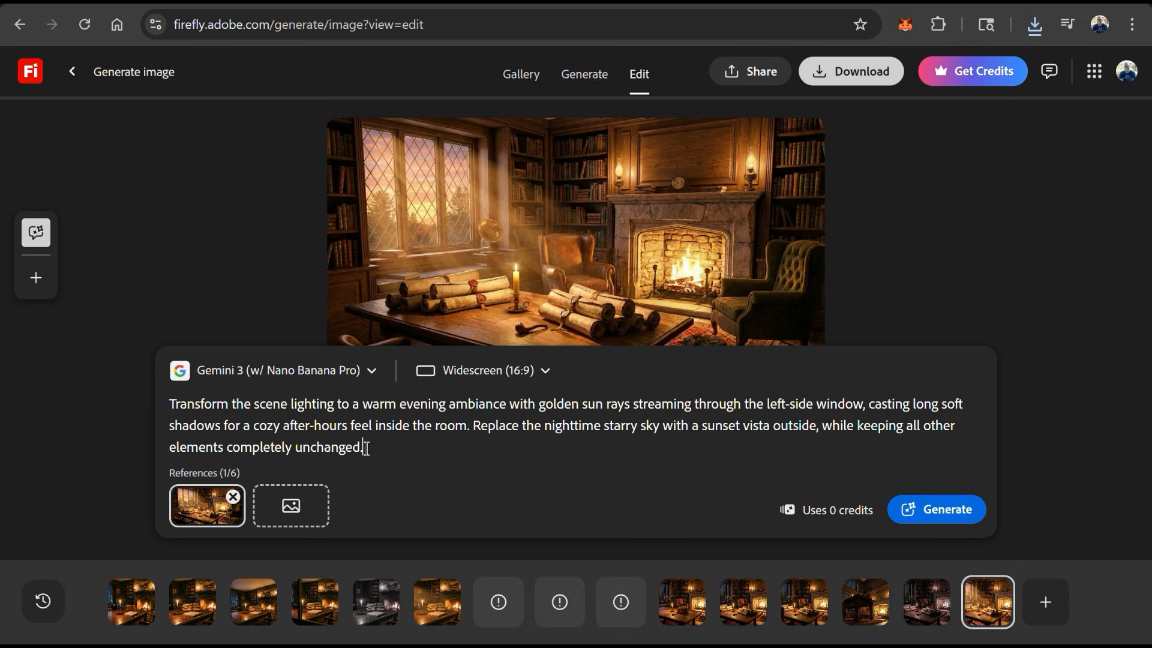
Generate a Square (1:1) close-up isolating the candle in crisp detail with softly blurred surroundings
text(Change the)
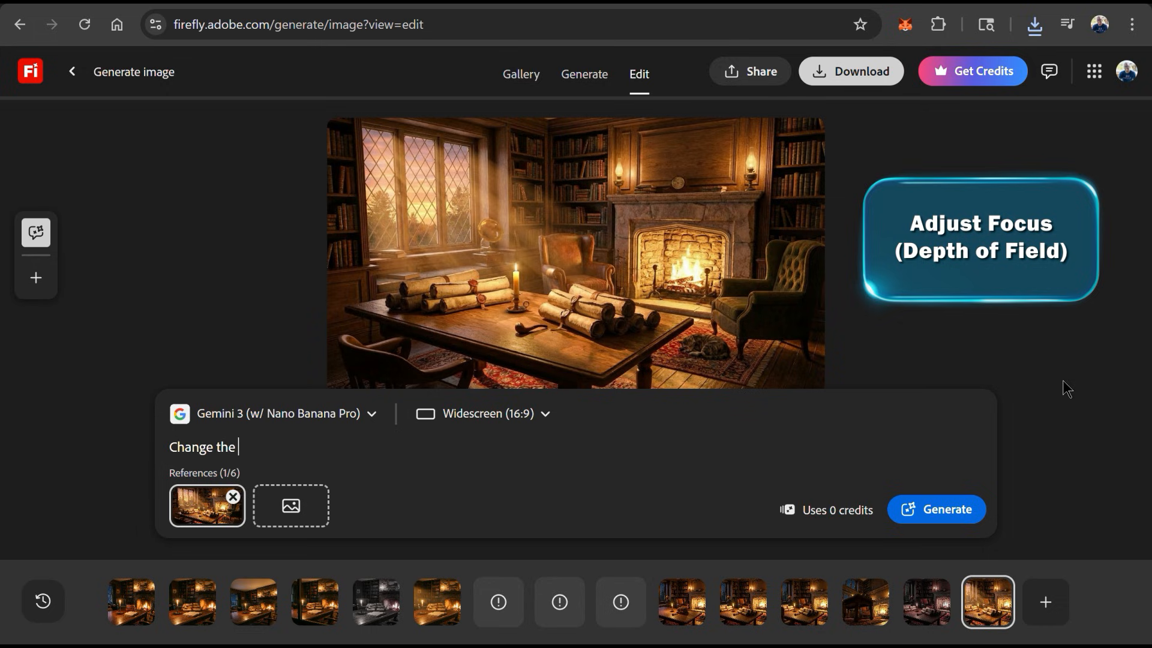
text(focus to isolate the candle in crisp detail while softly blurring the surrounding items and b)
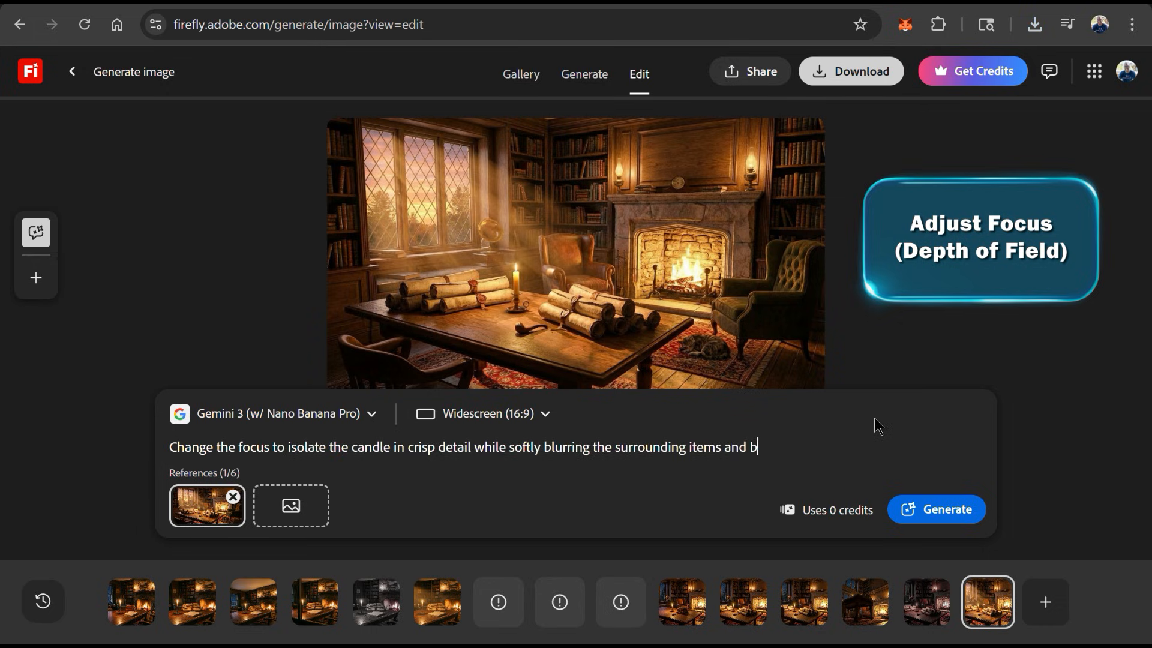
text(ackground.)
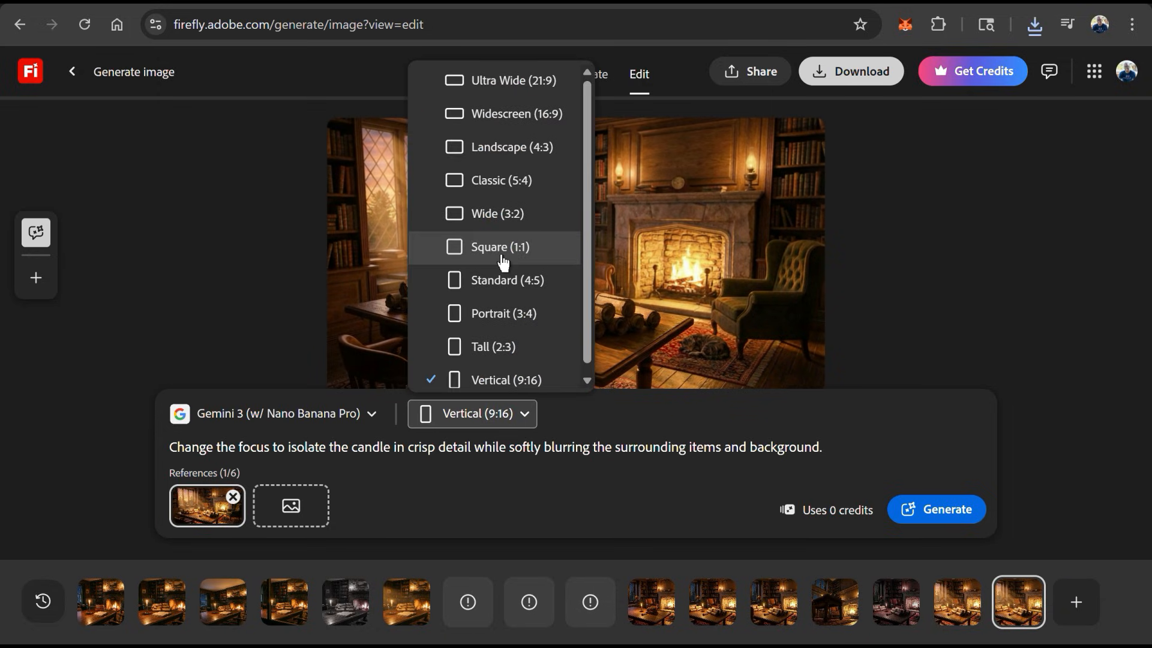
click(499, 246)
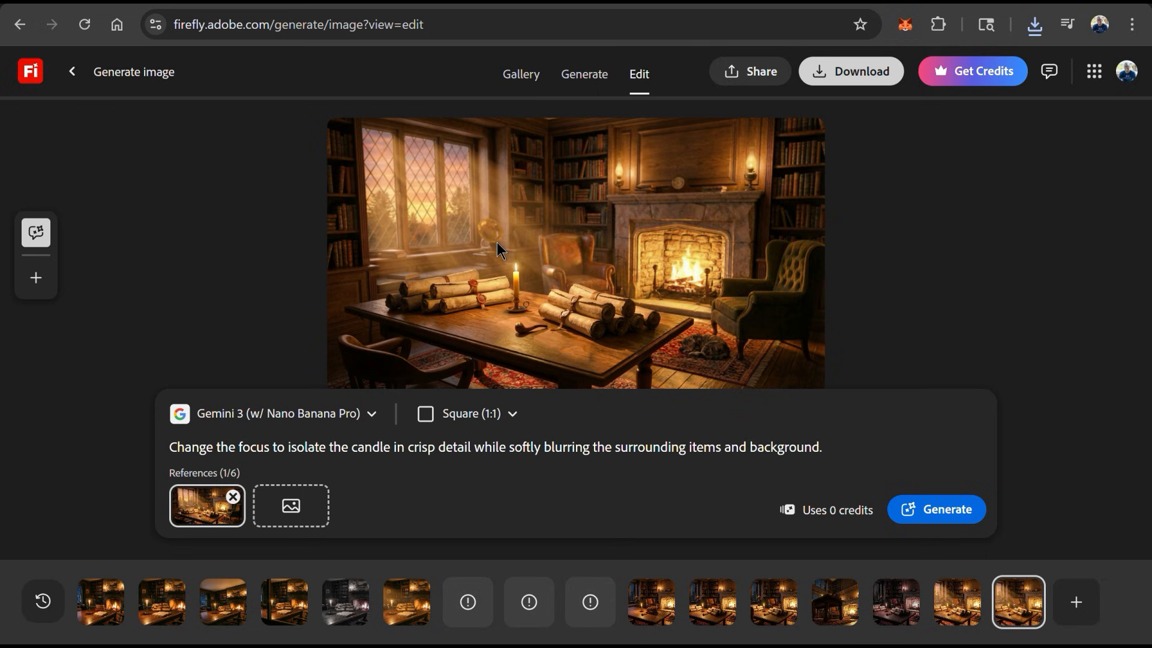
mouse_move(947, 509)
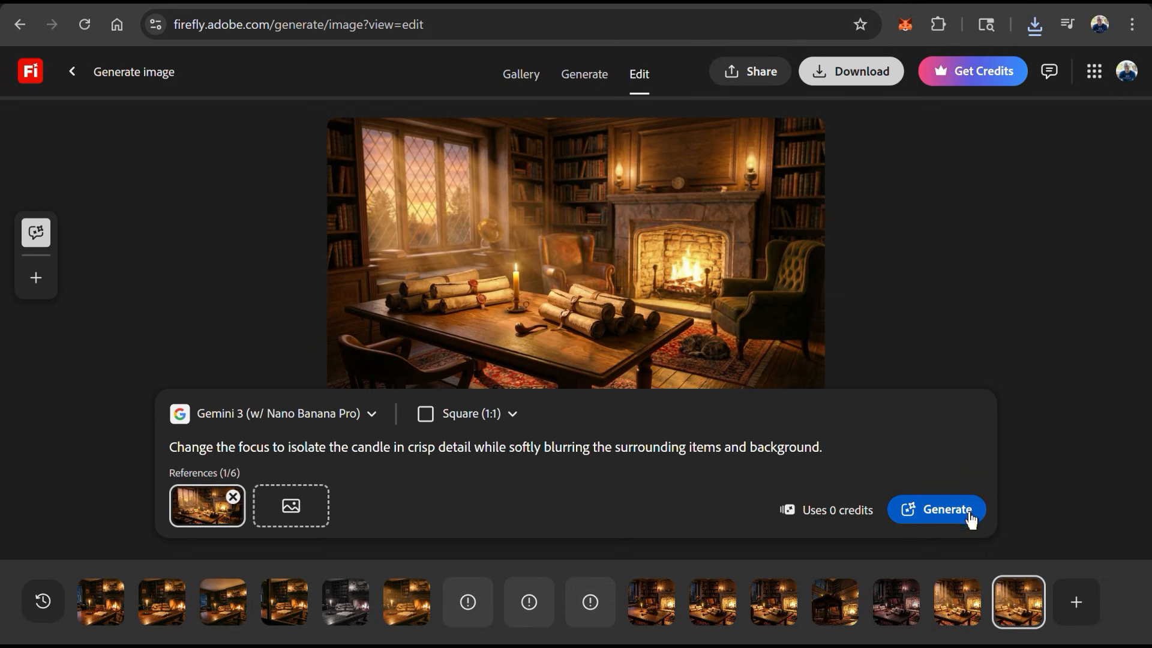
click(944, 508)
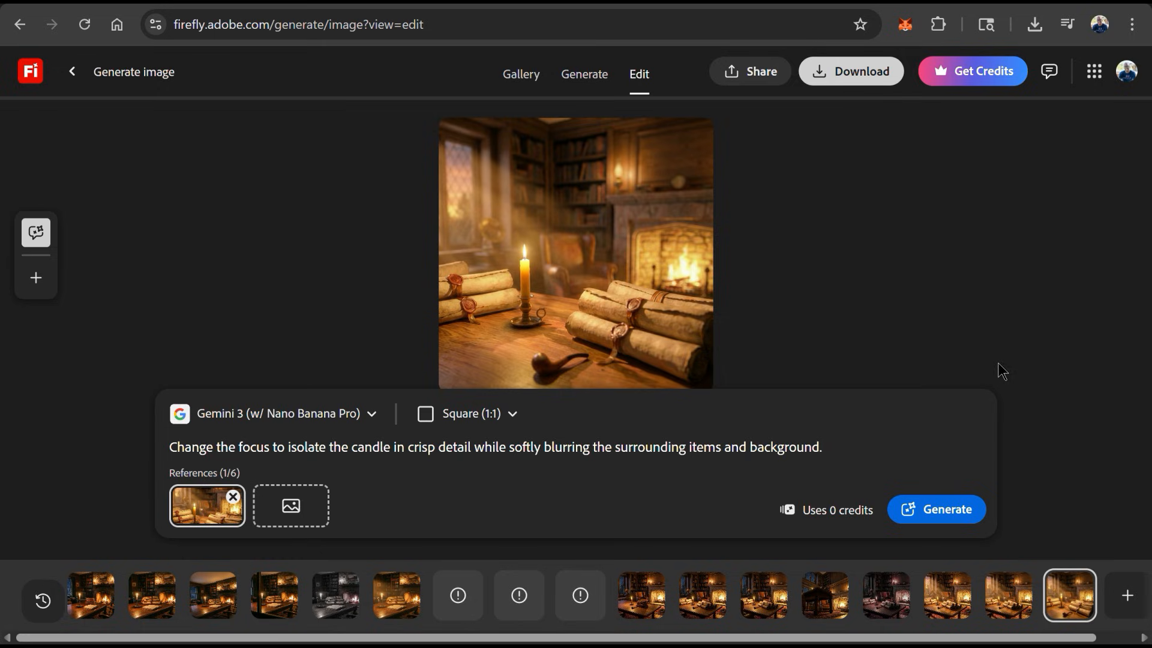
mouse_move(846, 118)
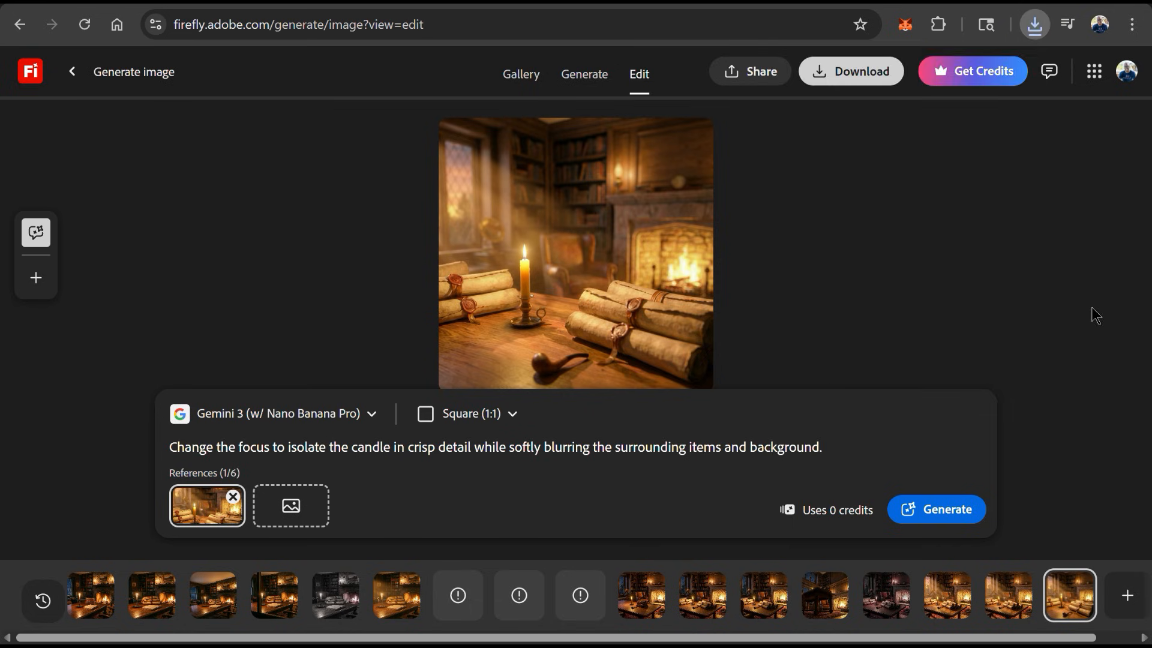
Clear the old prompt and write one for a photorealistic coffee shop signboard reading 'Fresh Brews Daily'
click(700, 595)
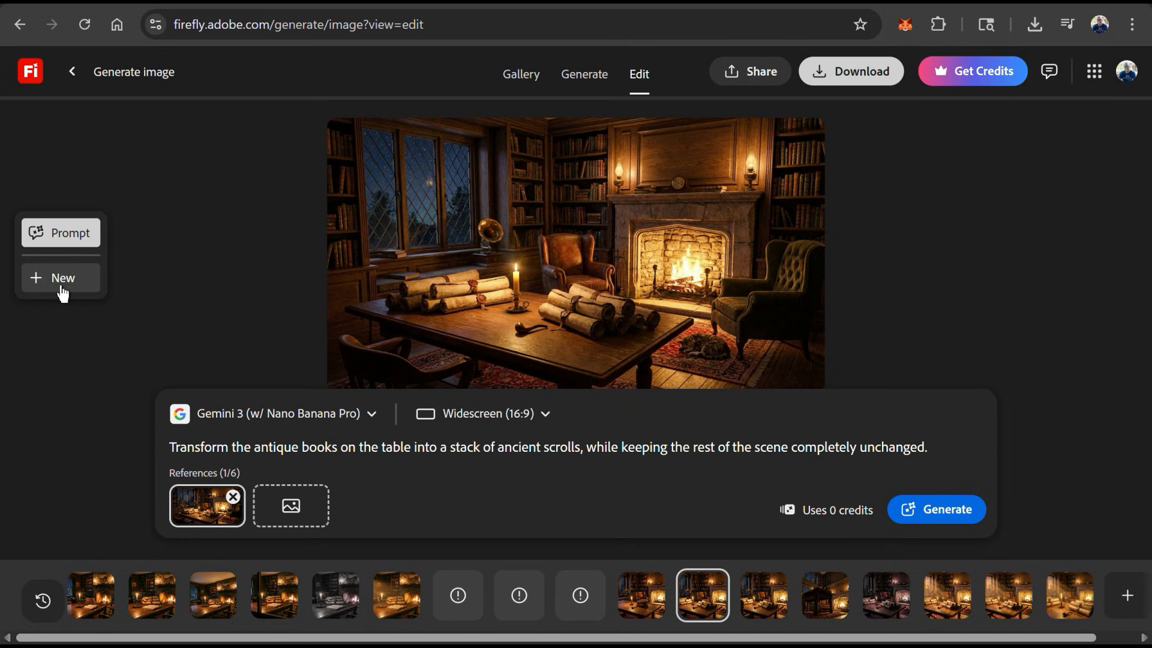
mouse_move(62, 277)
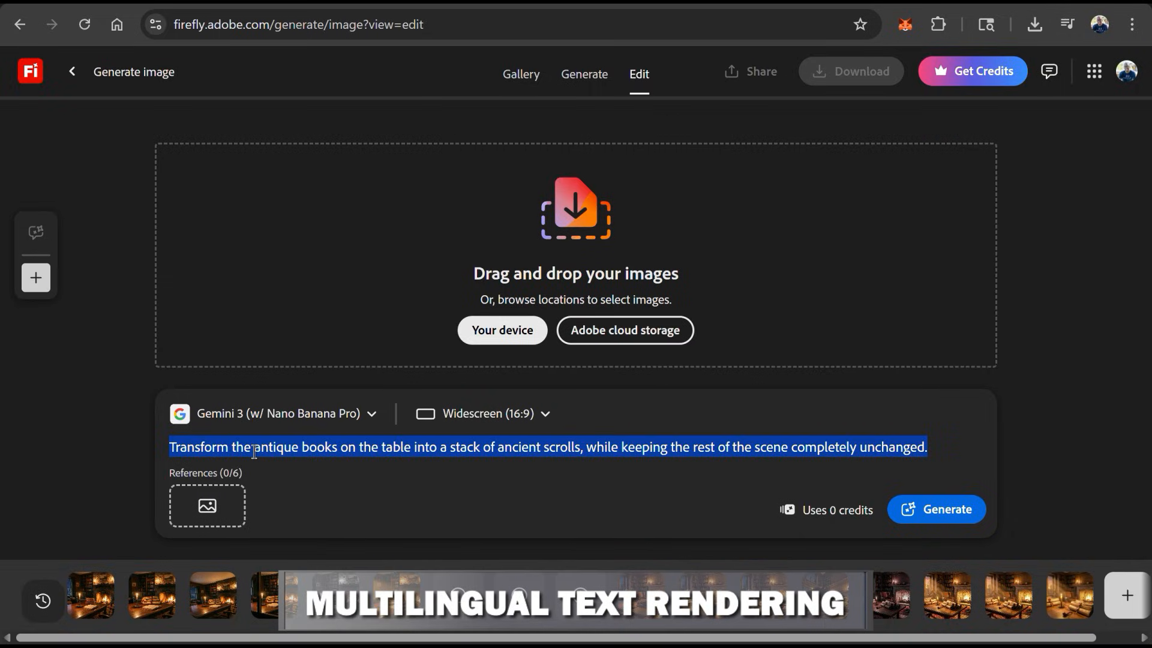
key(Delete)
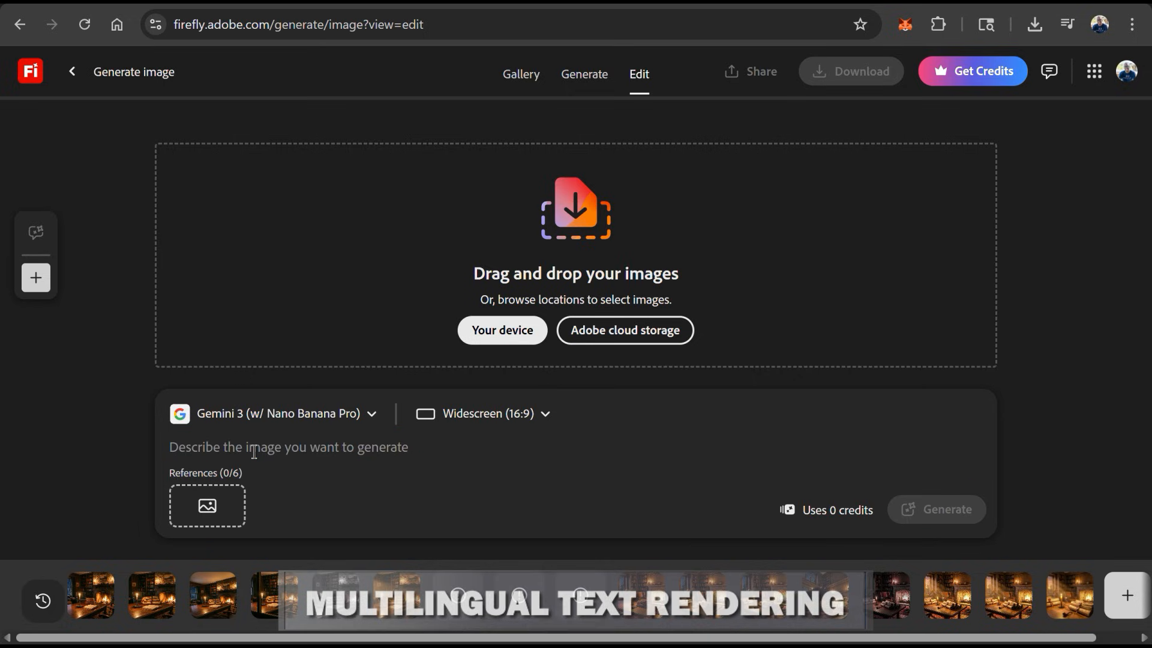
text(Gener)
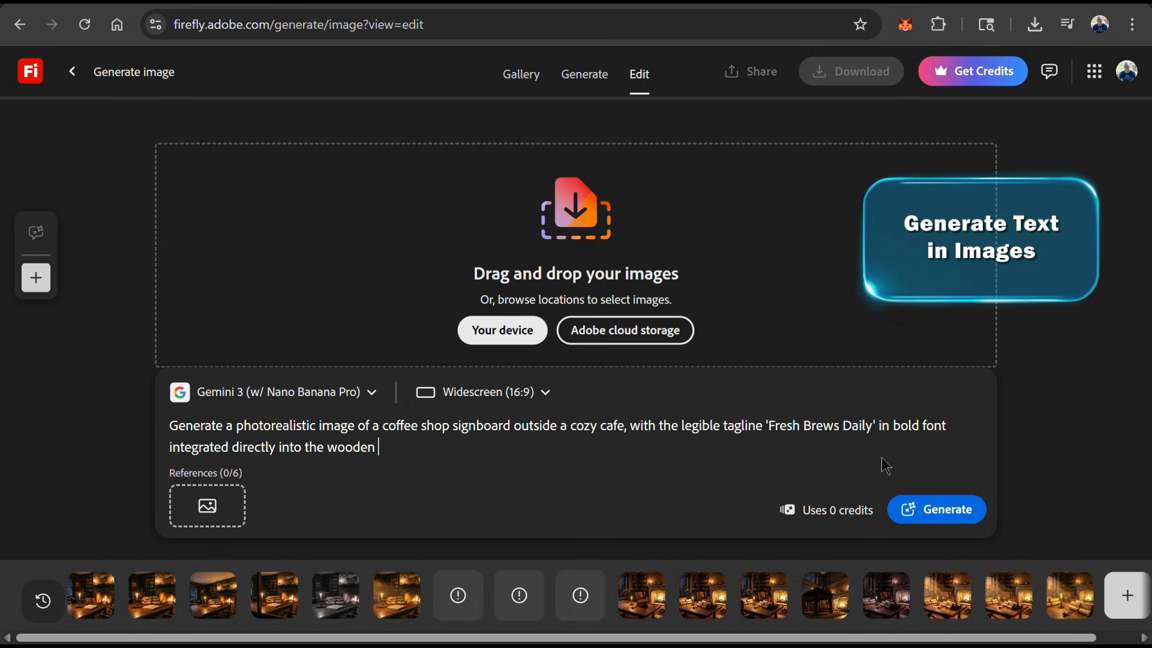
text(board.)
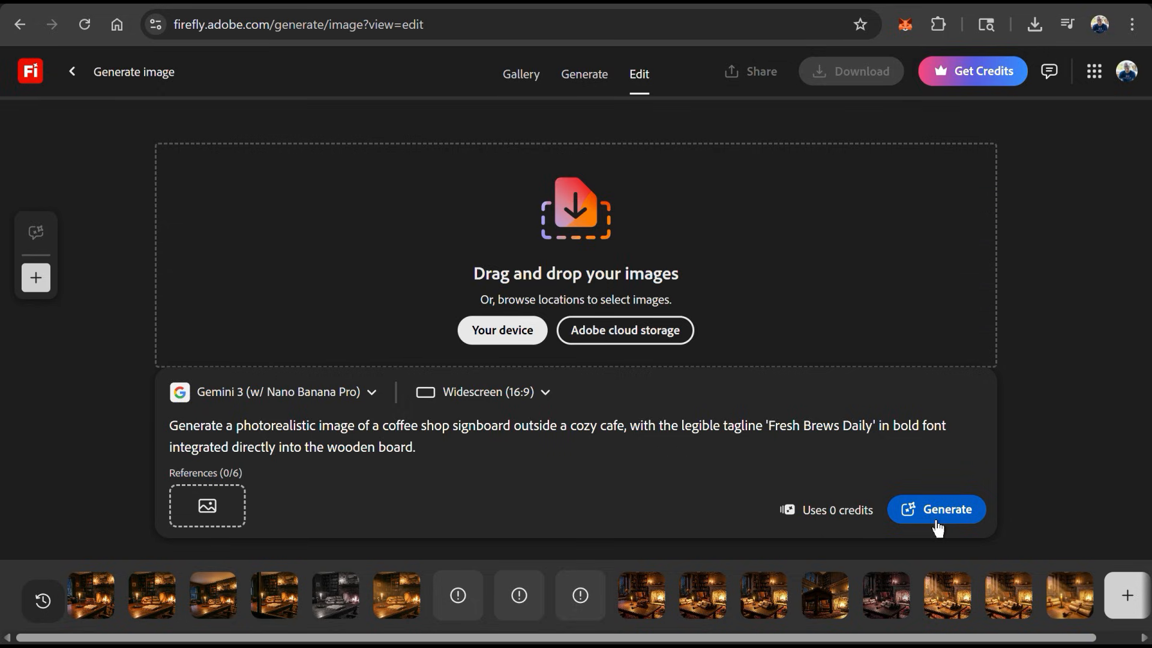
Generate the 'Fresh Brews Daily' coffee shop signboard image
click(936, 508)
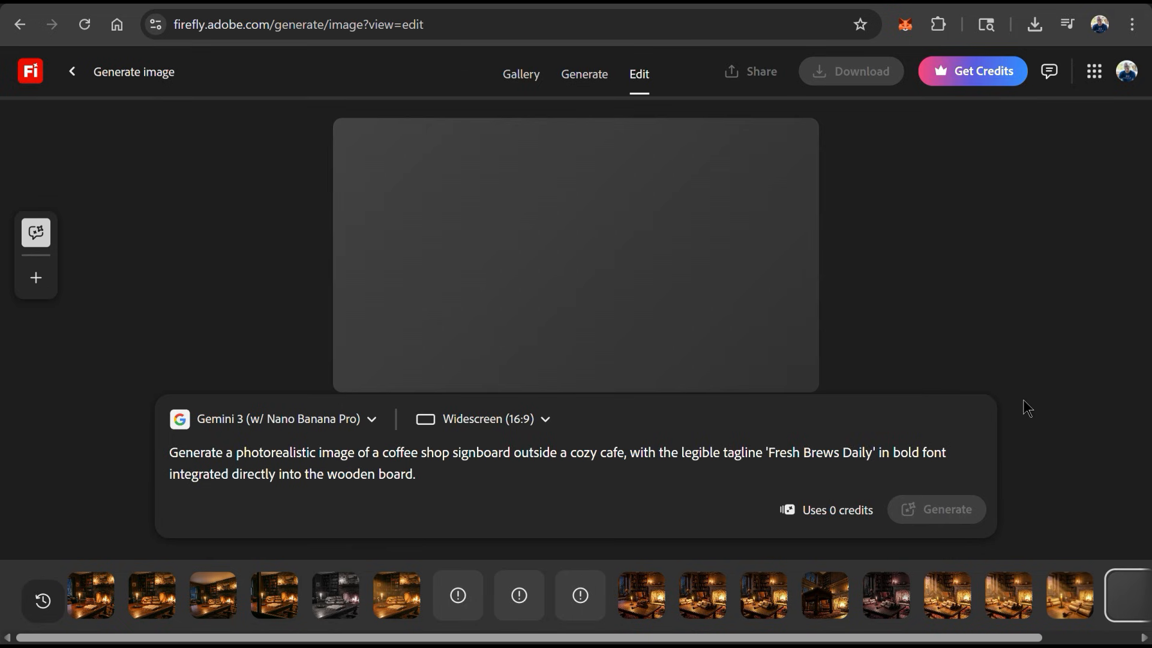
click(934, 509)
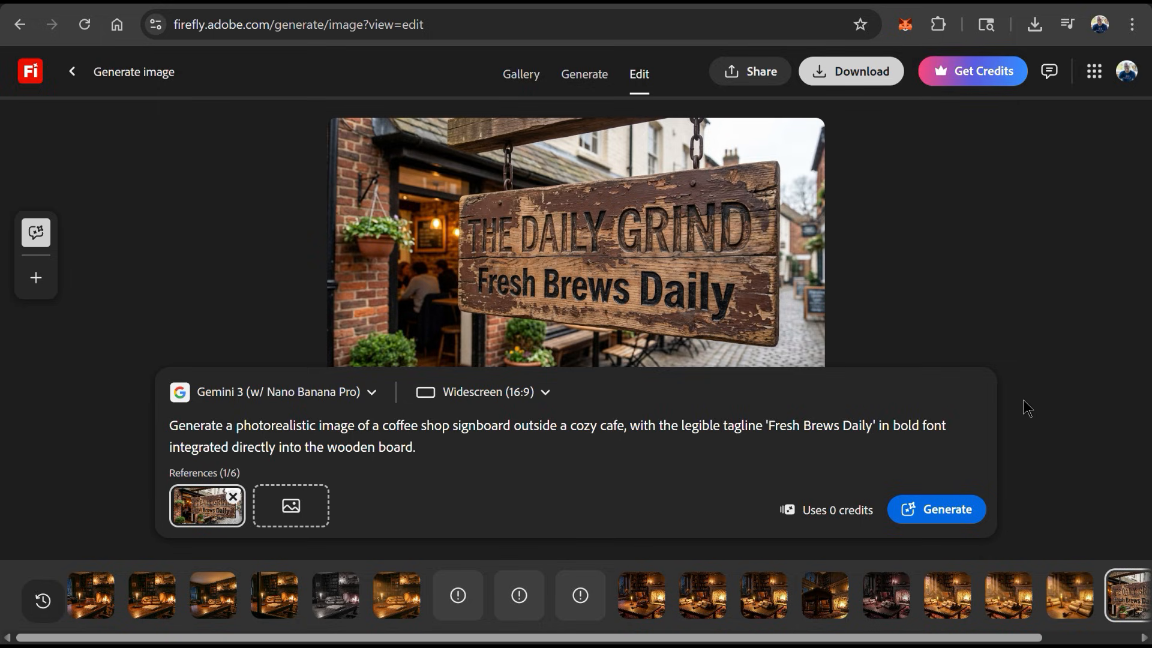
Localize the signboard text to Spanish as 'Bebidas Frescas Todos Los Días' and generate
text(Localize the signboard text to Spanish as 'Bebidas Frescas Todos Los Días', maintaining the original bold font and)
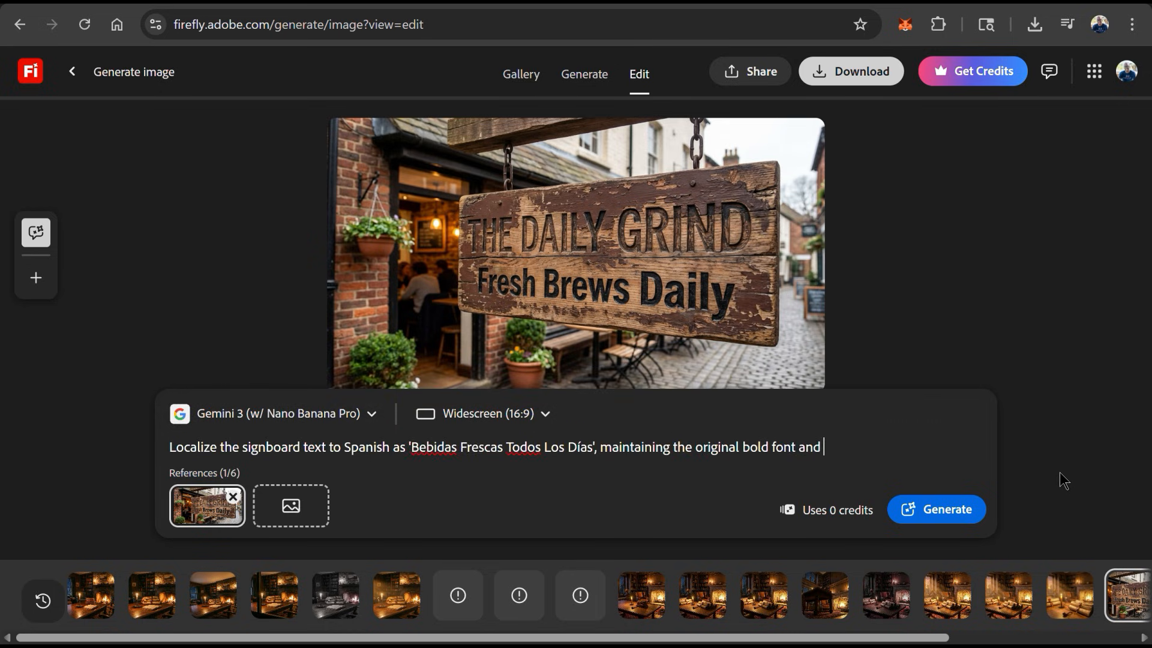
text(textu)
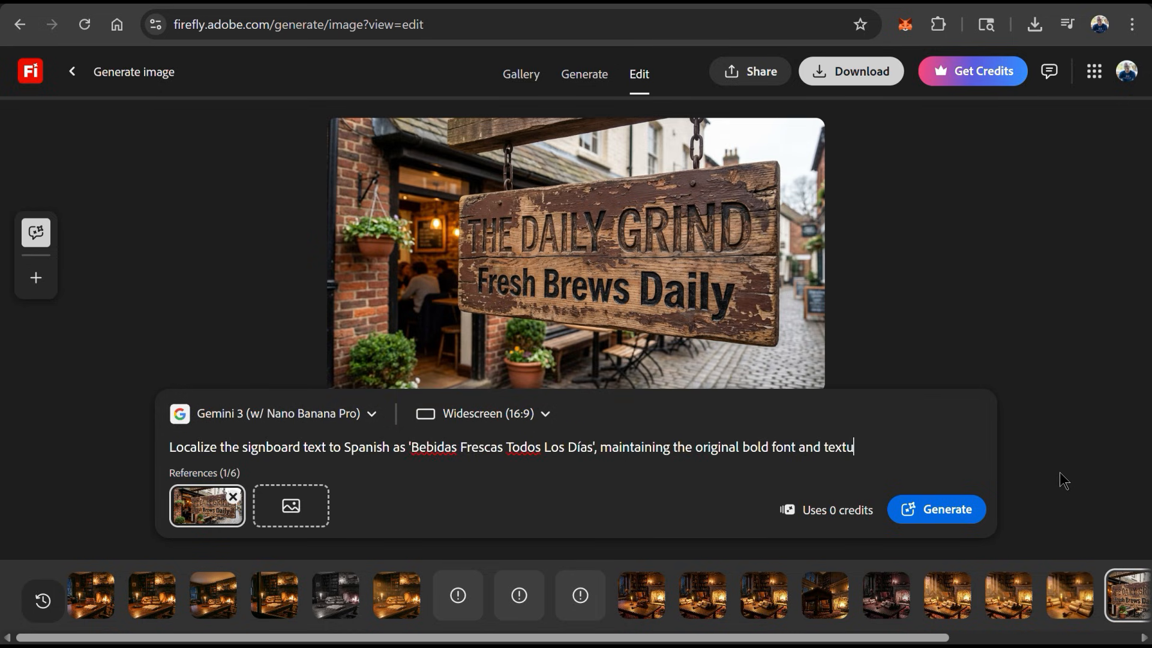
click(936, 508)
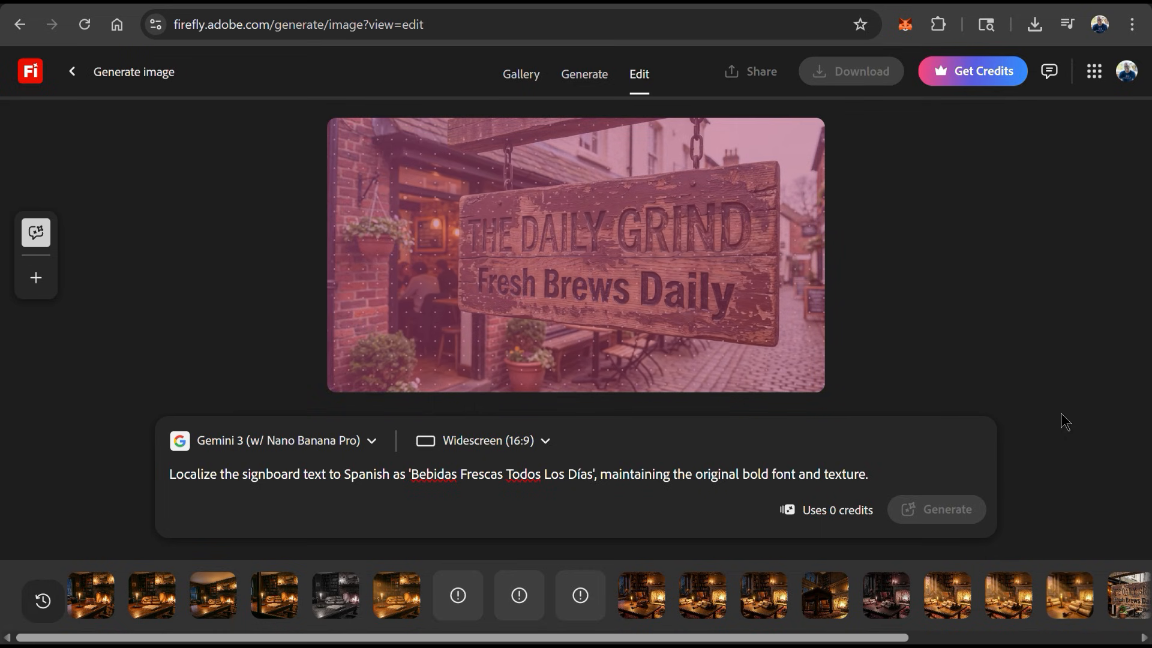
click(935, 509)
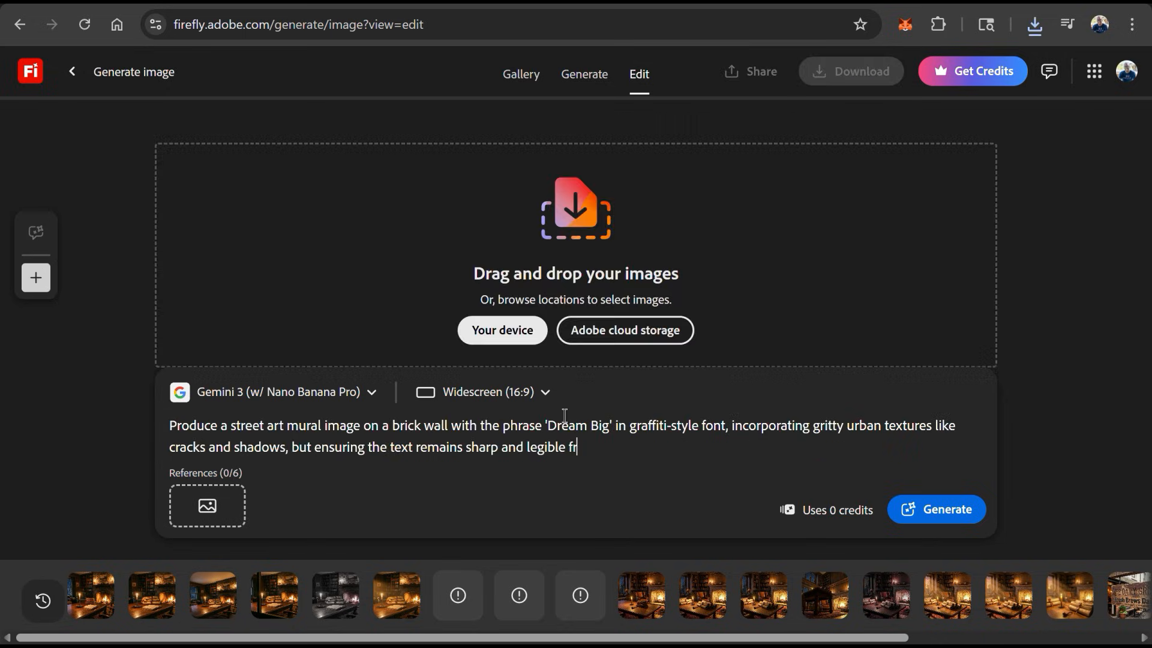
Finish the 'Dream Big' graffiti mural prompt and generate the mural image
text(om afar.)
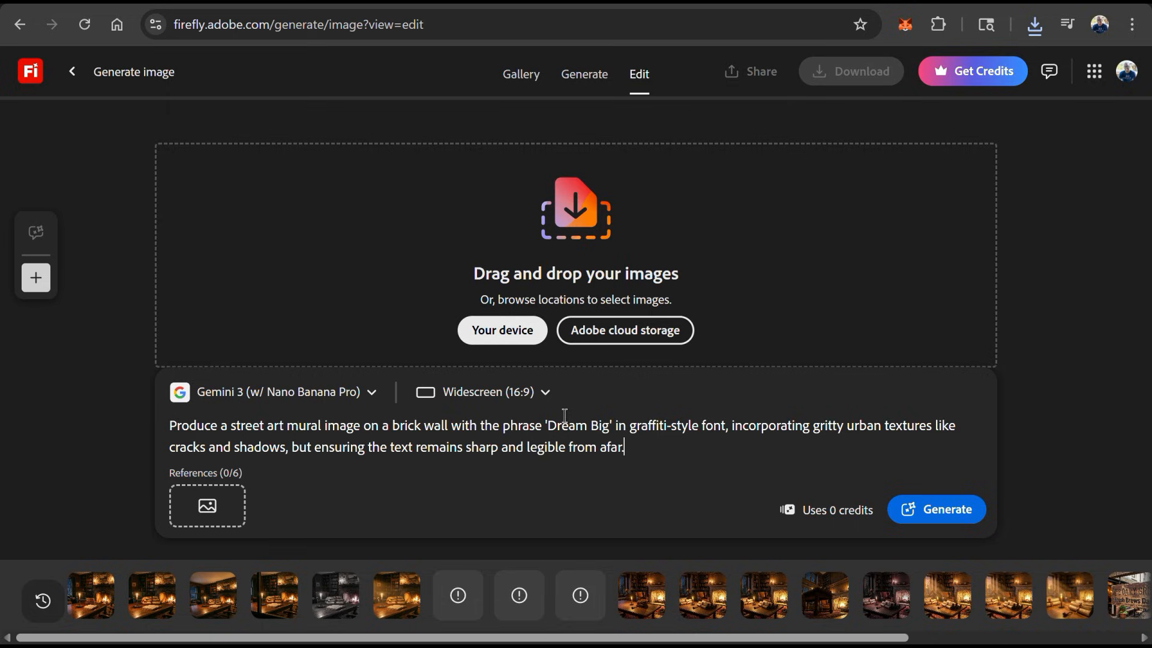
mouse_move(1075, 461)
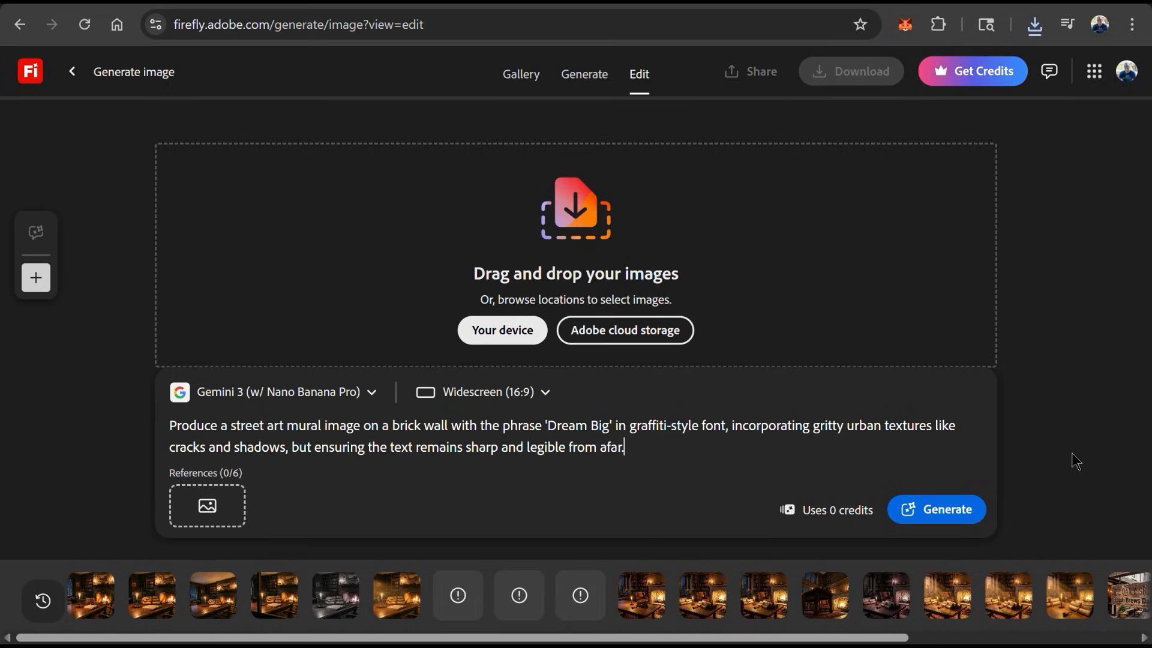
click(936, 509)
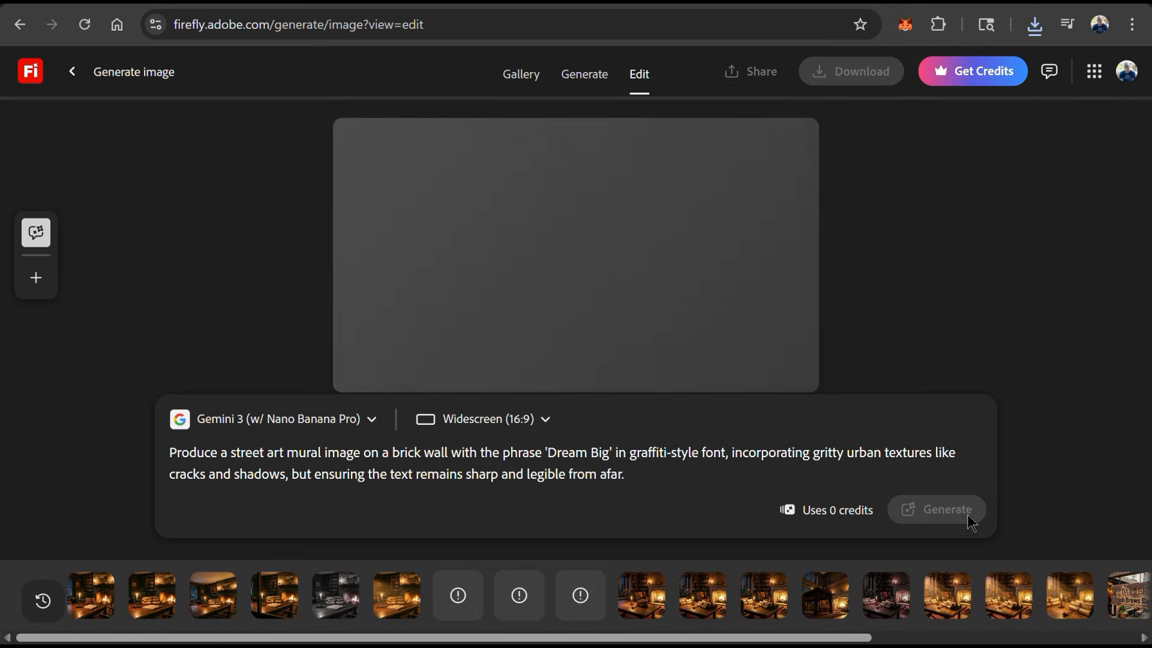
mouse_move(992, 375)
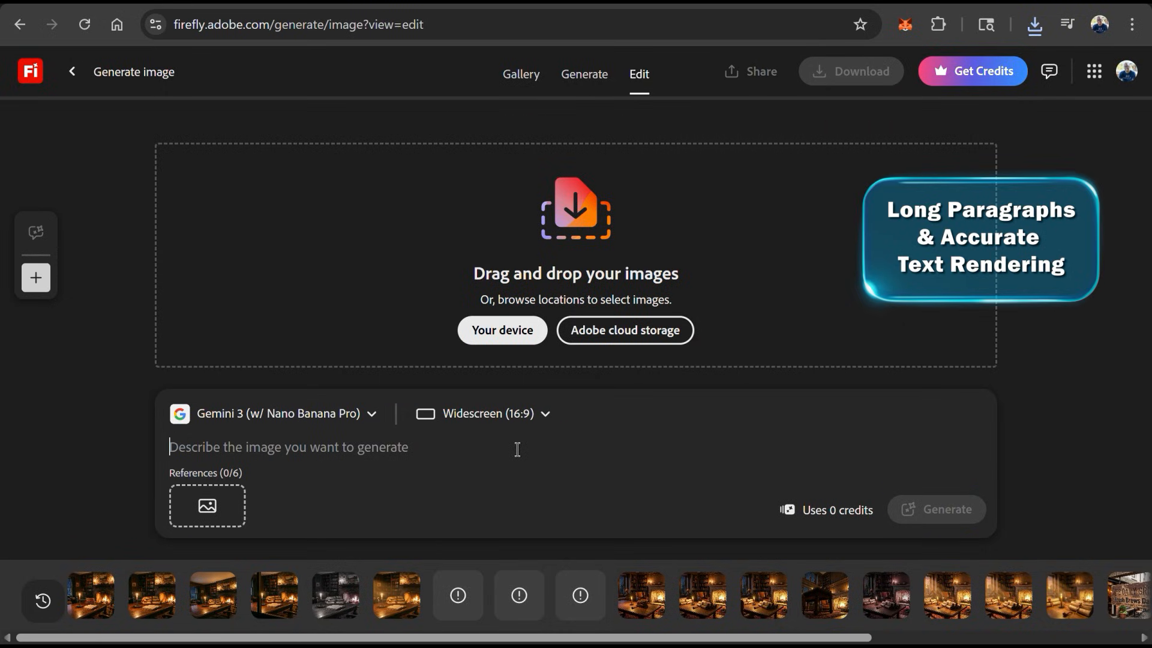
Generate a kitchen-themed chocolate chip cookie recipe card with a readable instructions paragraph
text(Create a)
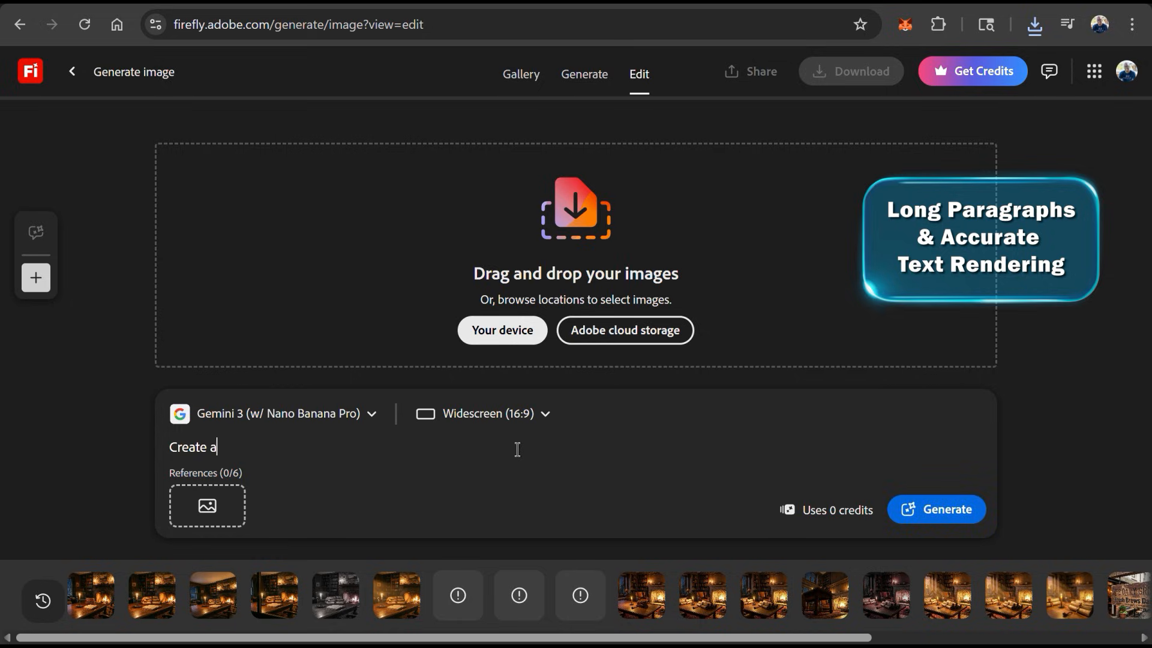
text(recipe)
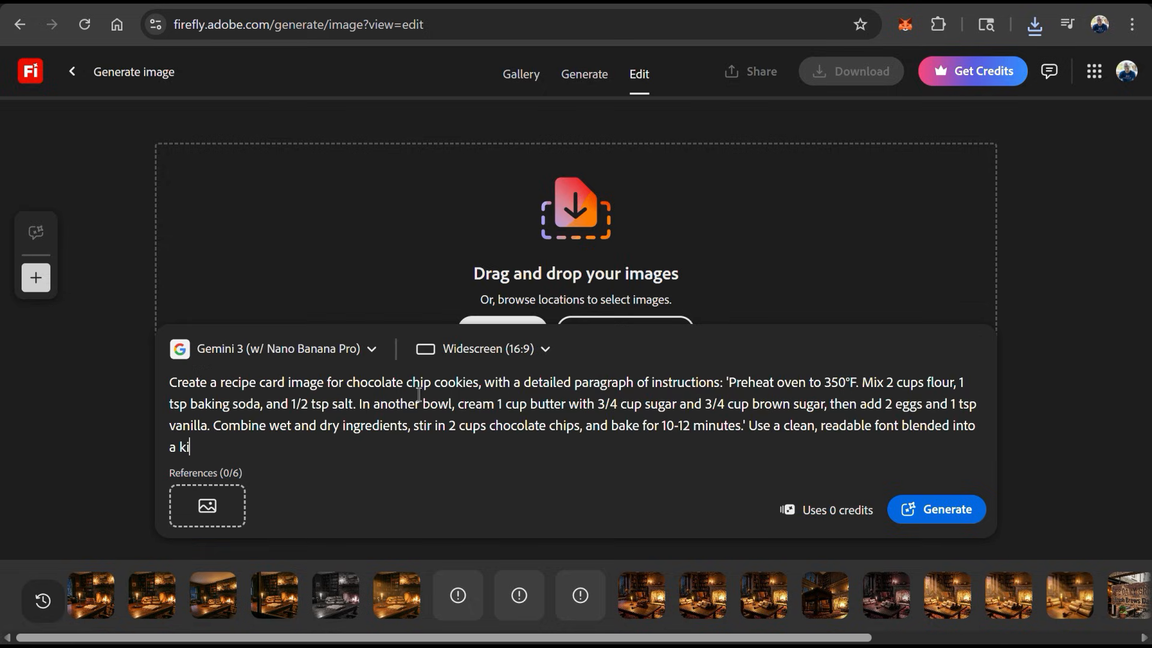
text(tchen-theme)
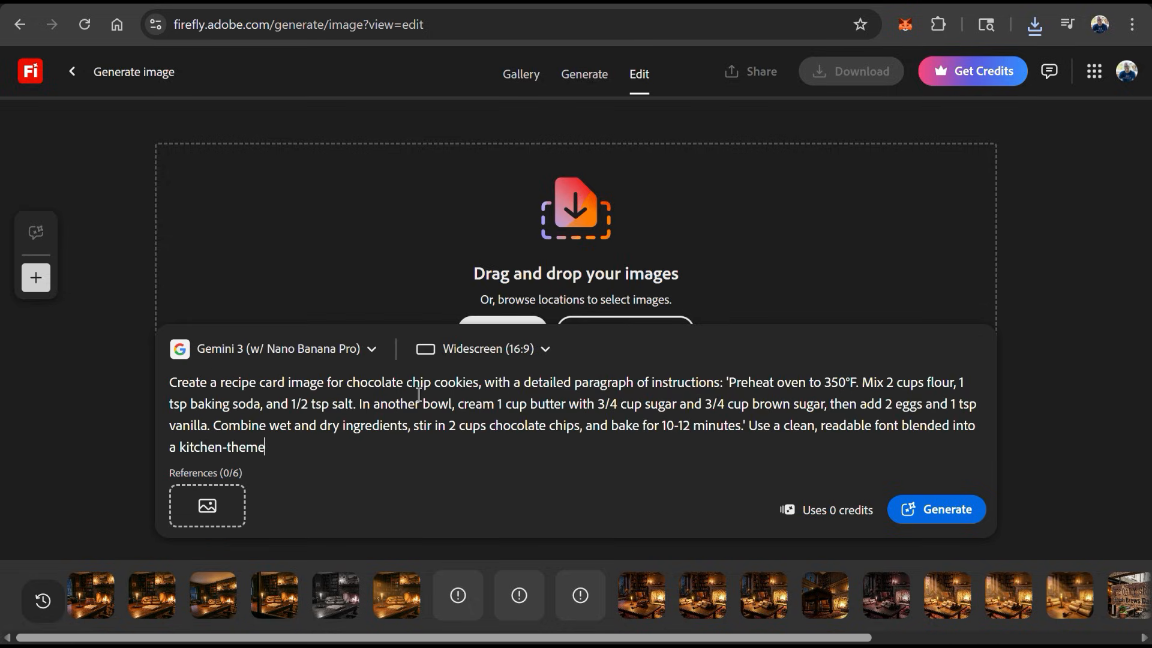
text(d layout.)
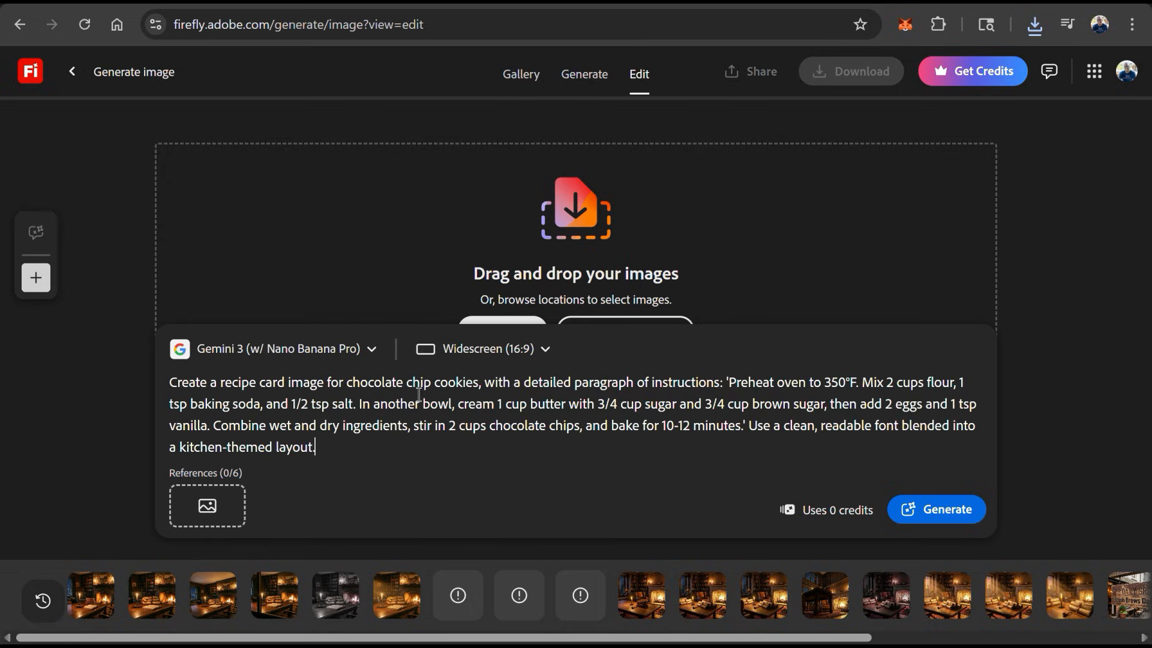
mouse_move(937, 509)
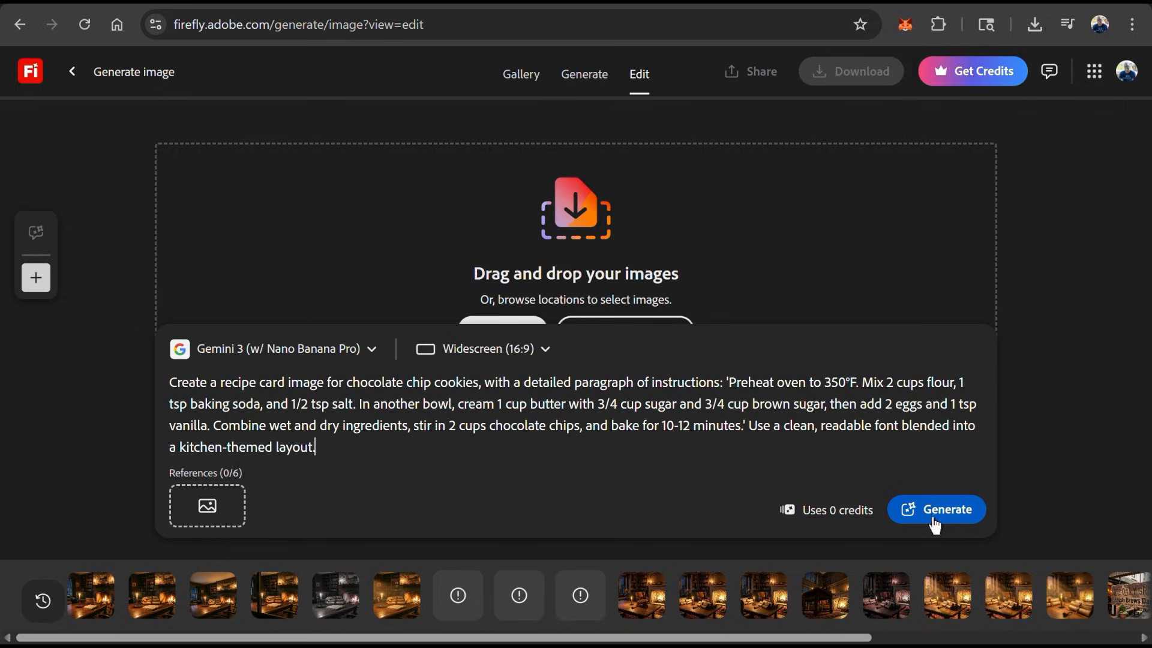
click(936, 509)
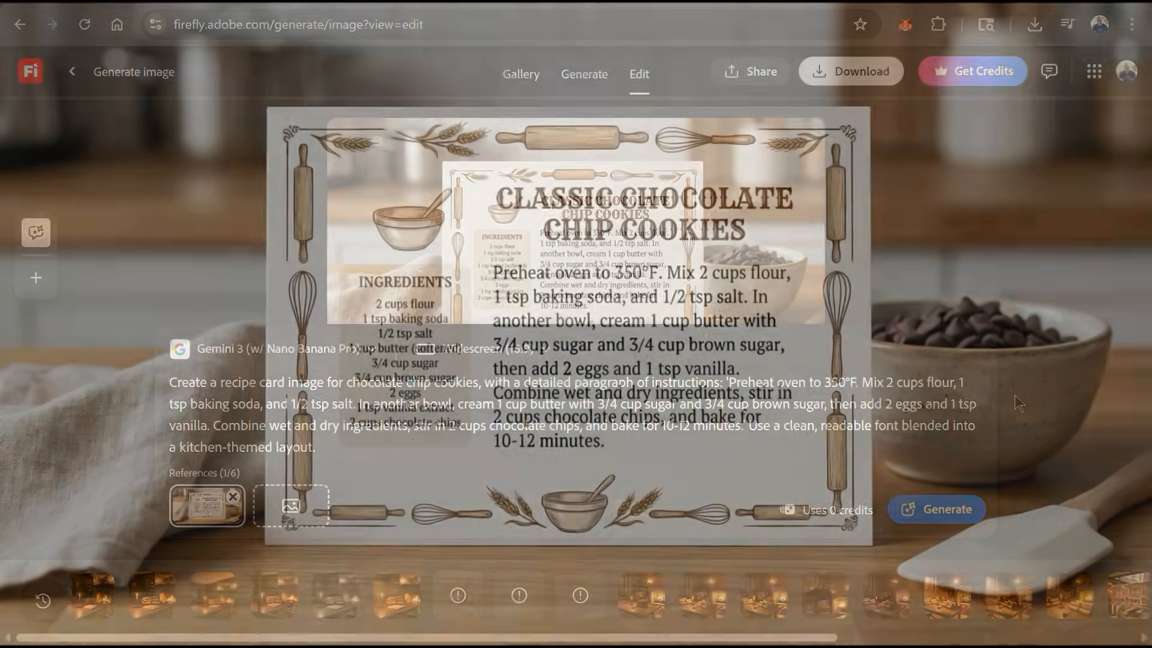
text(Translate to F)
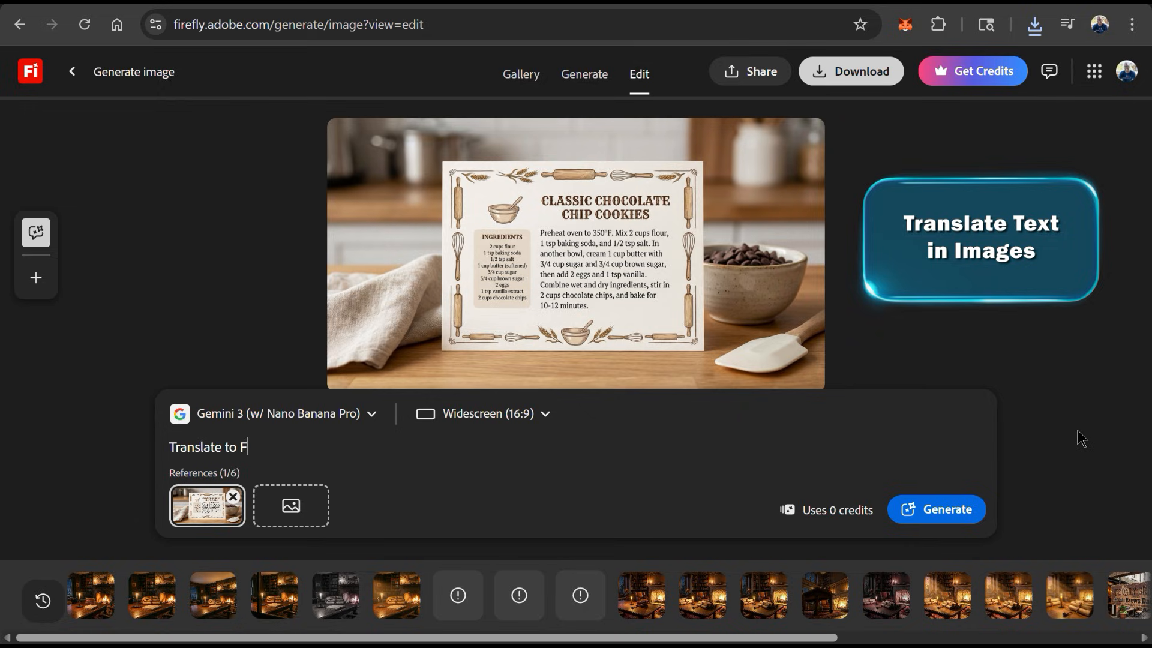
Submit 'Translate to French' for the recipe card text and generate the translated card
text(rench)
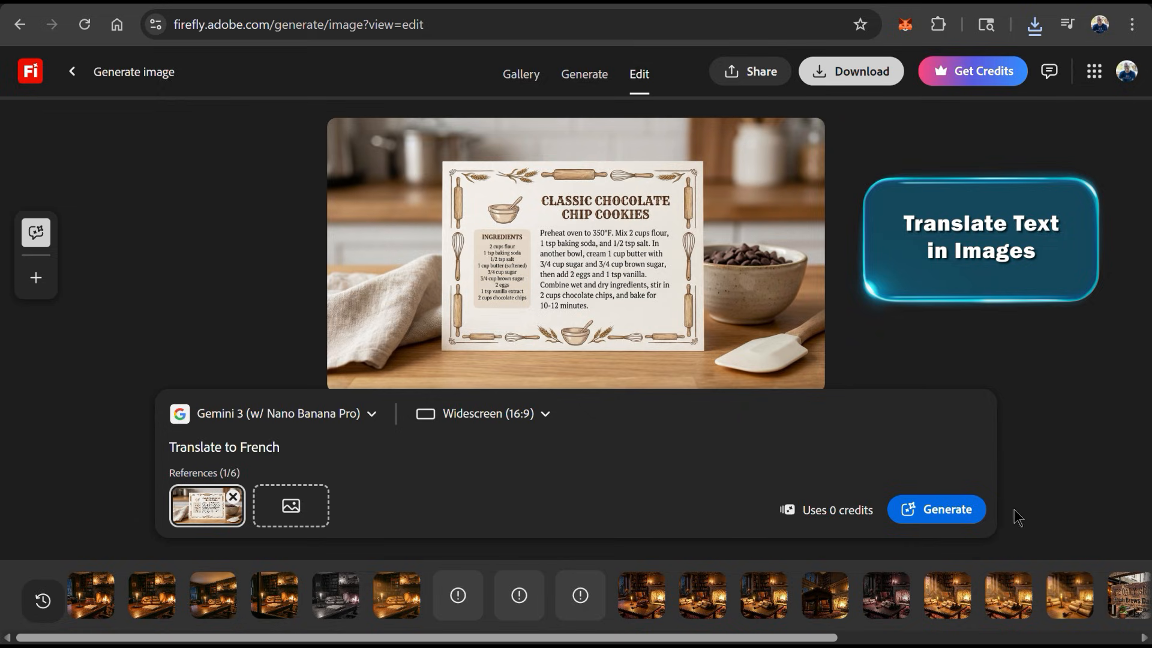
click(937, 509)
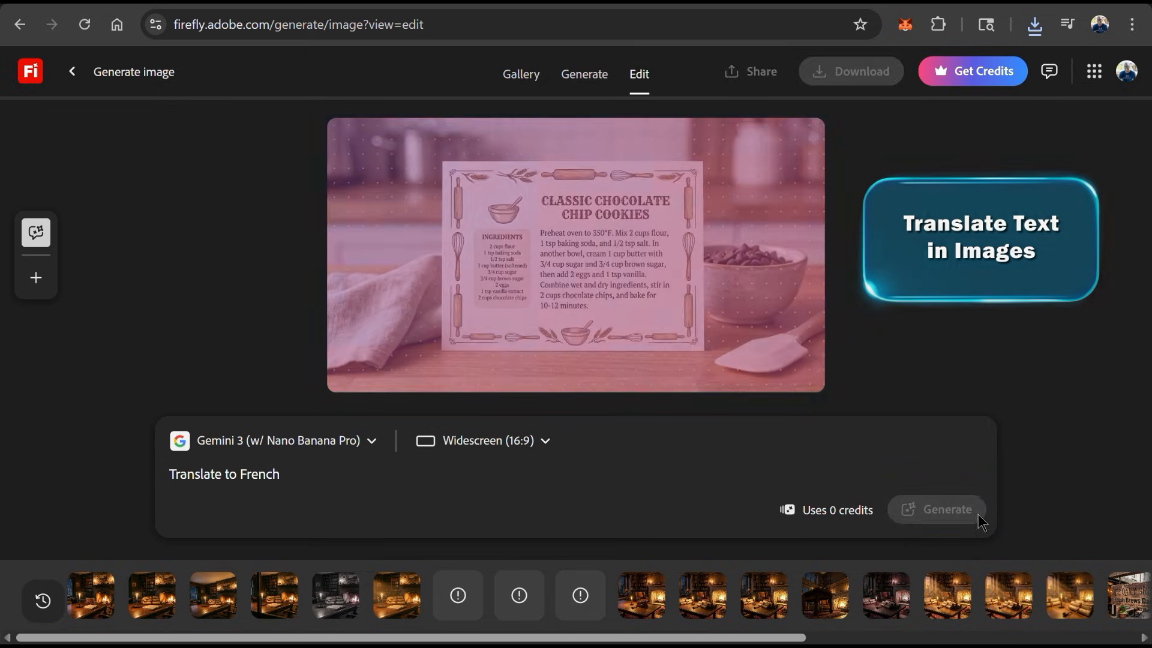
click(937, 508)
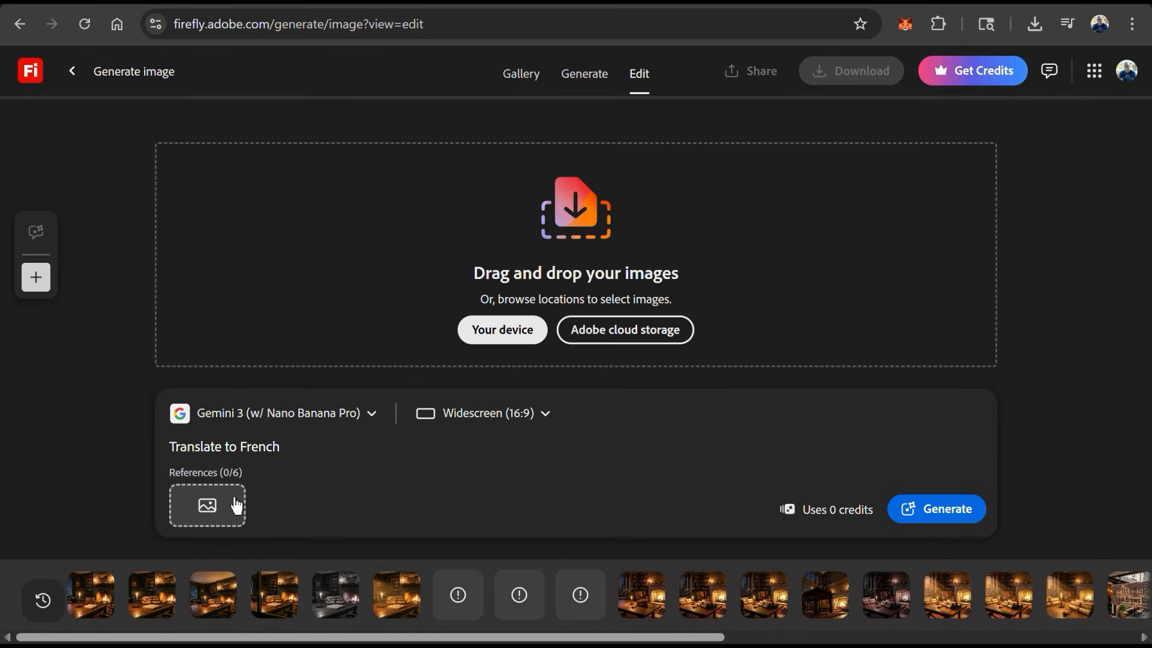
Replace the prompt, upload the bonsai photo from the device as reference, and generate an infographic about the tree
triple_click(224, 446)
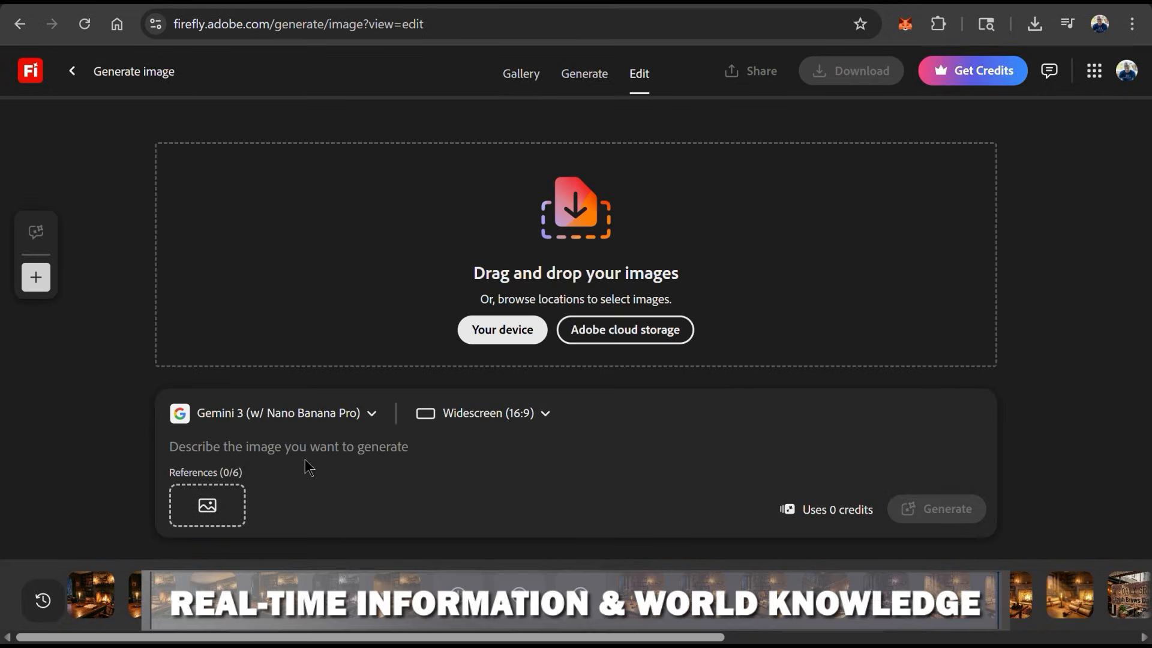
mouse_move(613, 471)
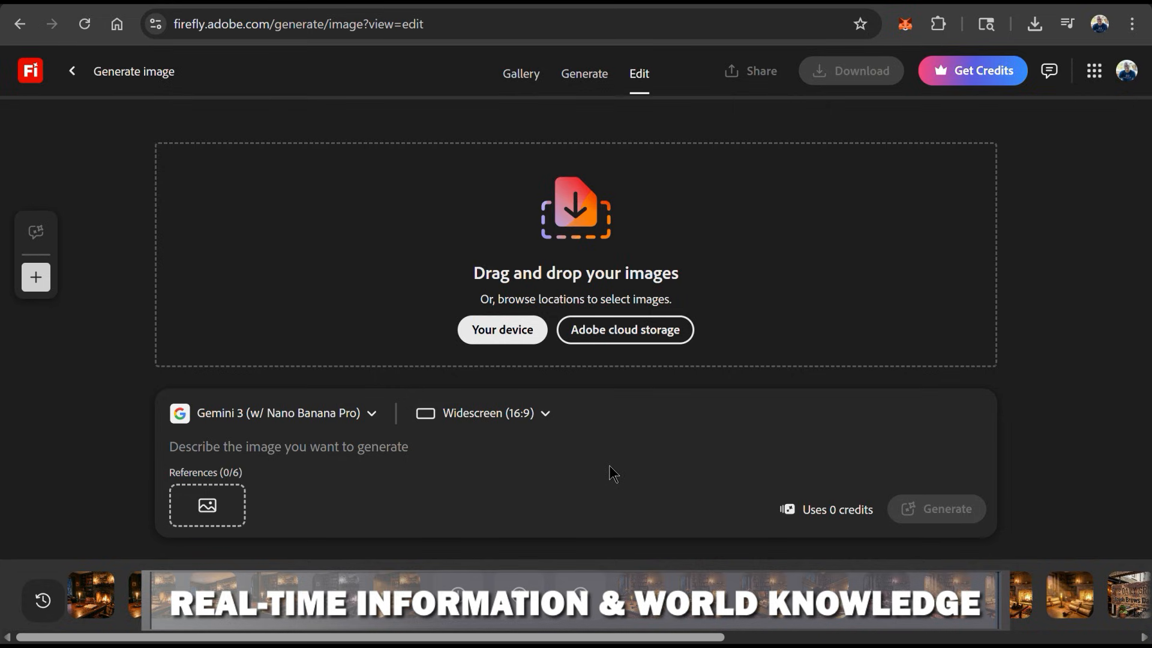
click(288, 446)
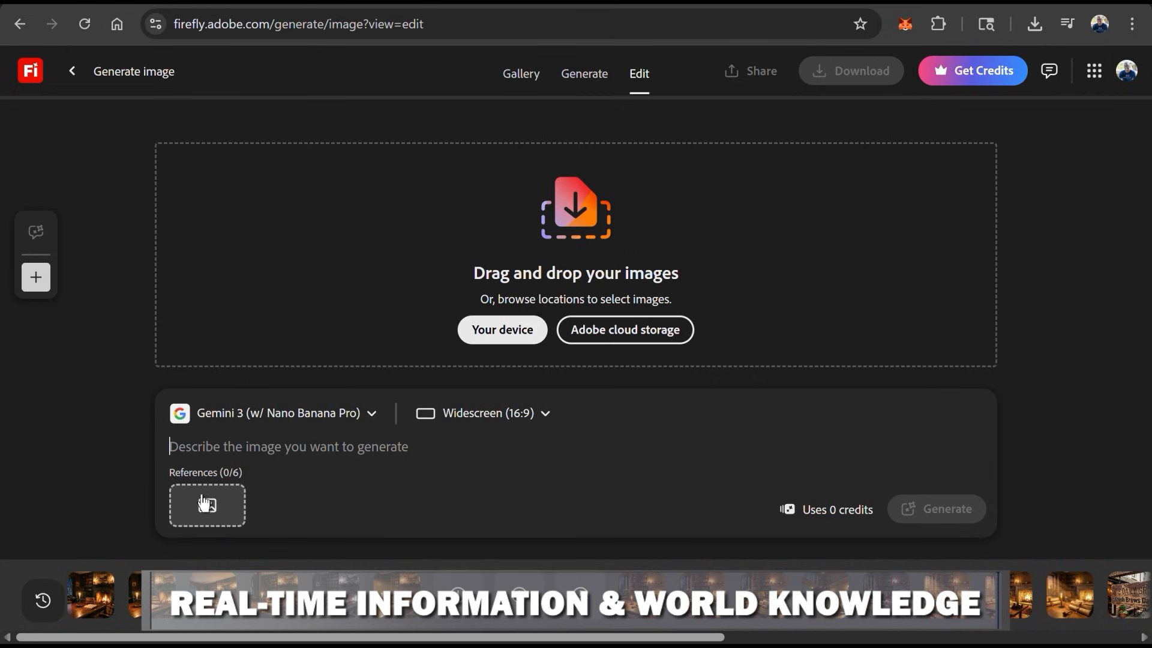
click(206, 506)
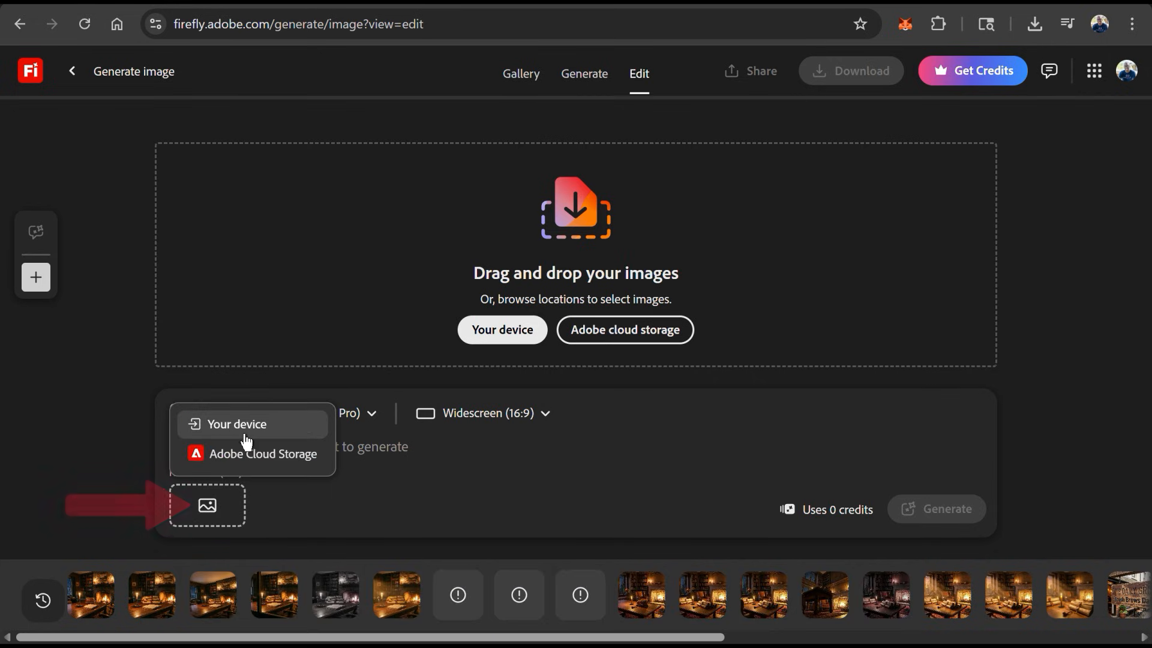
click(236, 424)
text(Create an infographic about this tree focusing on interesting informa)
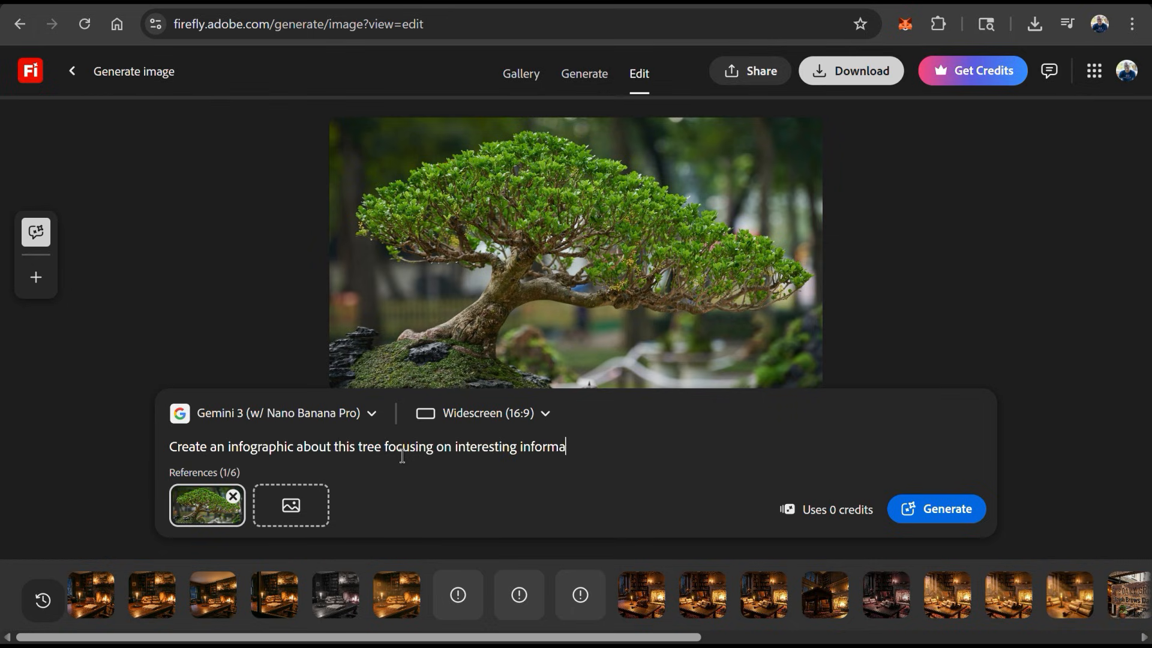
text(tion.)
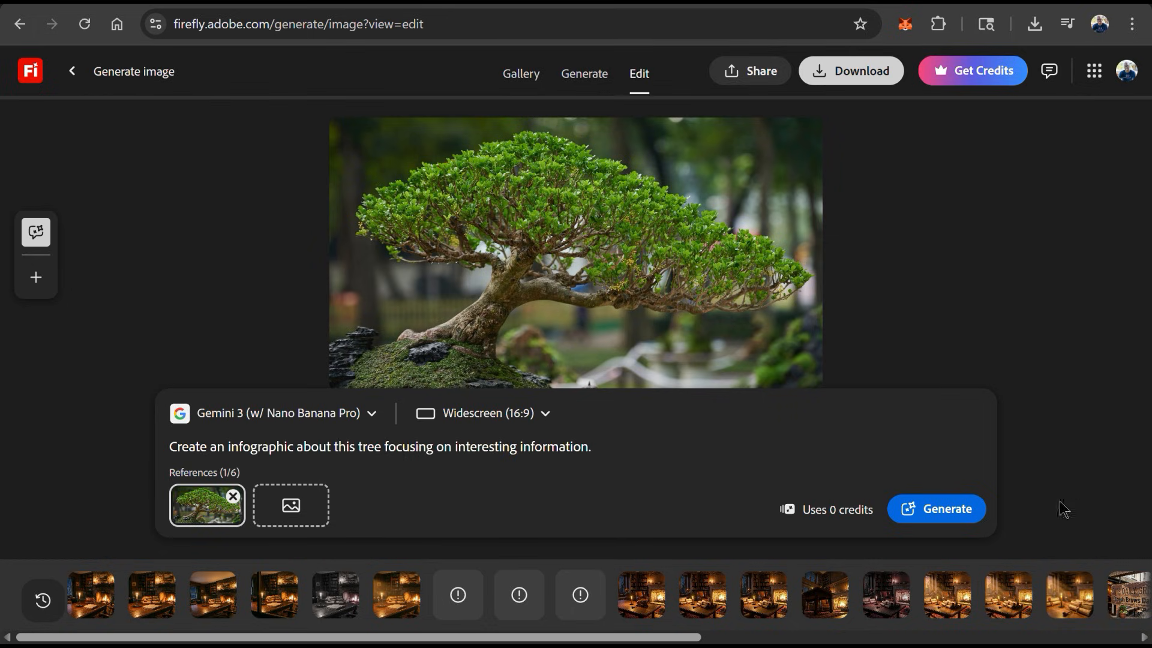
mouse_move(943, 526)
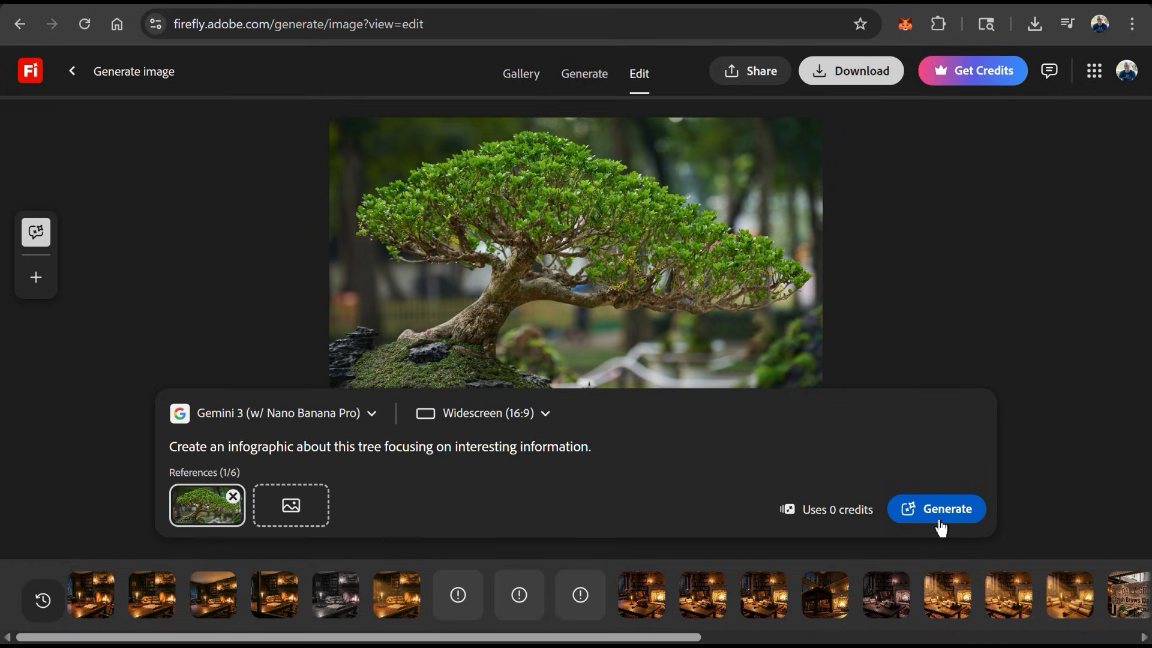
click(936, 509)
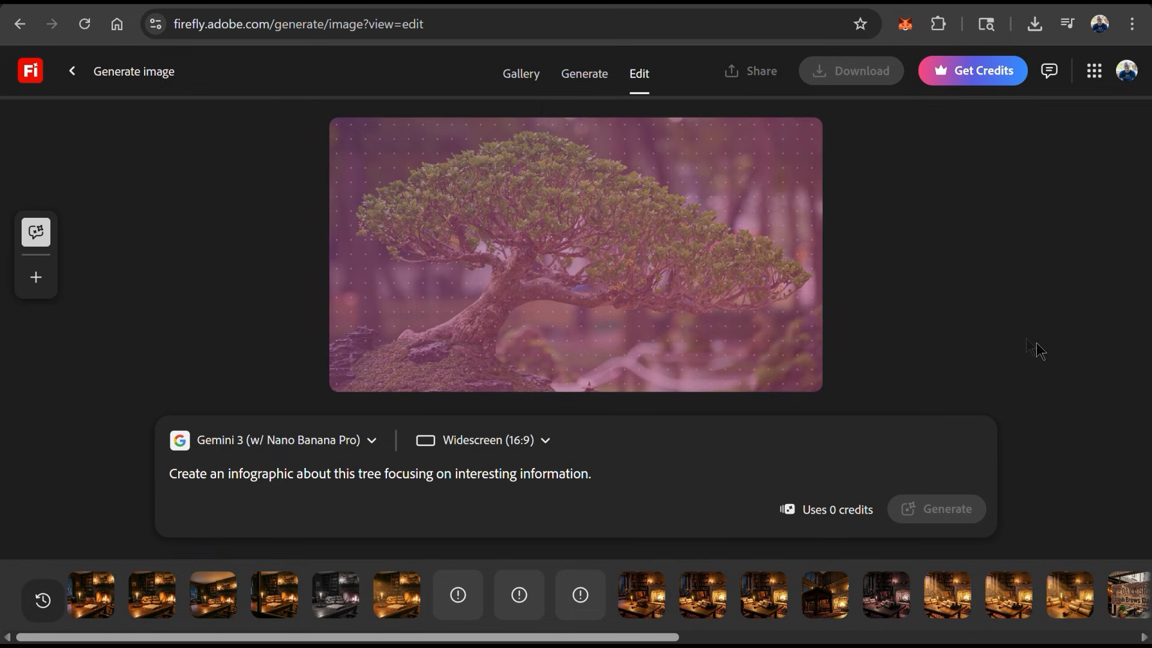
Let the 'The Art of Bonsai: A Living Sculpture' infographic render and start a new canvas
click(945, 508)
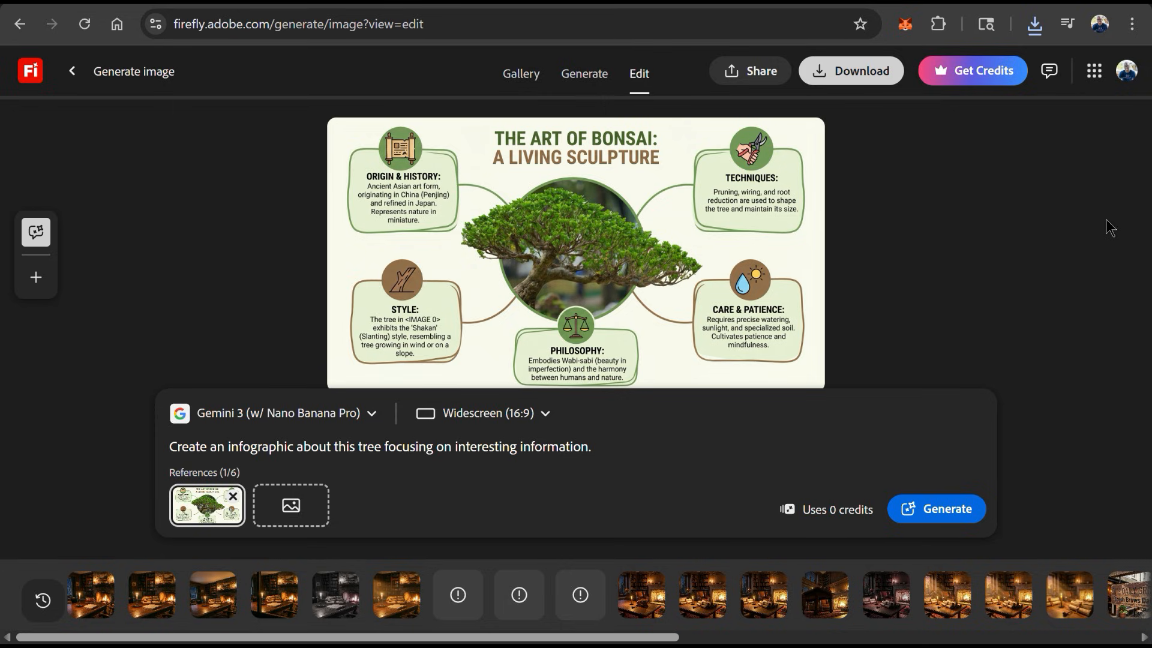
mouse_move(1056, 333)
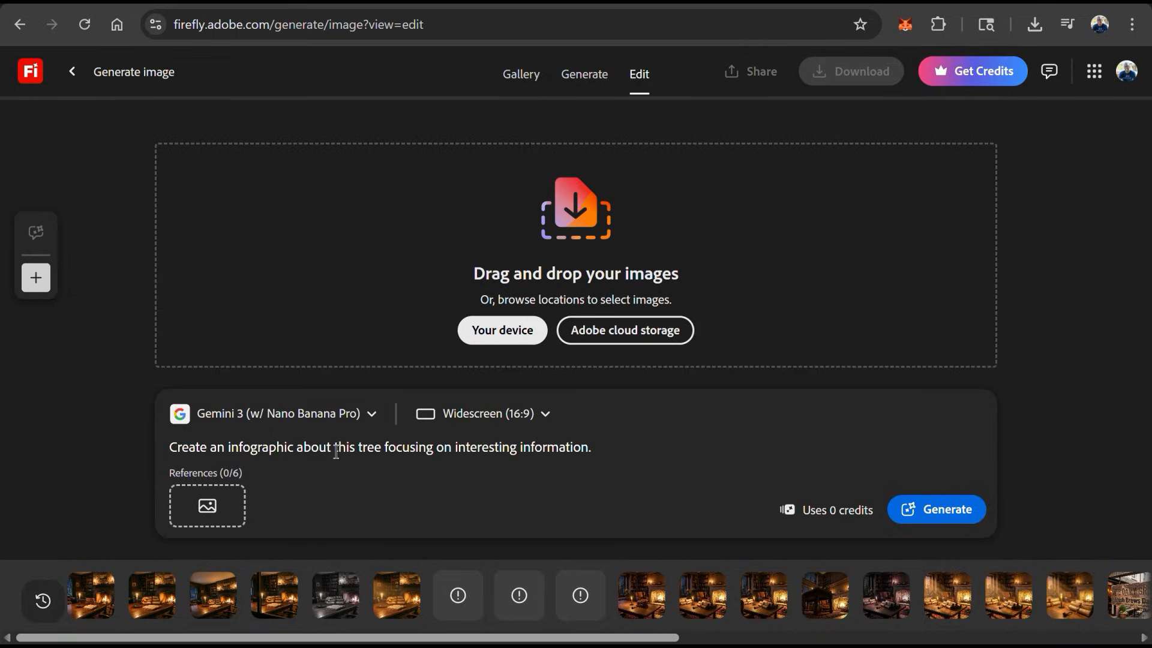
Delete the old infographic prompt and upload the field, barn, tractor, horses and cowboy photos as references
triple_click(380, 447)
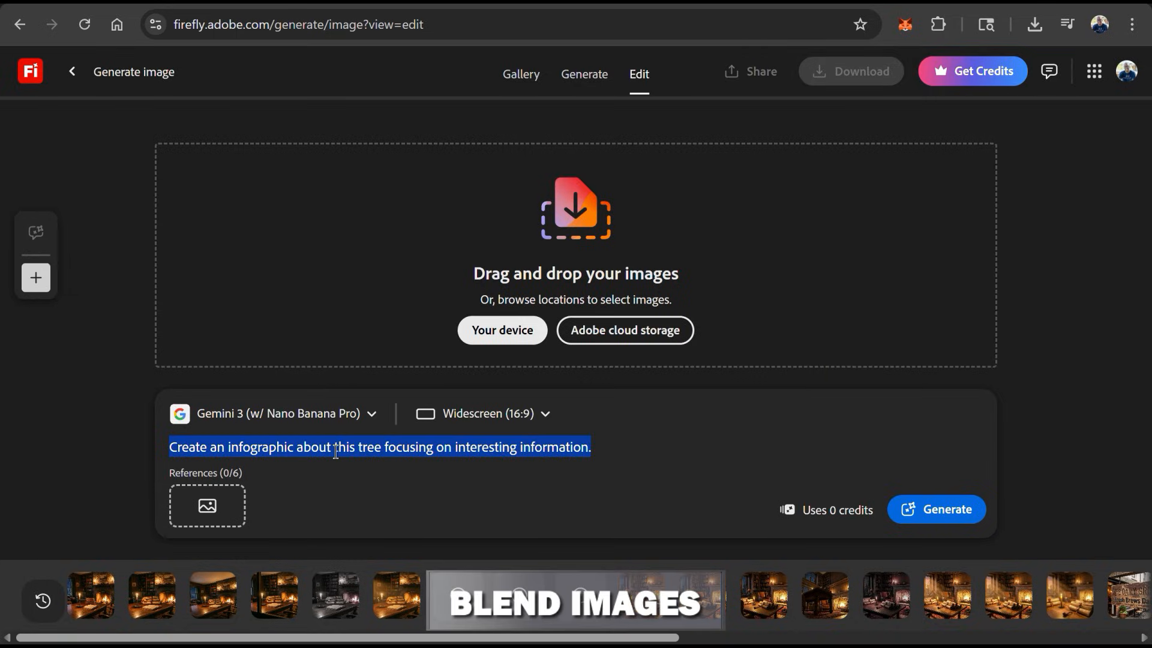
key(Delete)
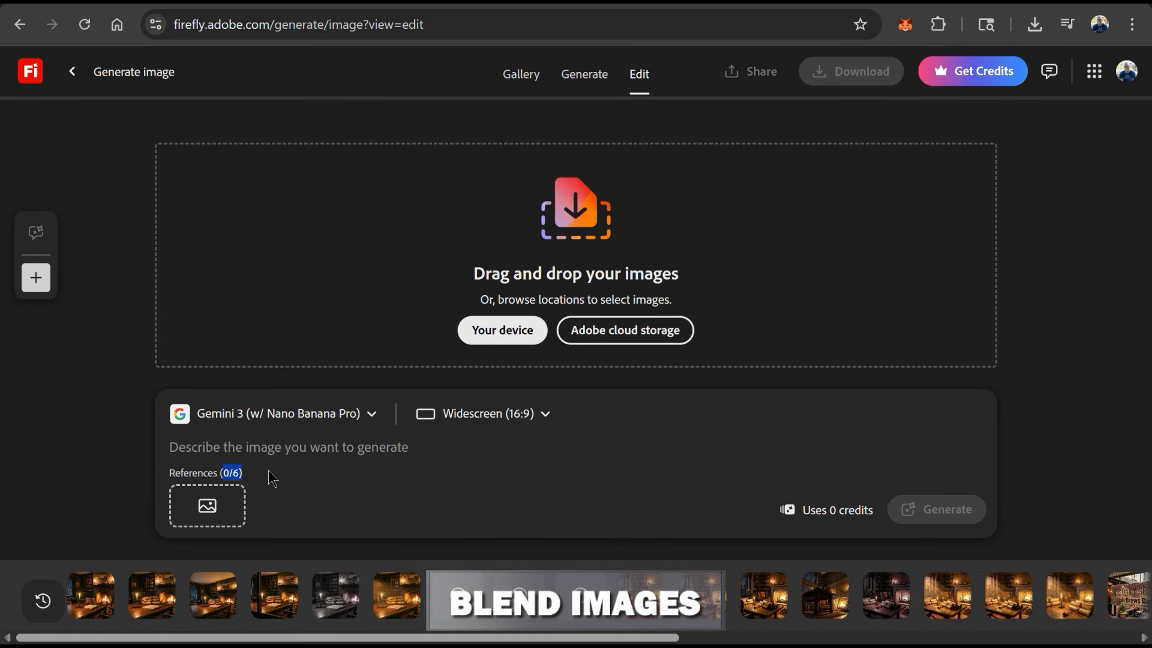
click(207, 505)
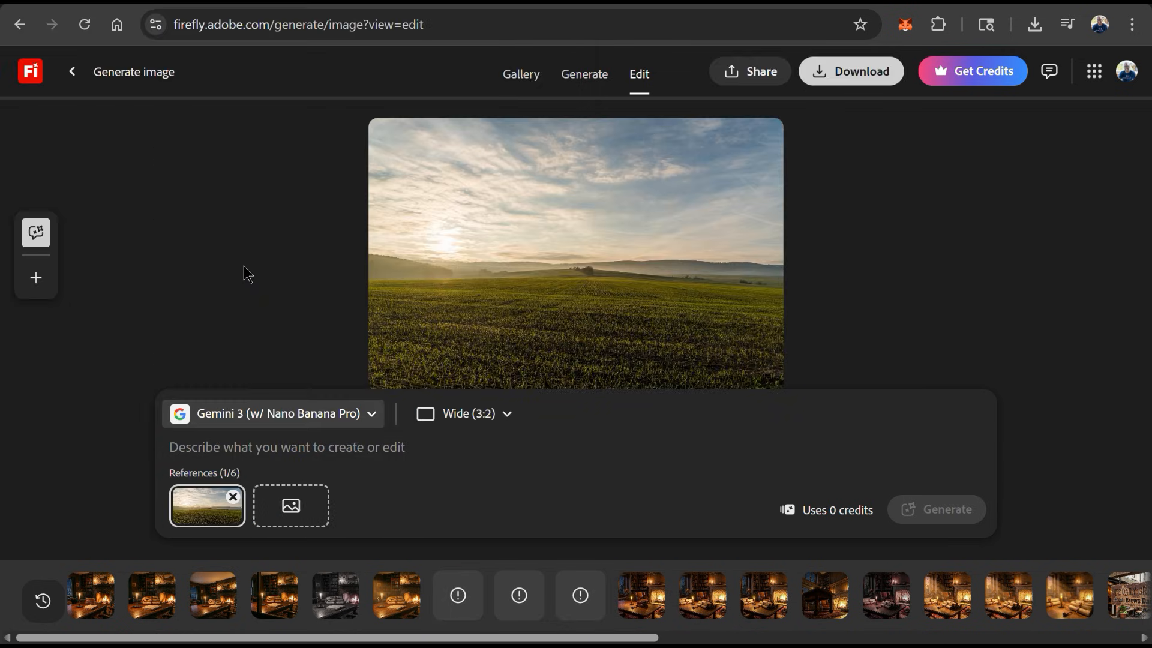
click(290, 506)
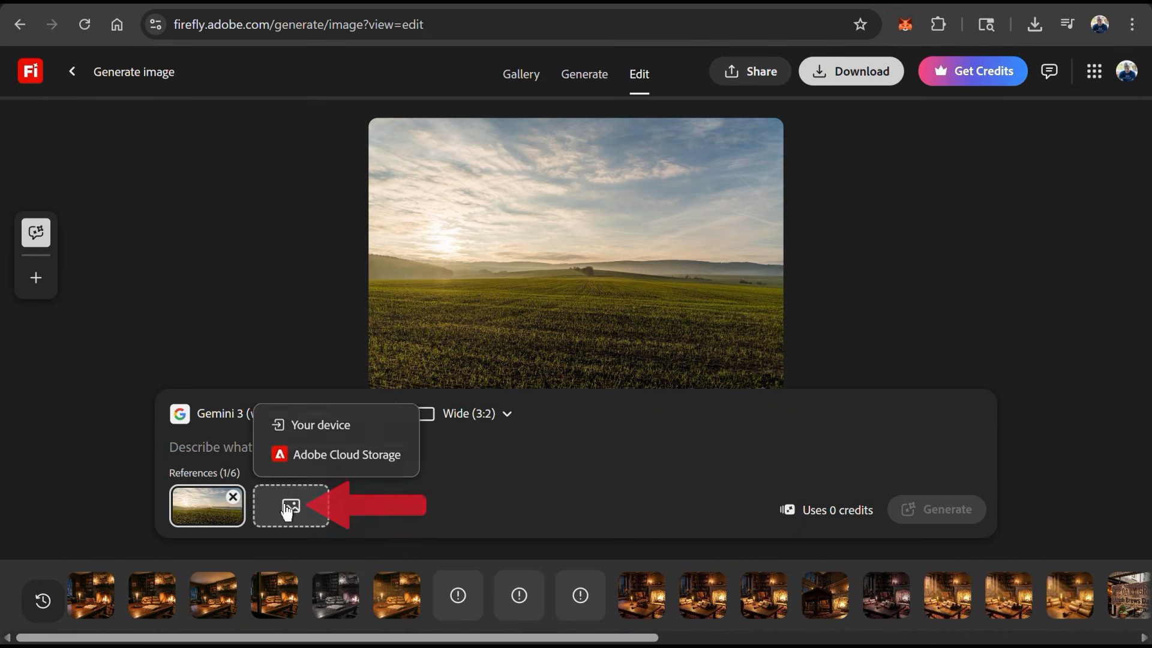
click(320, 425)
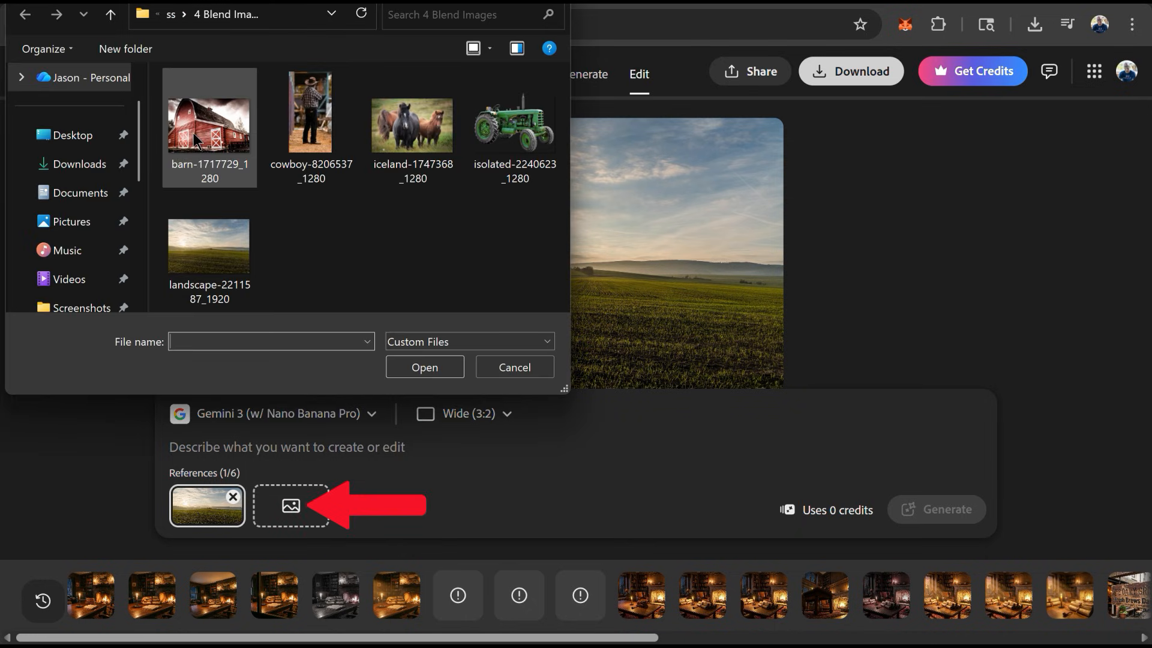
click(423, 367)
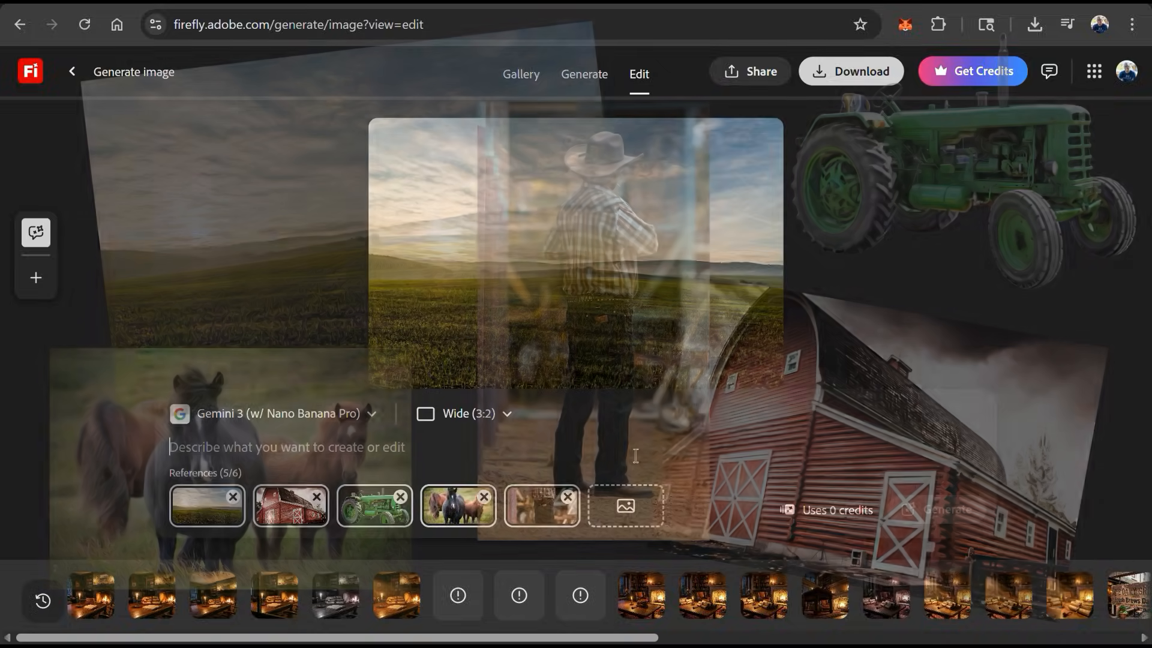
Generate one cinematic widescreen scene combining the five farm reference images
text(Combine)
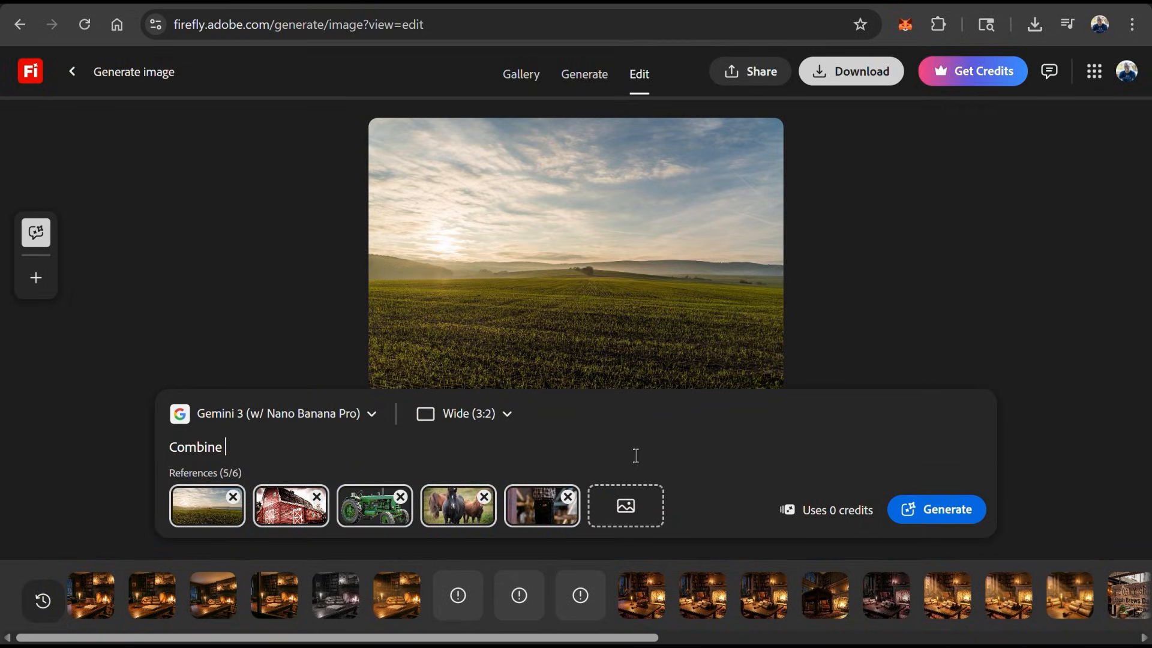
text(these images into one appropriately arranged cinematic image.)
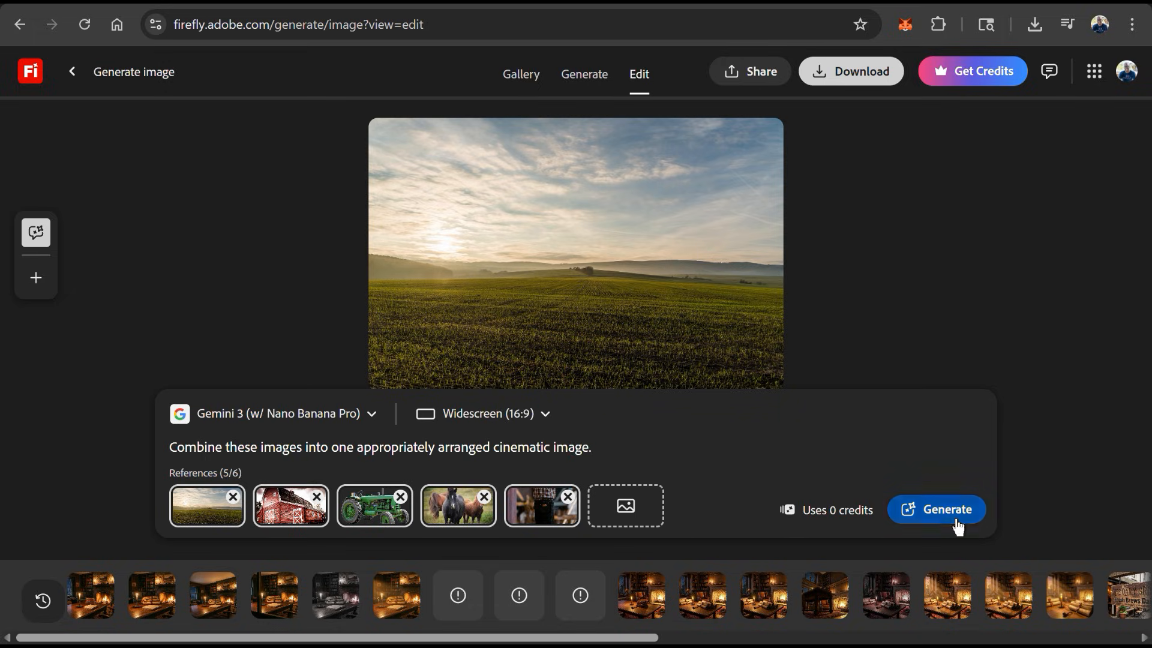
click(935, 509)
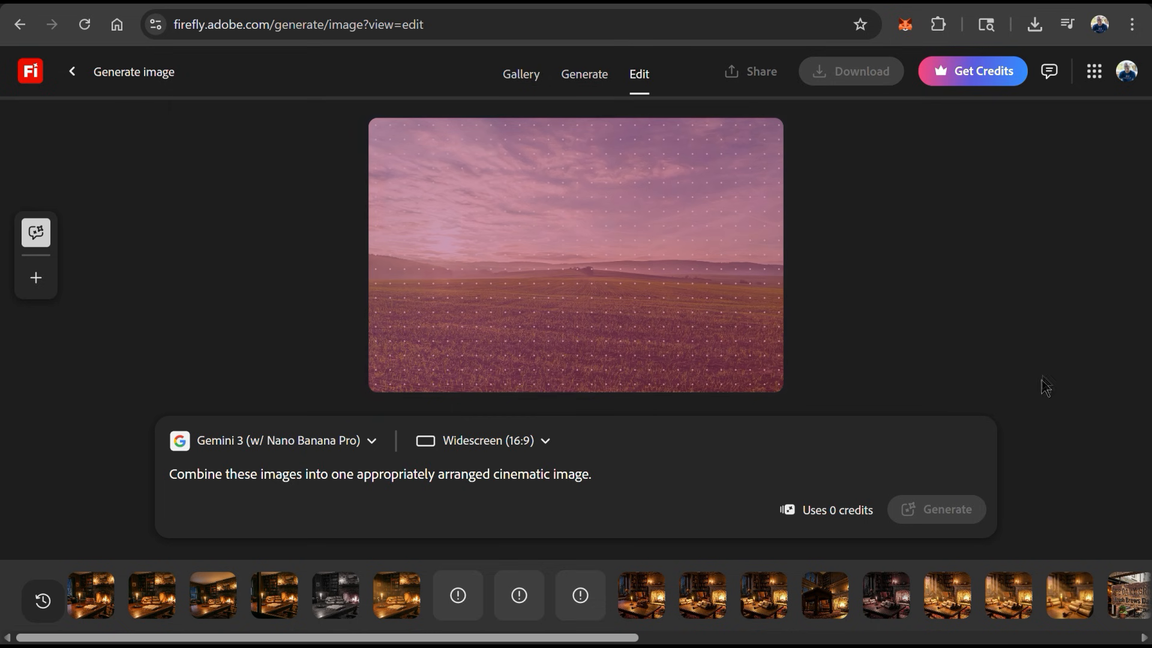
click(935, 509)
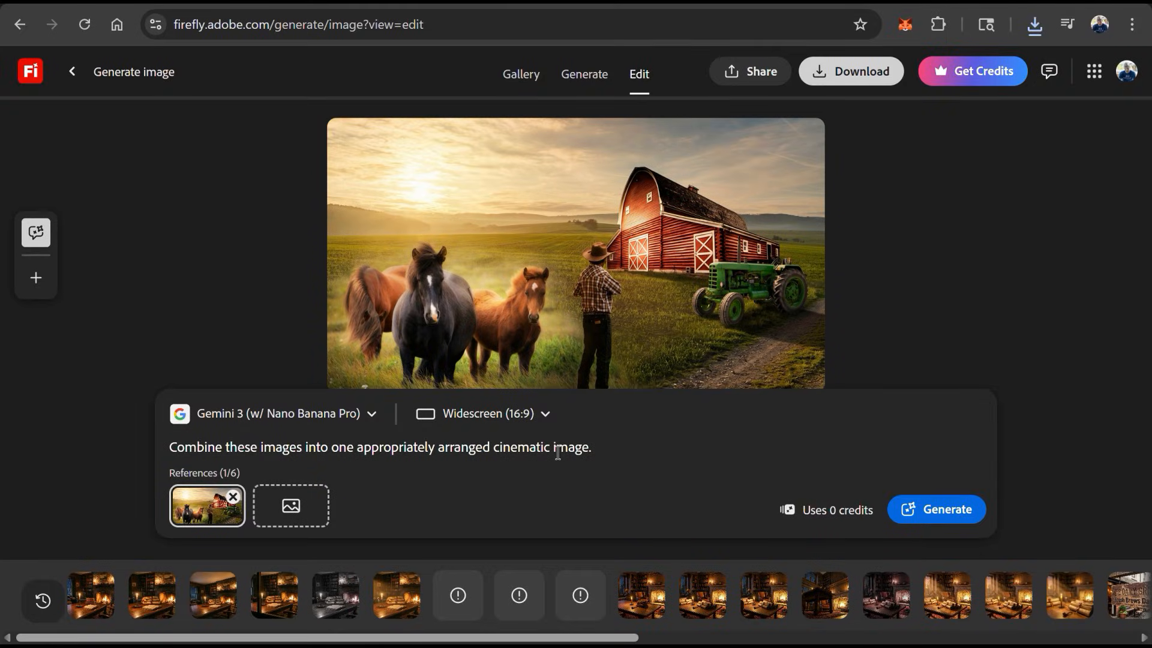
Generate the farm scene again with 'Have the cowboy sitting on the tractor'
text(Have the cowboy s)
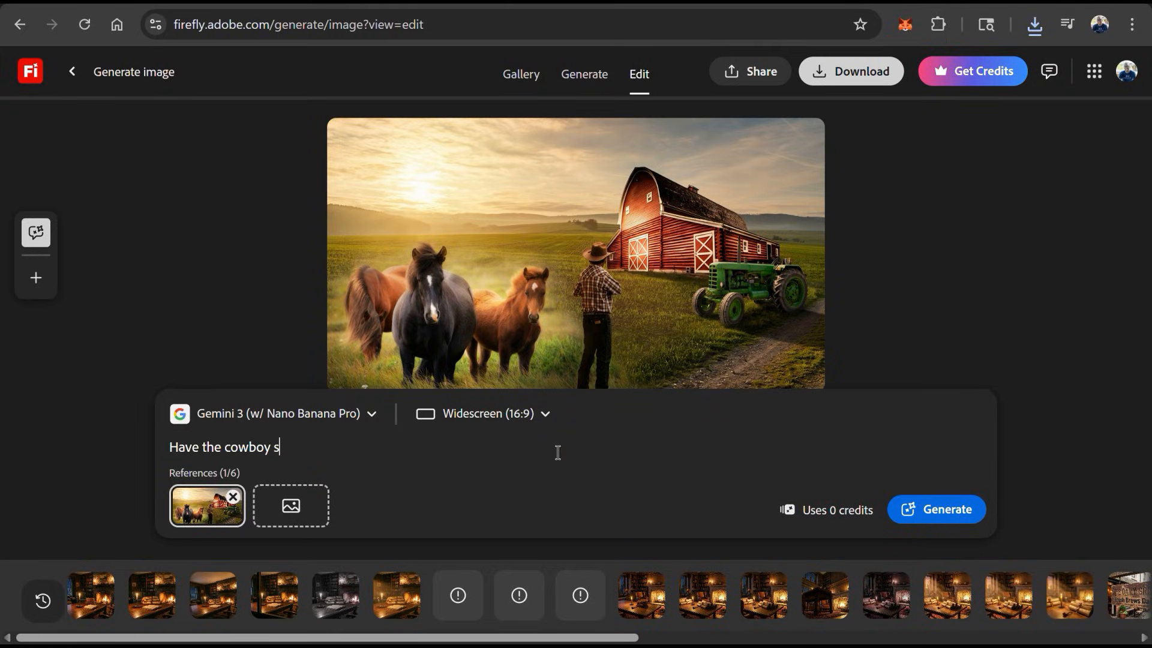
text(itting on the)
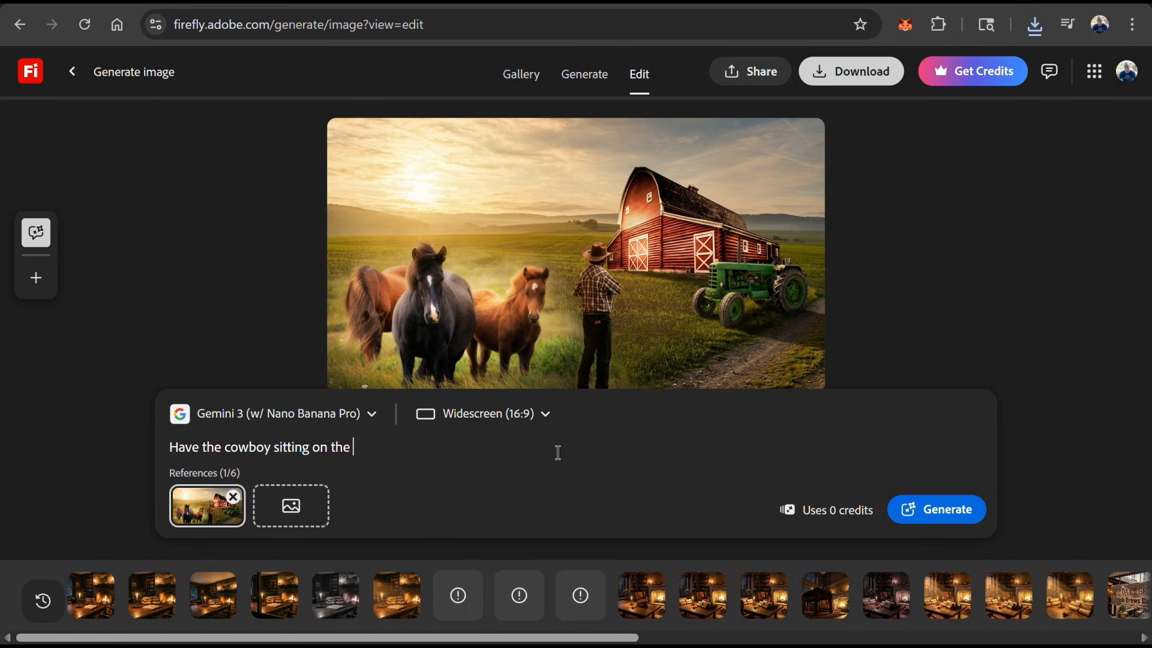
text(tractor)
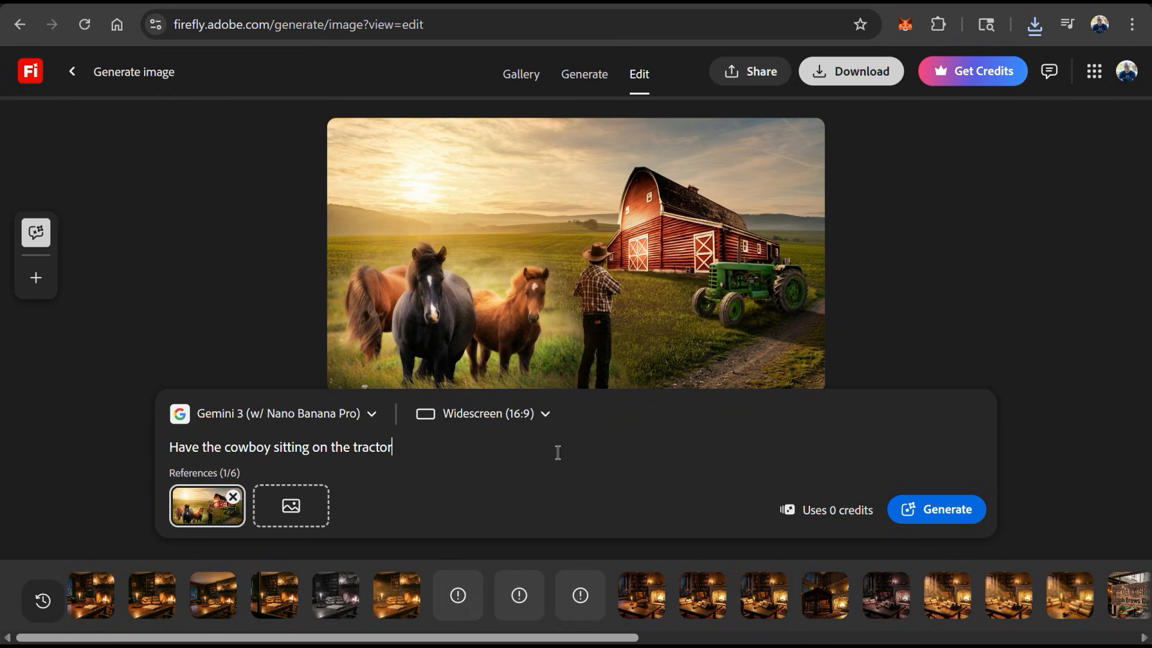
click(936, 509)
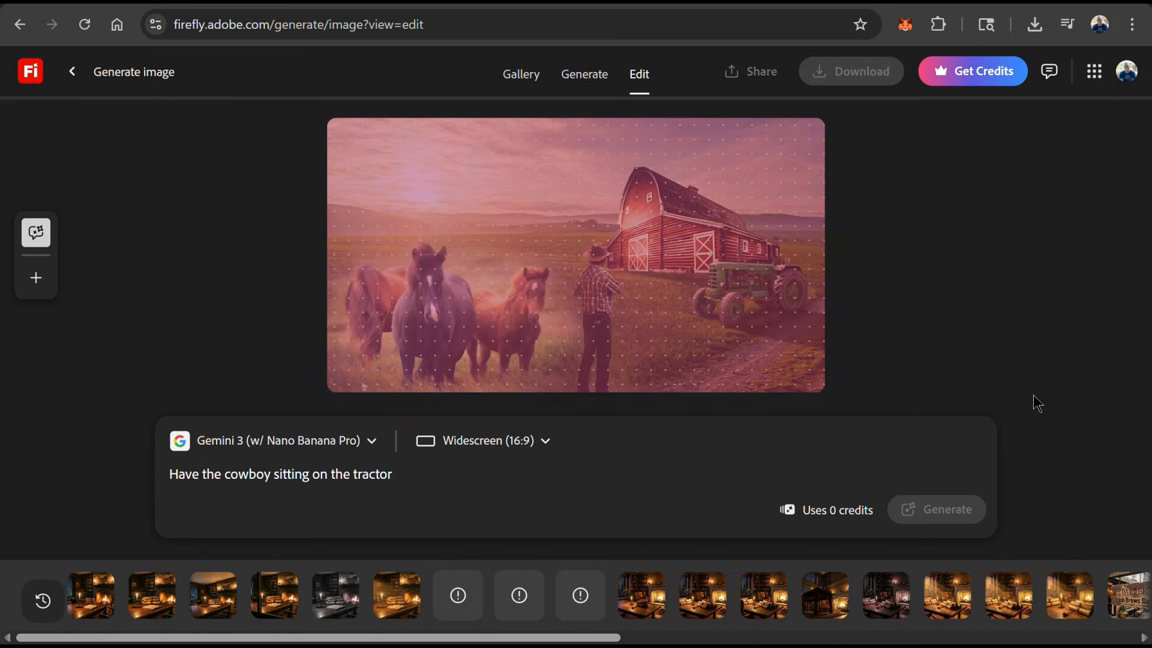
click(935, 509)
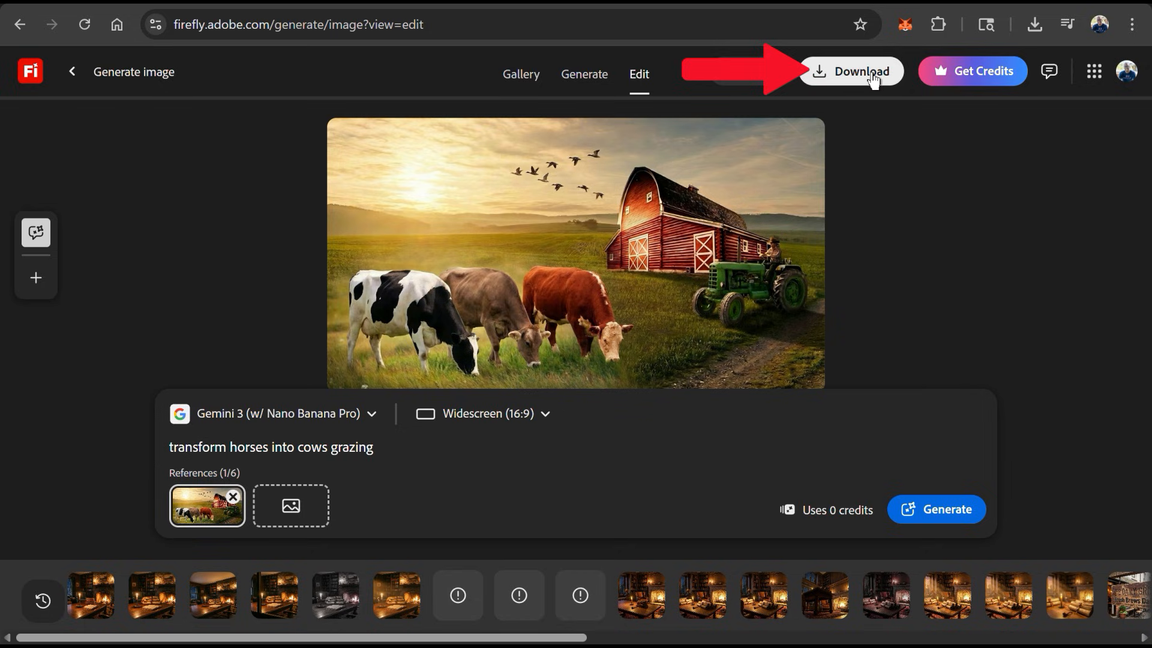
Download the finished farm scene with grazing cows and the cowboy on the tractor
click(852, 70)
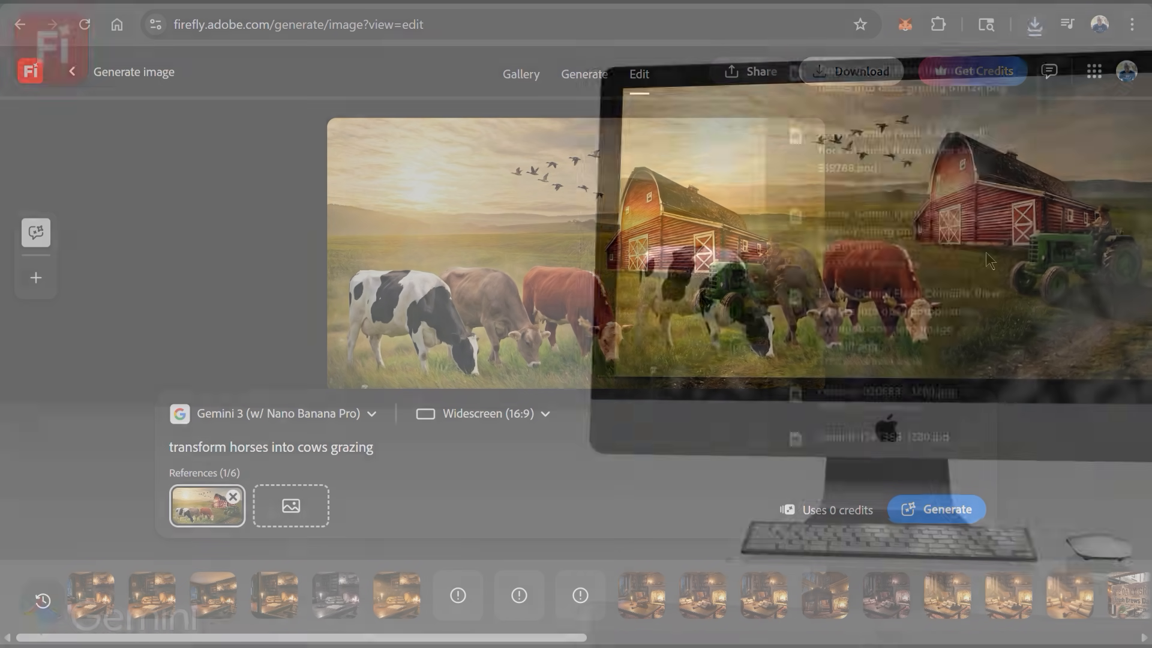